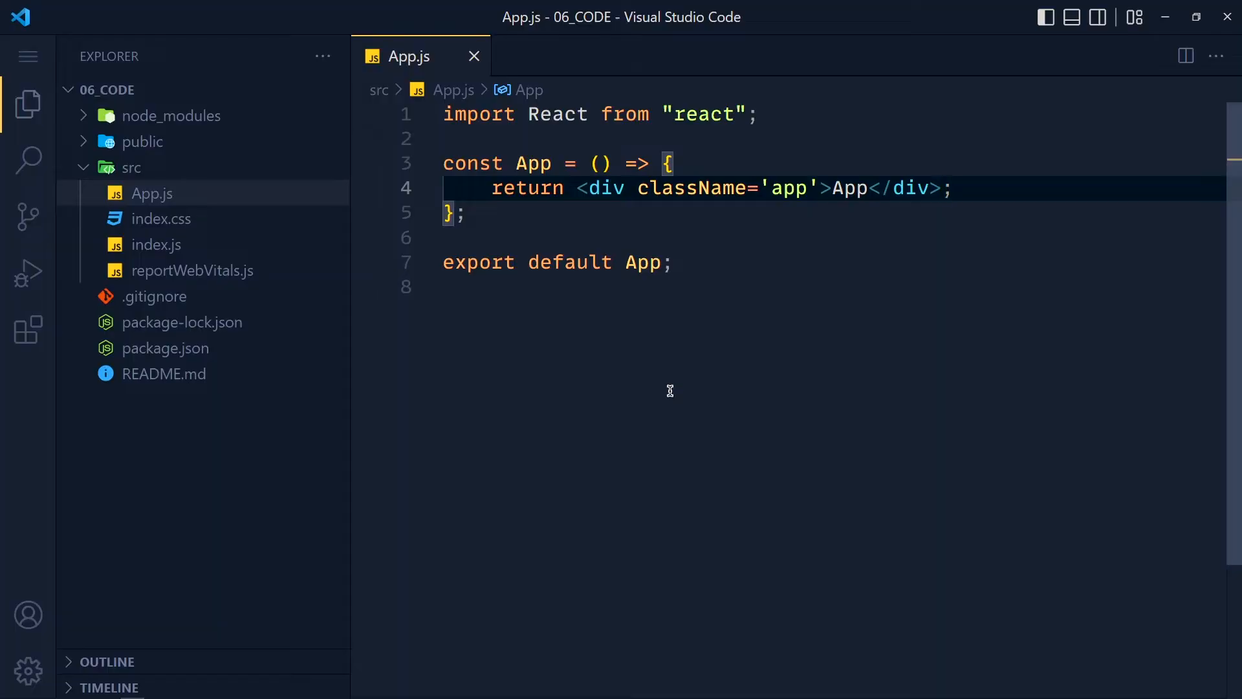
mouse_move(791, 351)
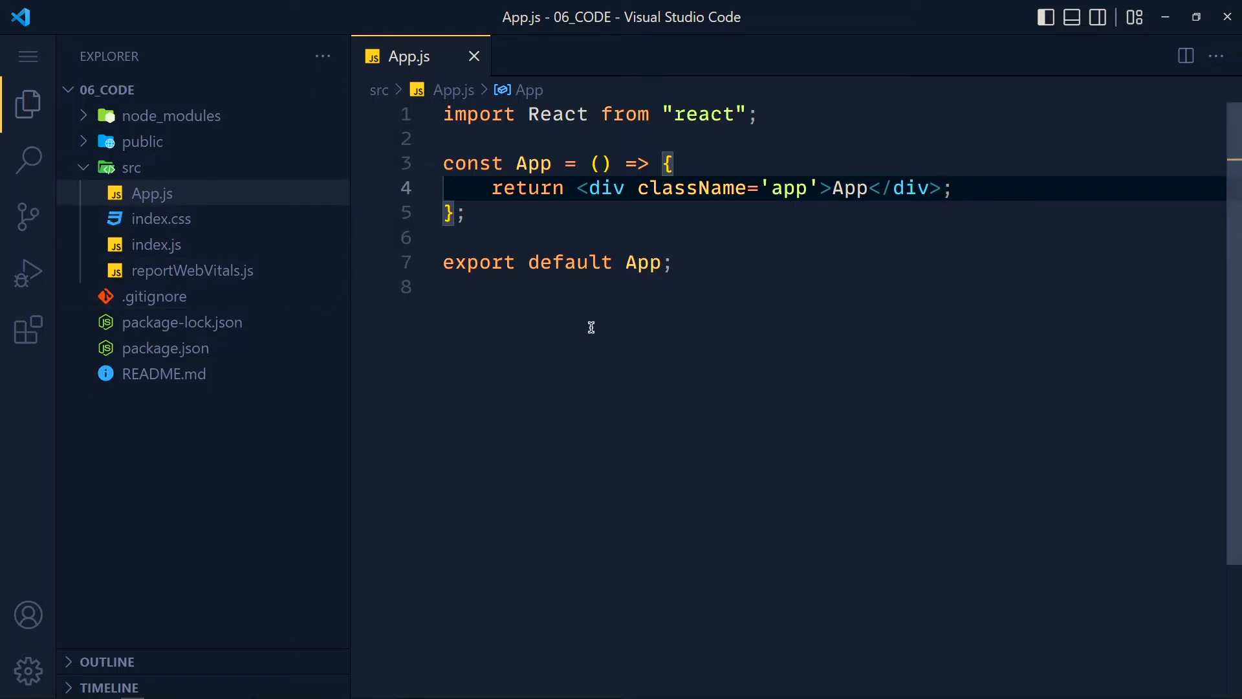
mouse_move(628, 340)
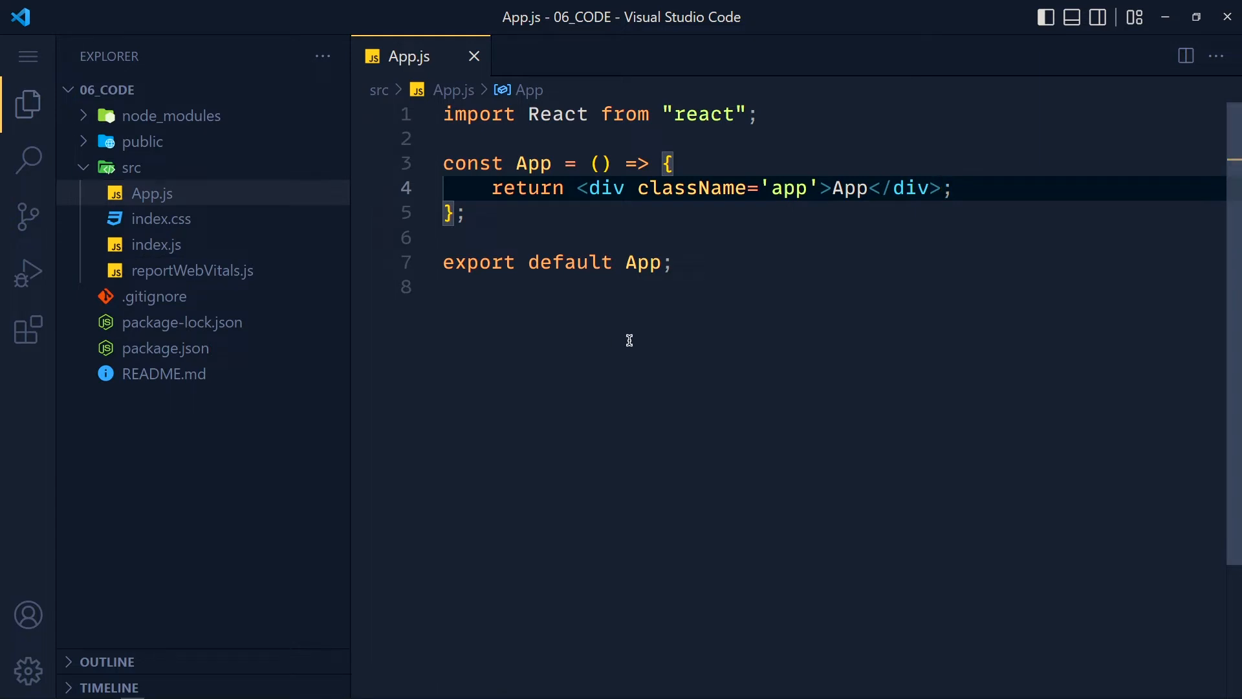
- Run npm install react-router-dom in the project's integrated terminal
key(ctrl+`)
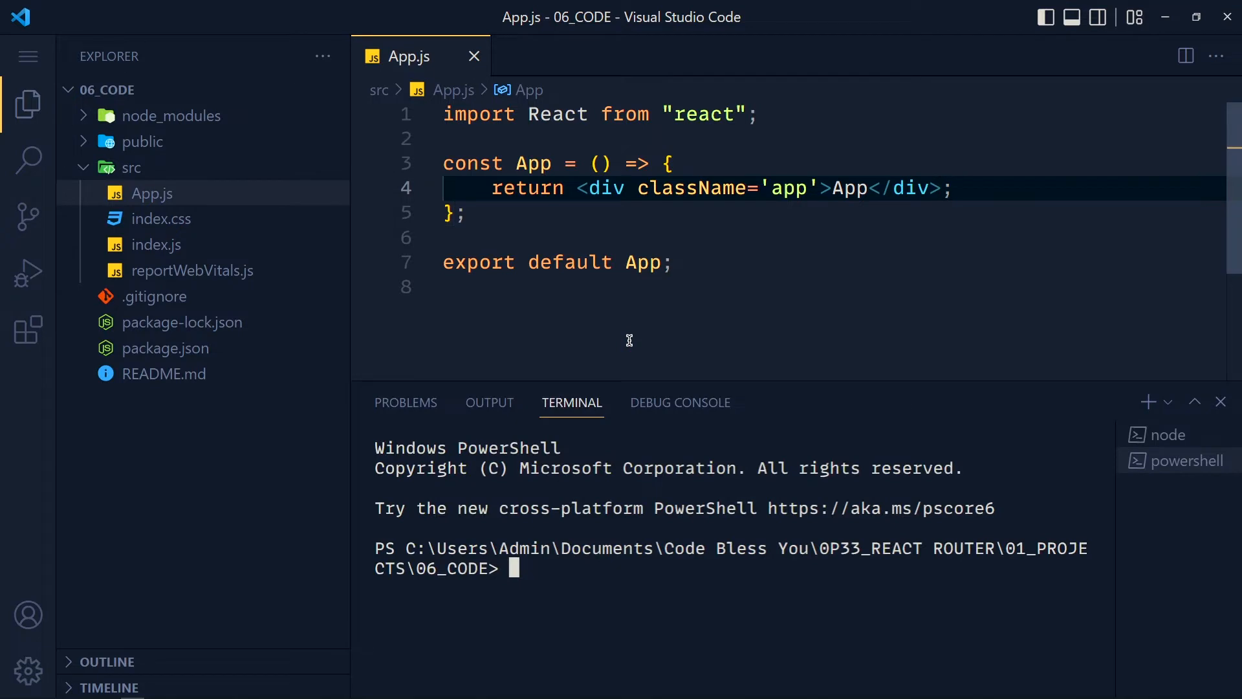
text(npm)
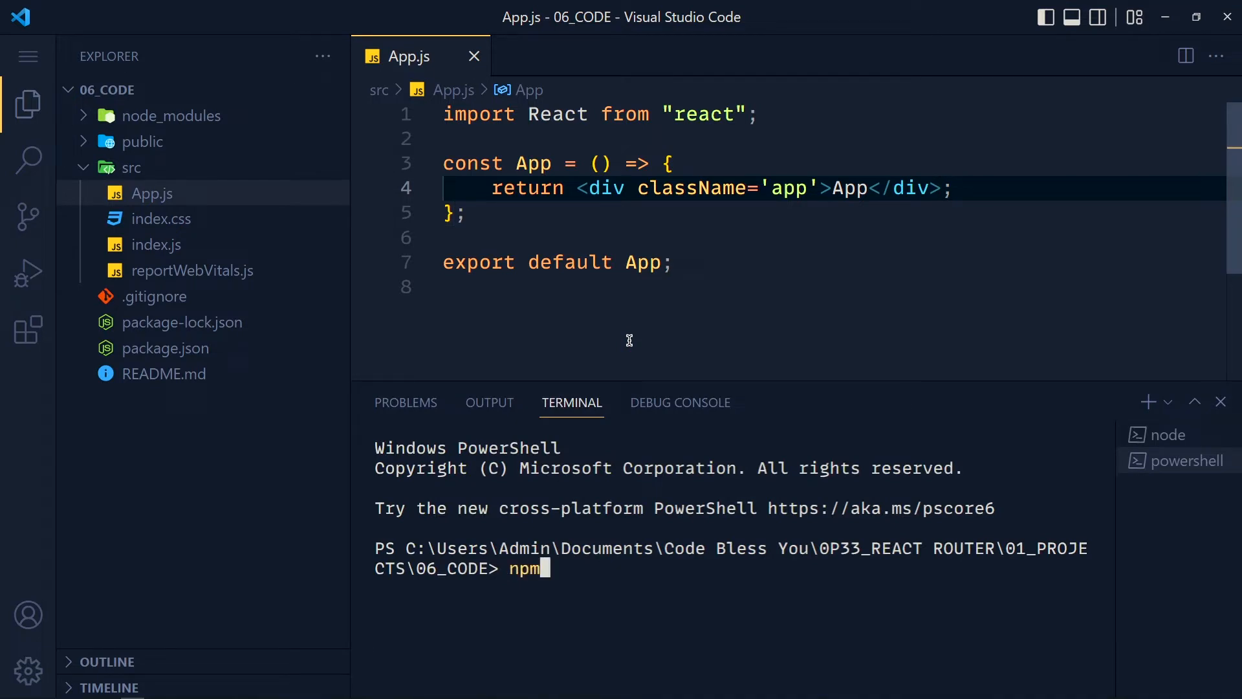
text(install react)
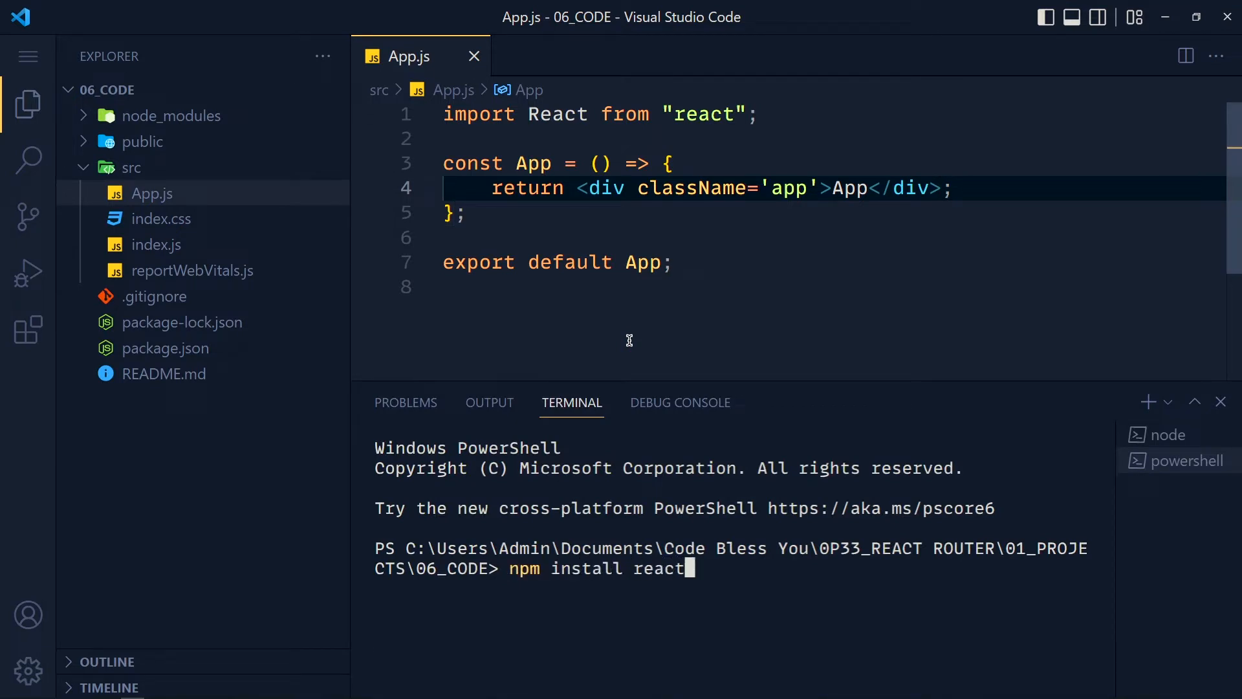
text(-router-dom)
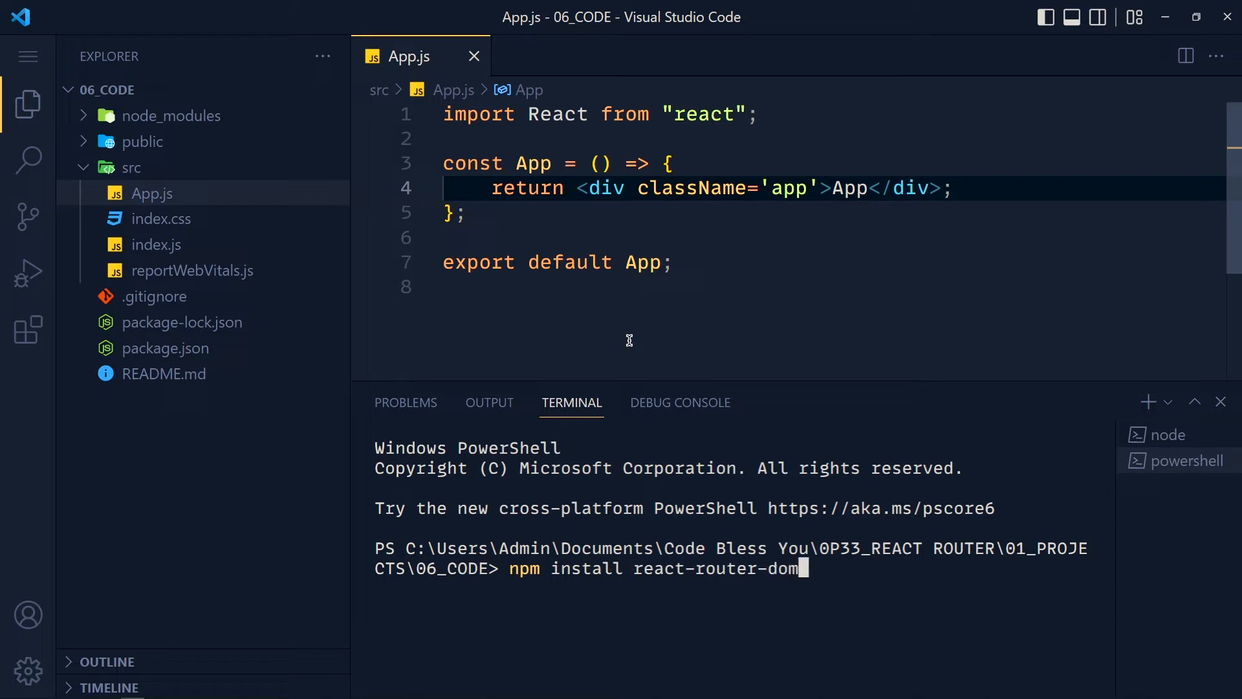
key(enter)
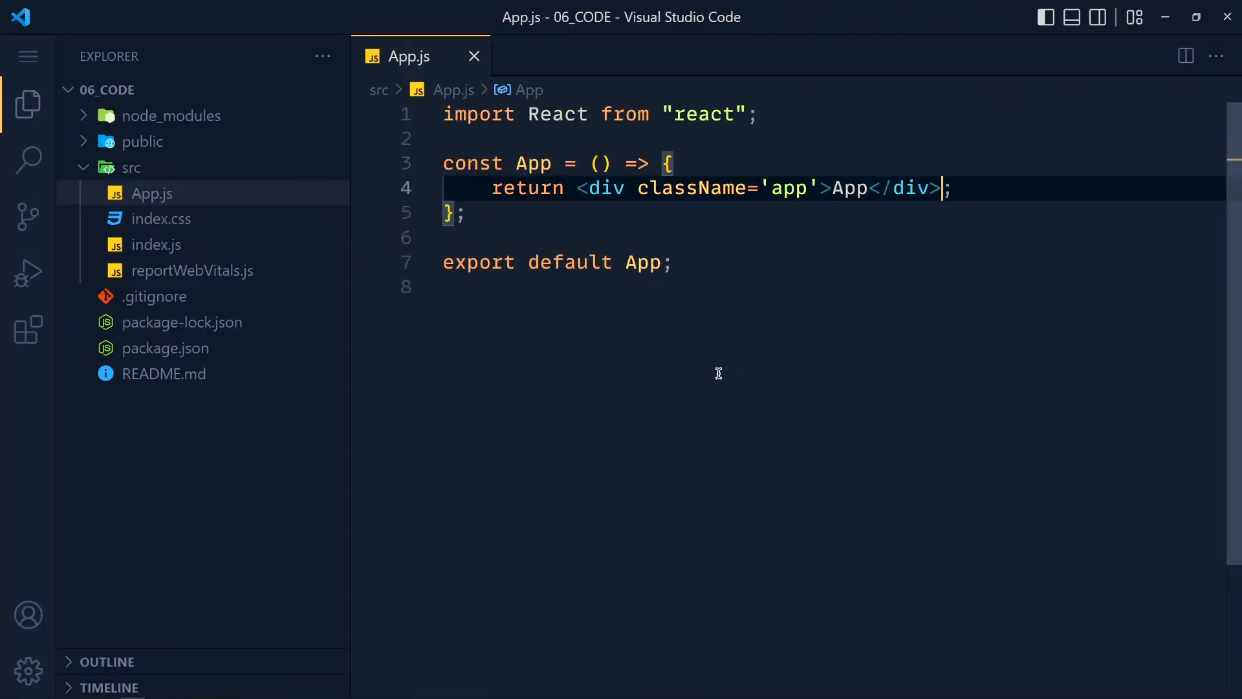
mouse_move(607, 307)
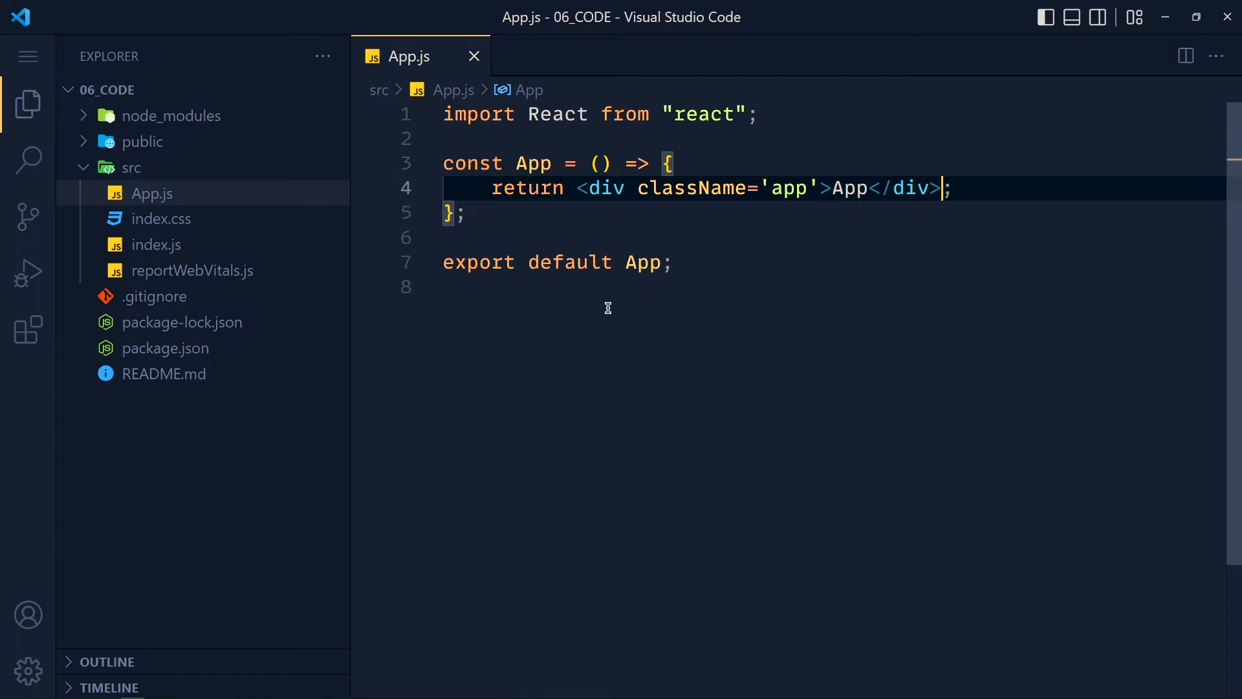
mouse_move(761, 266)
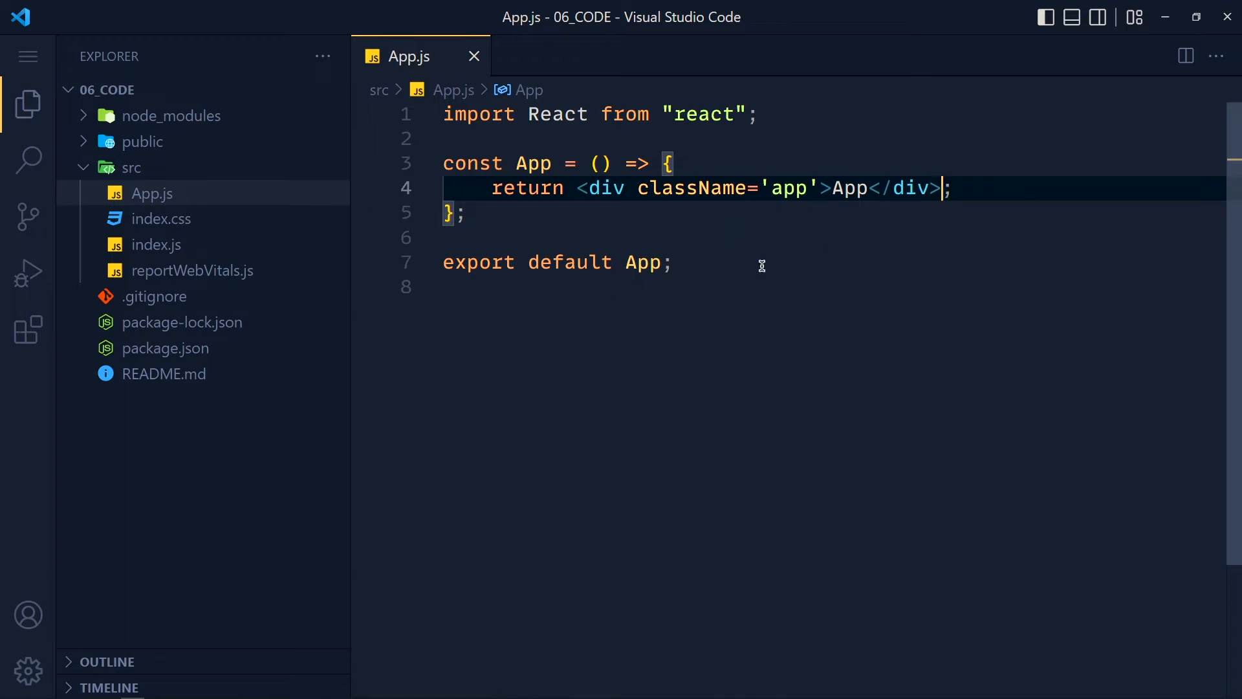
- Import BrowserRouter as Router from 'react-router-dom' and wrap the returned div in Router
key(Enter)
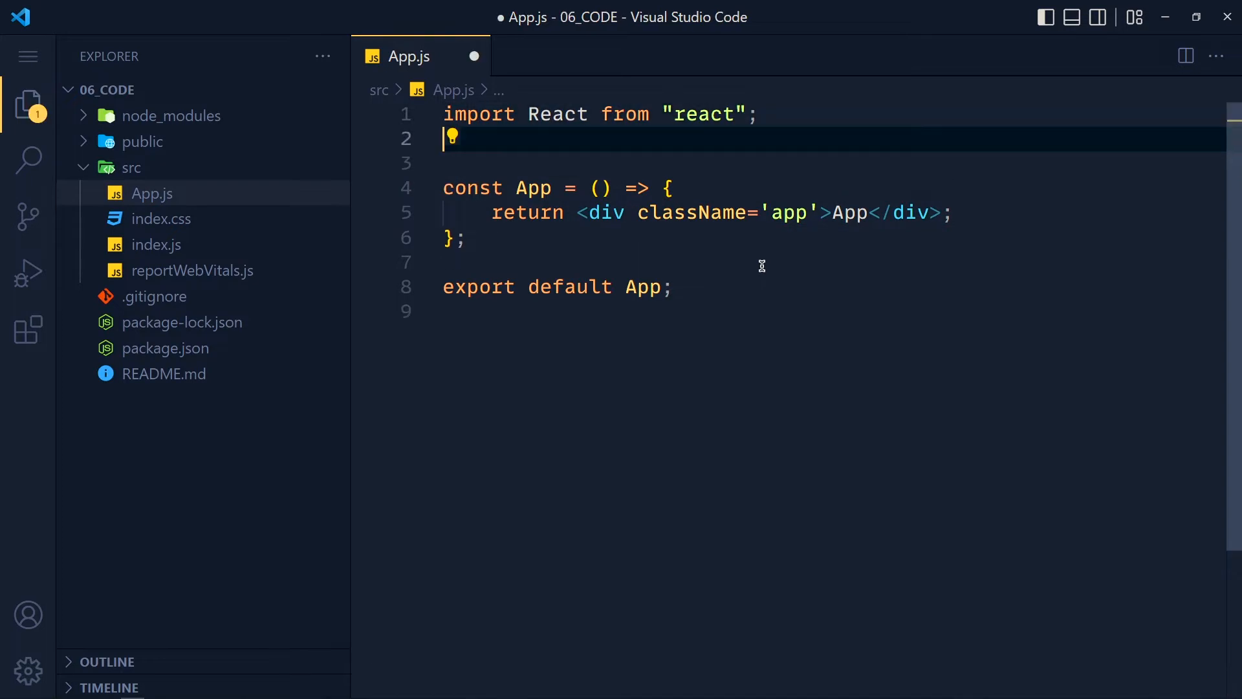
text(import {})
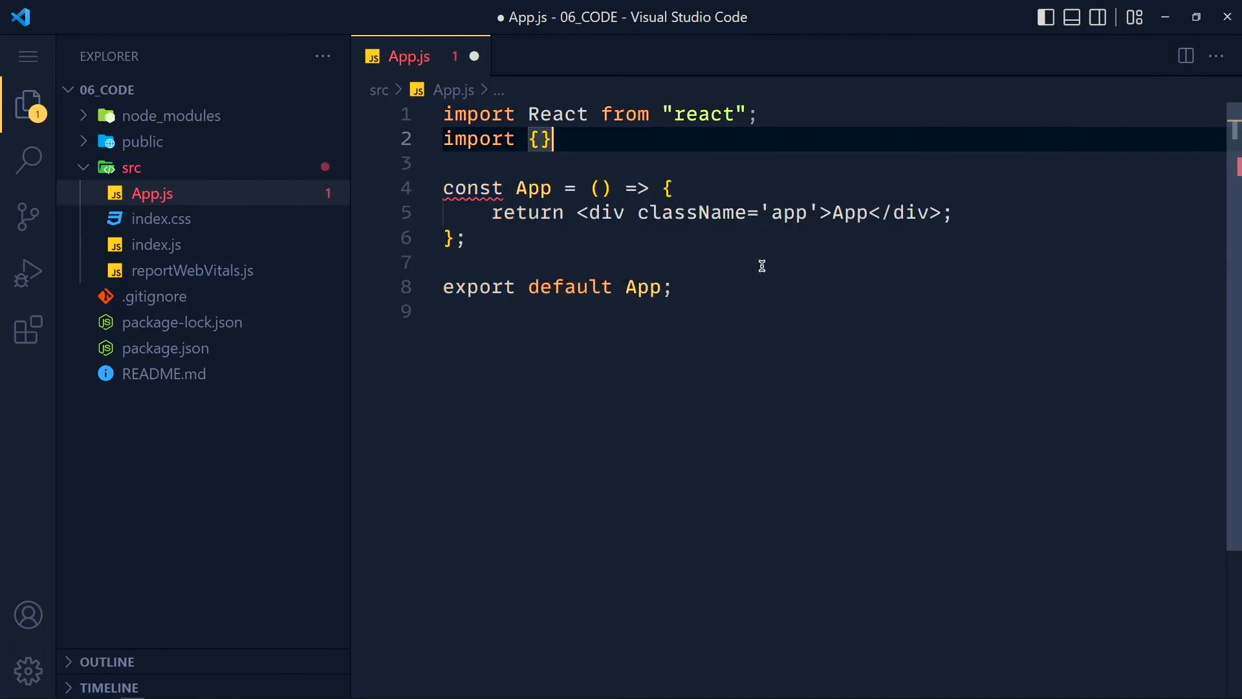
text(from 'react-router-dom')
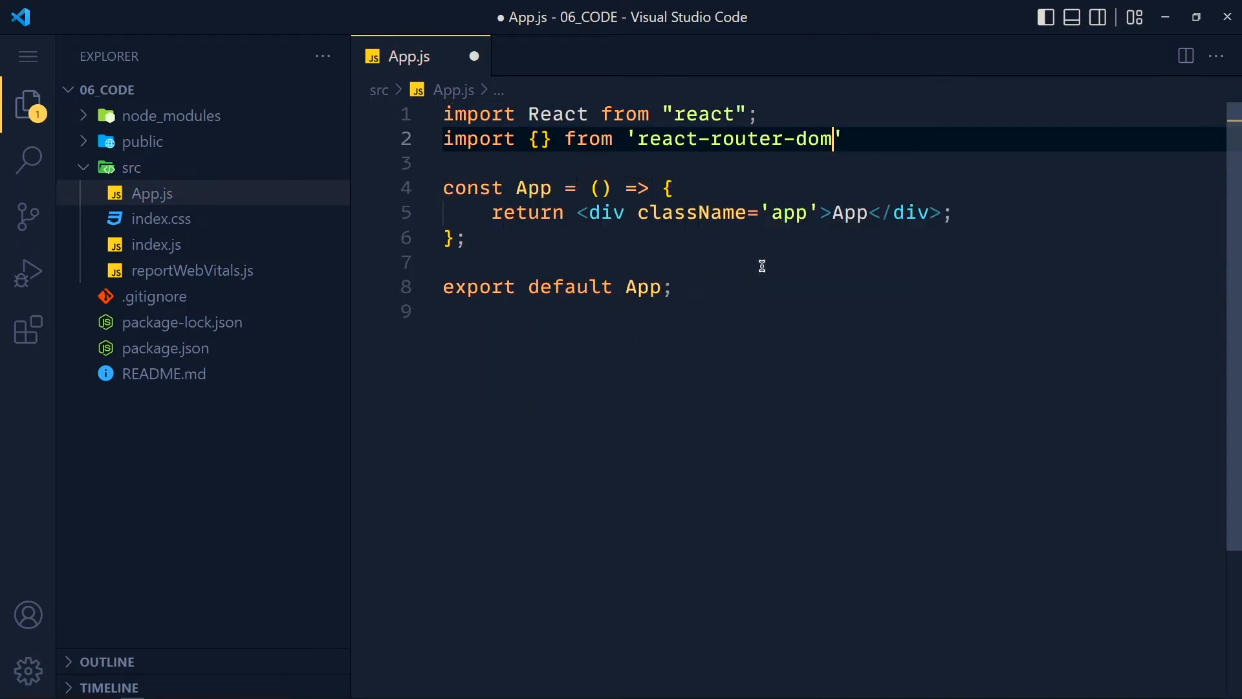
text(BrowserRouter)
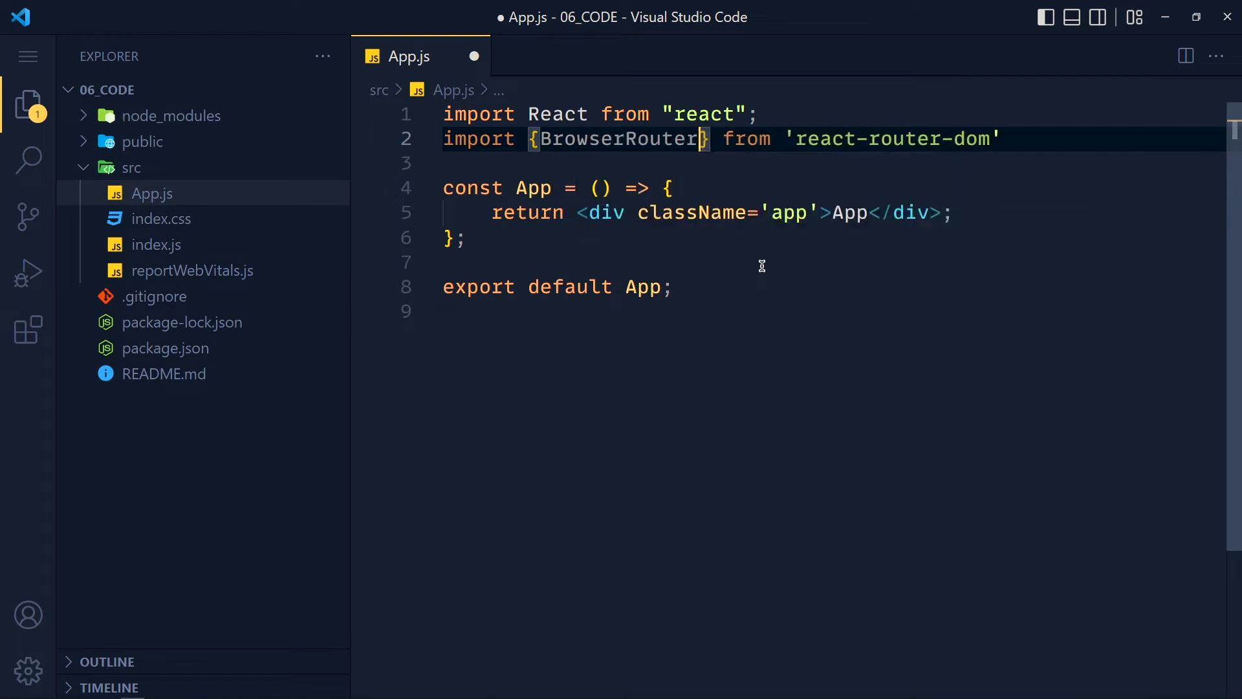
text(as Router)
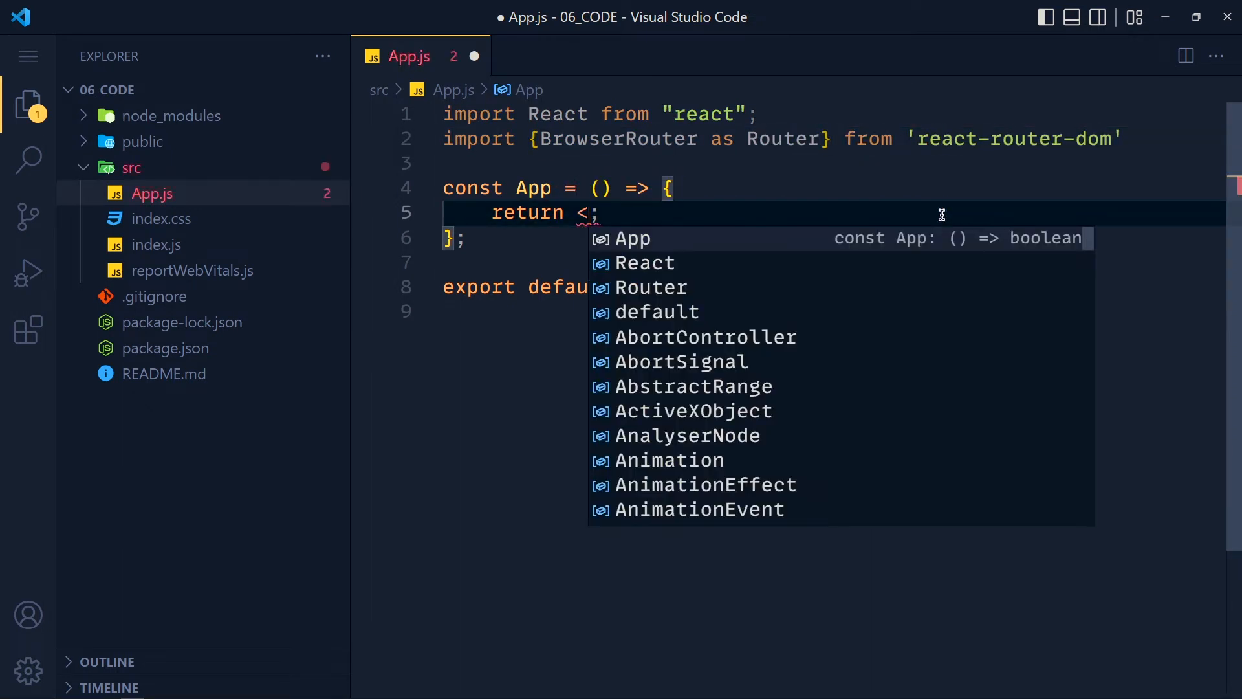
text(Router>)
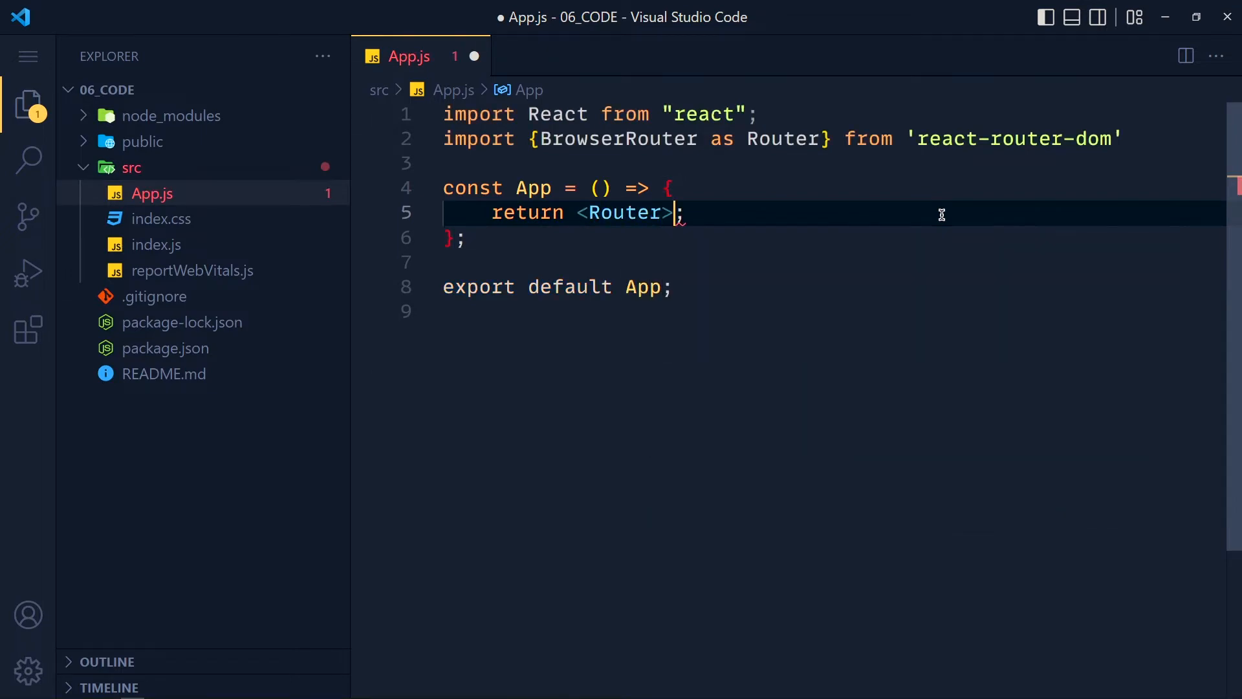
text(<div>)
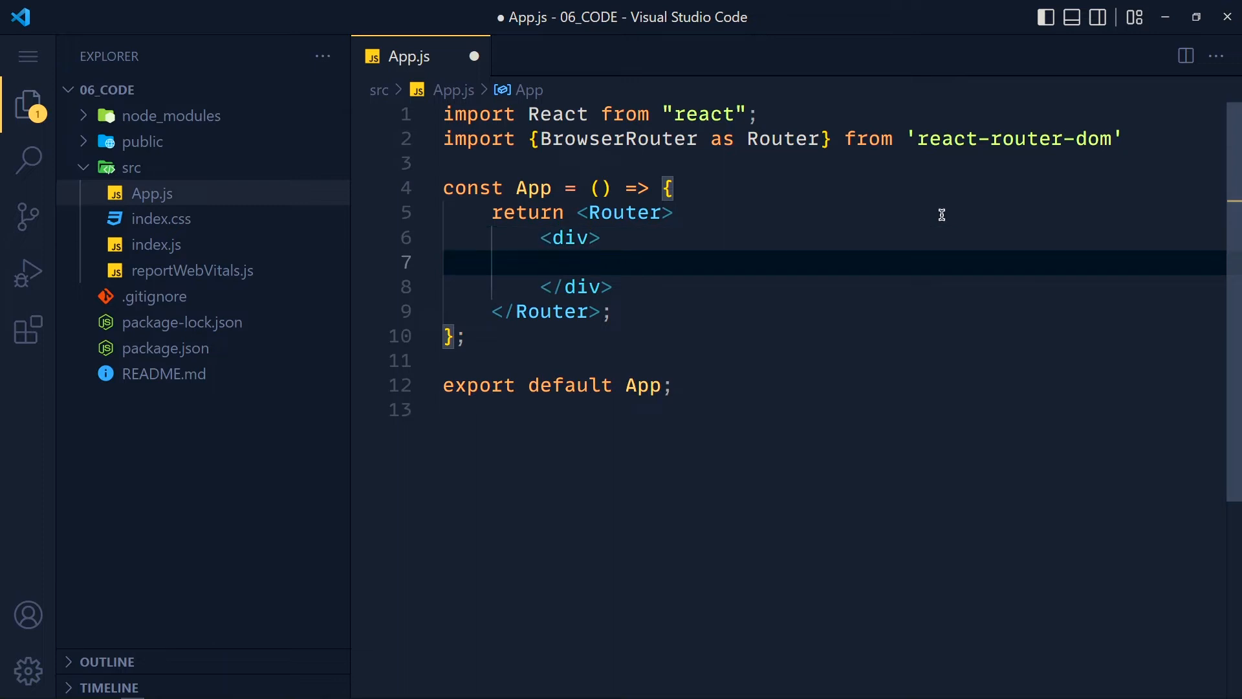
- Add Routes and Route to the react-router-dom import list
click(588, 262)
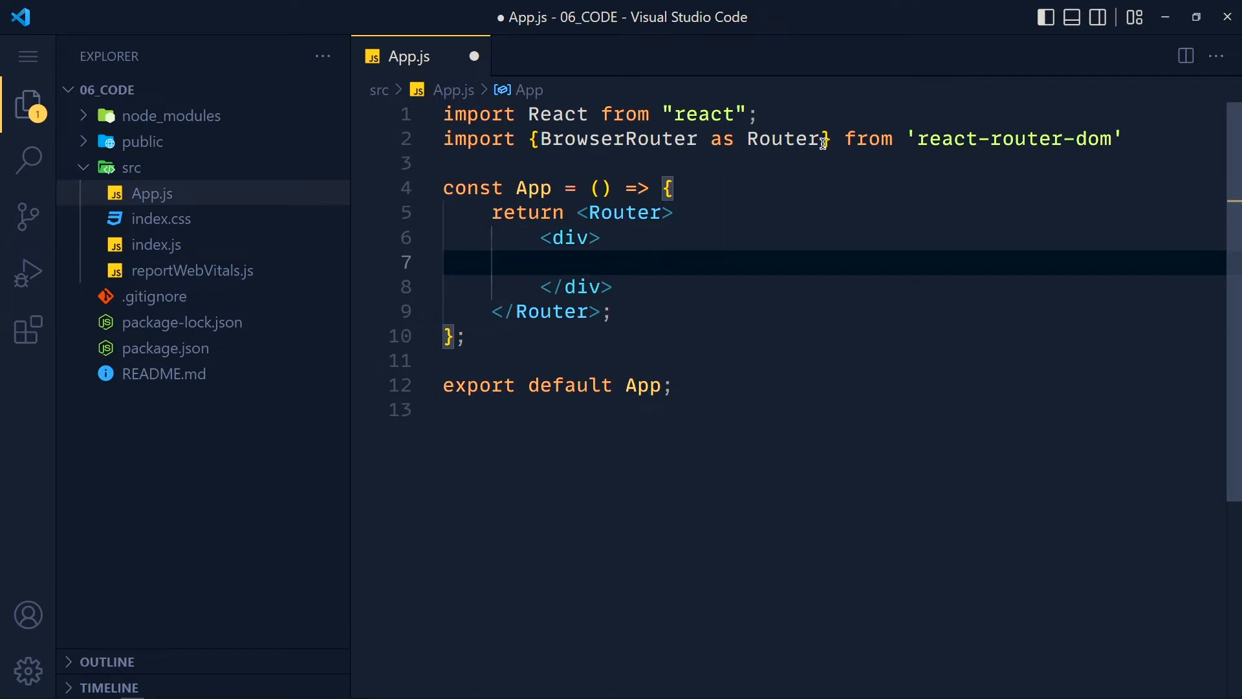
text(, Routes)
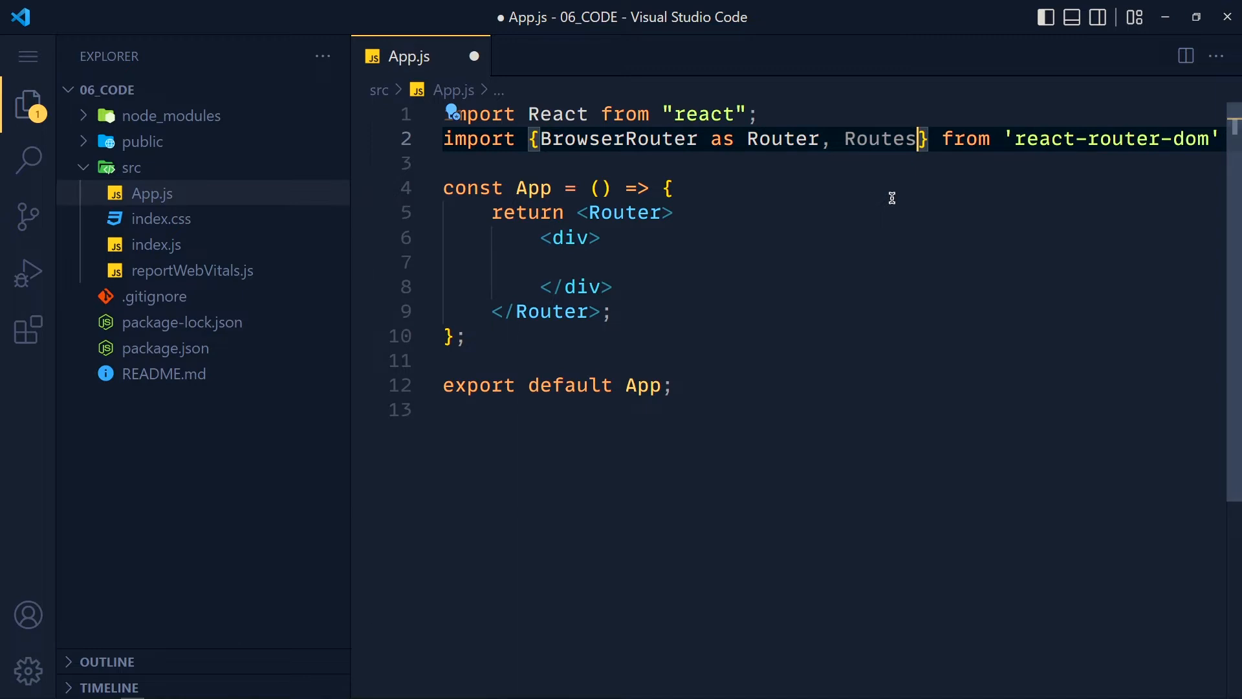
text(, Route)
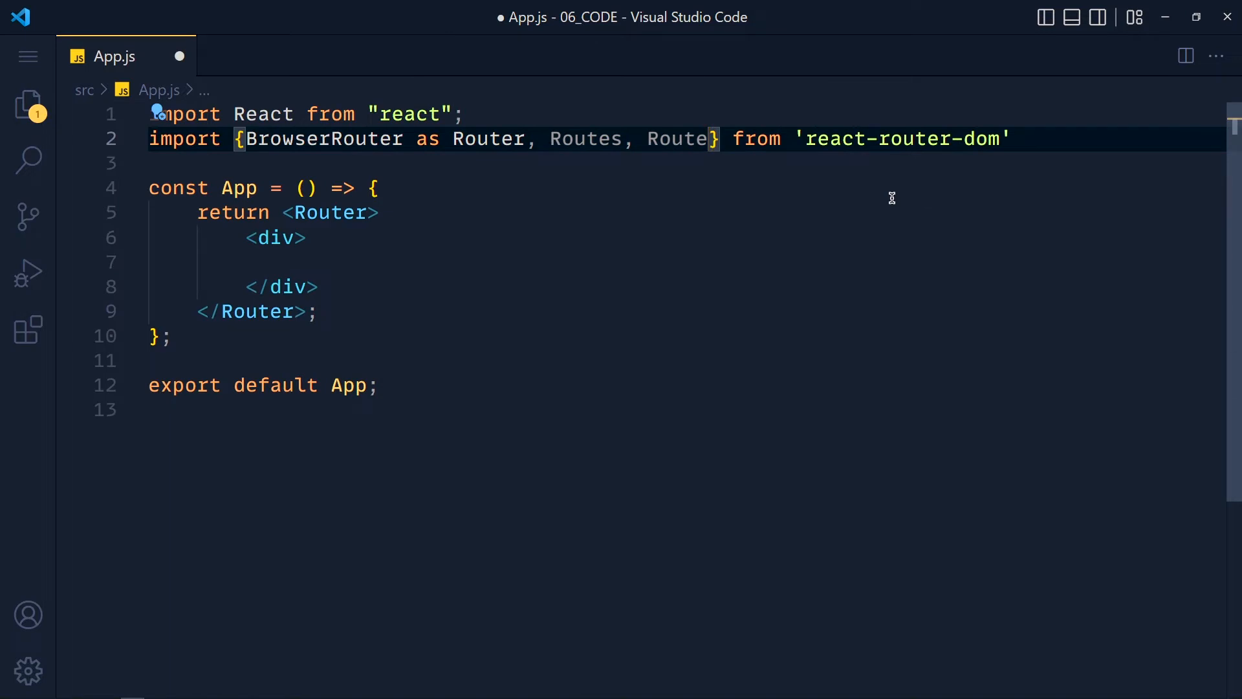
text(<)
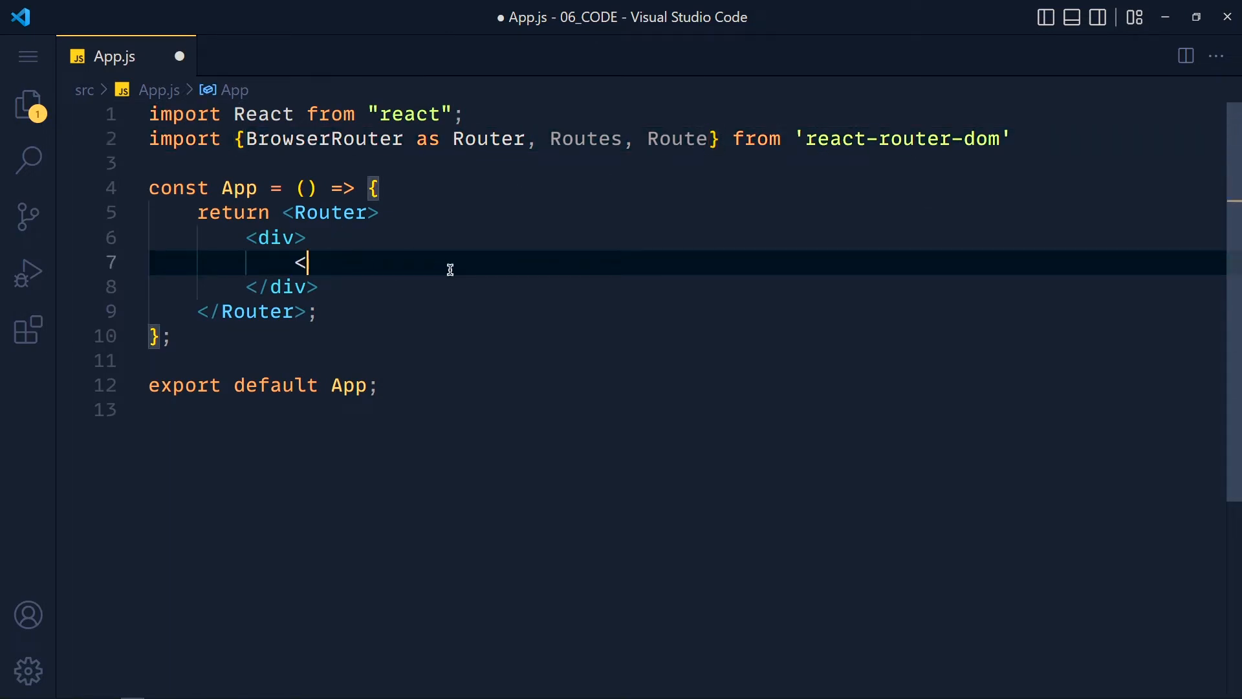
- Inside the div, add a Routes block with a Route for path "/" and an empty element
text(Routes>)
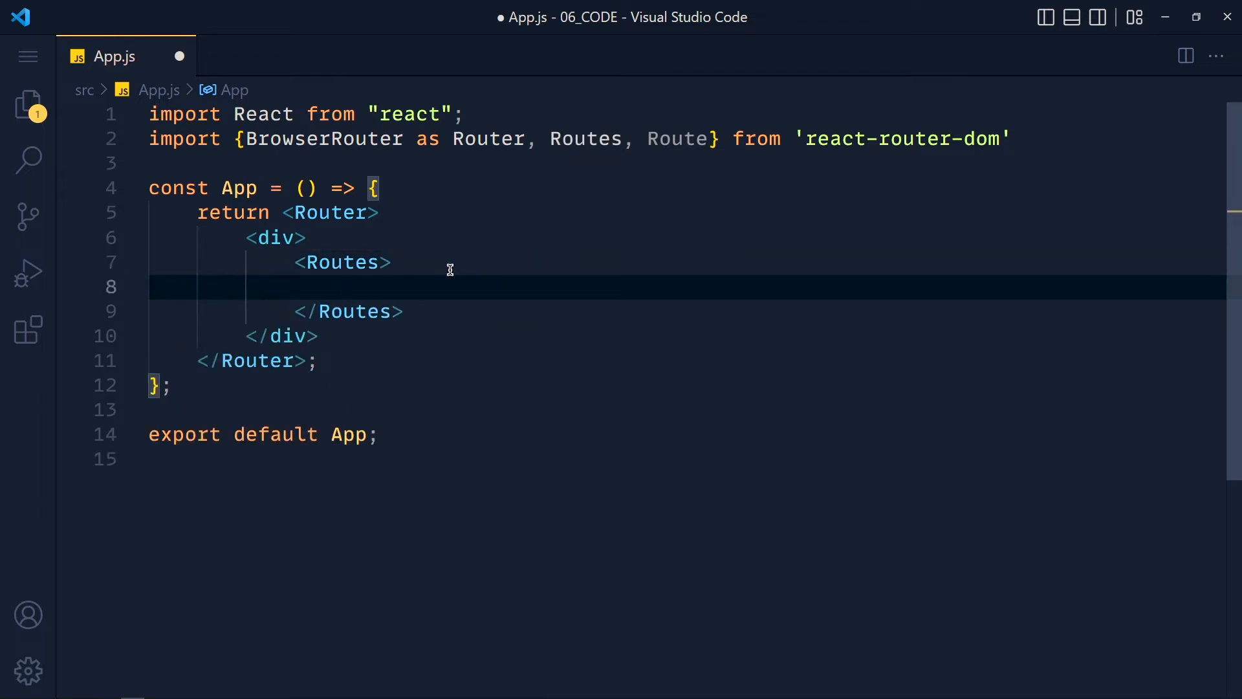
text(<Route)
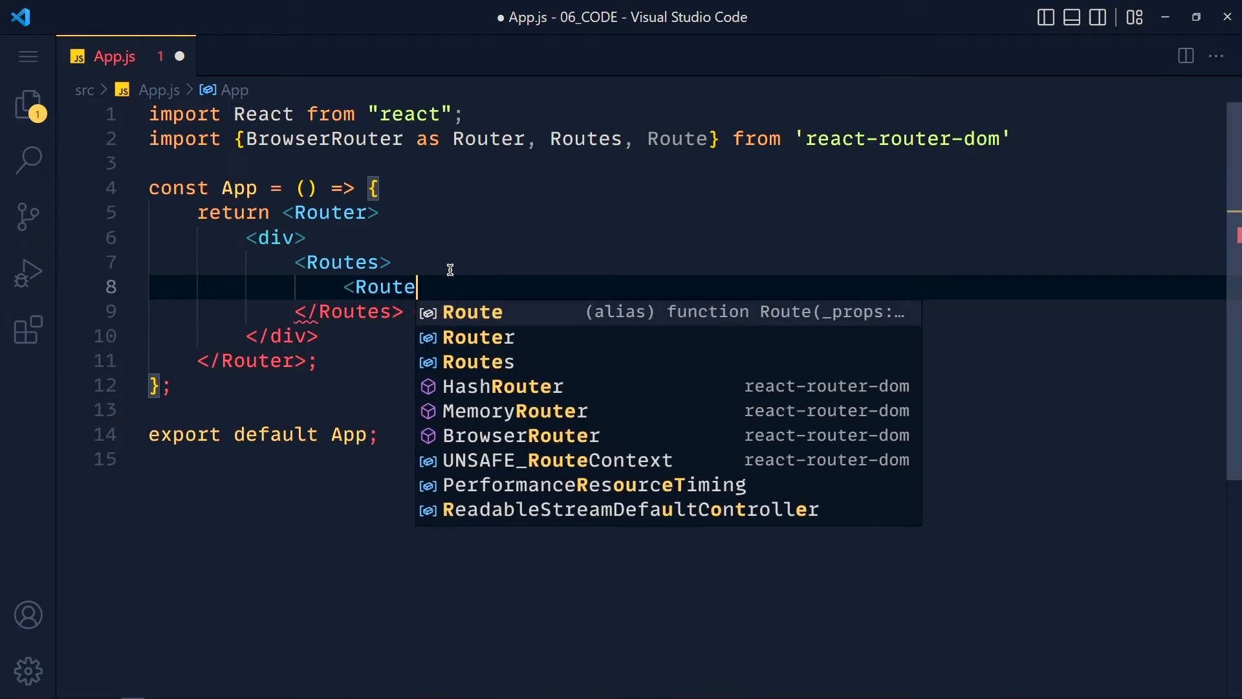
key(Escape)
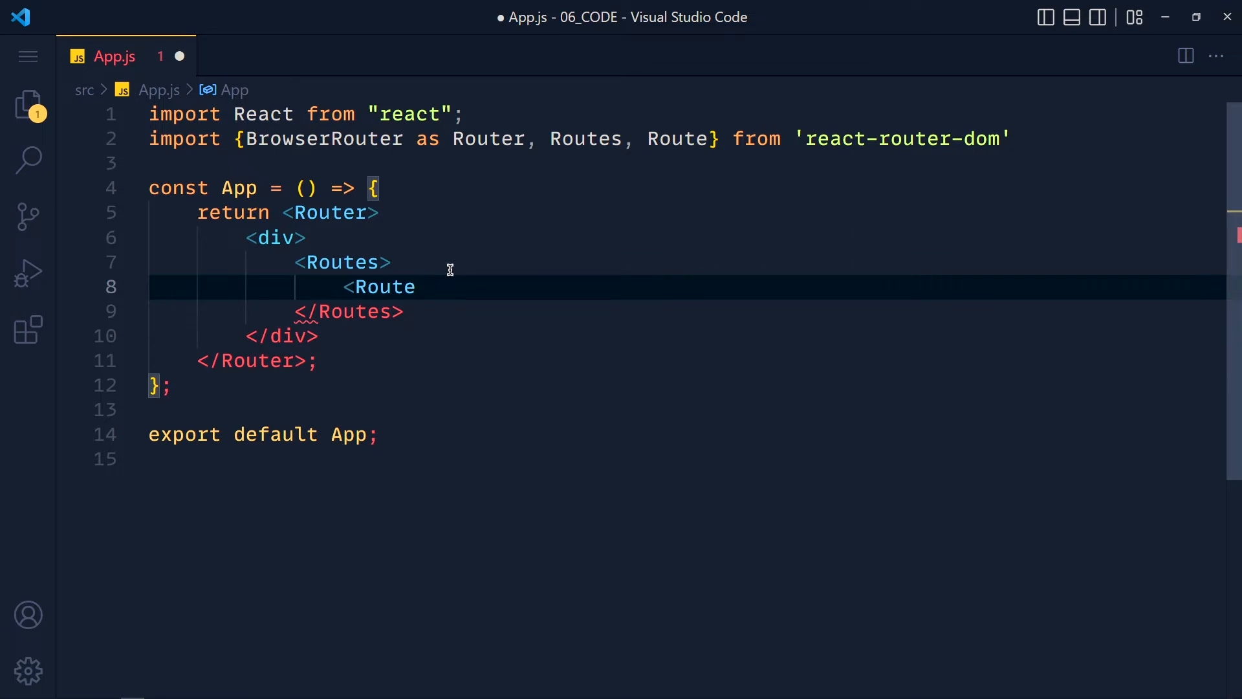
text(path="")
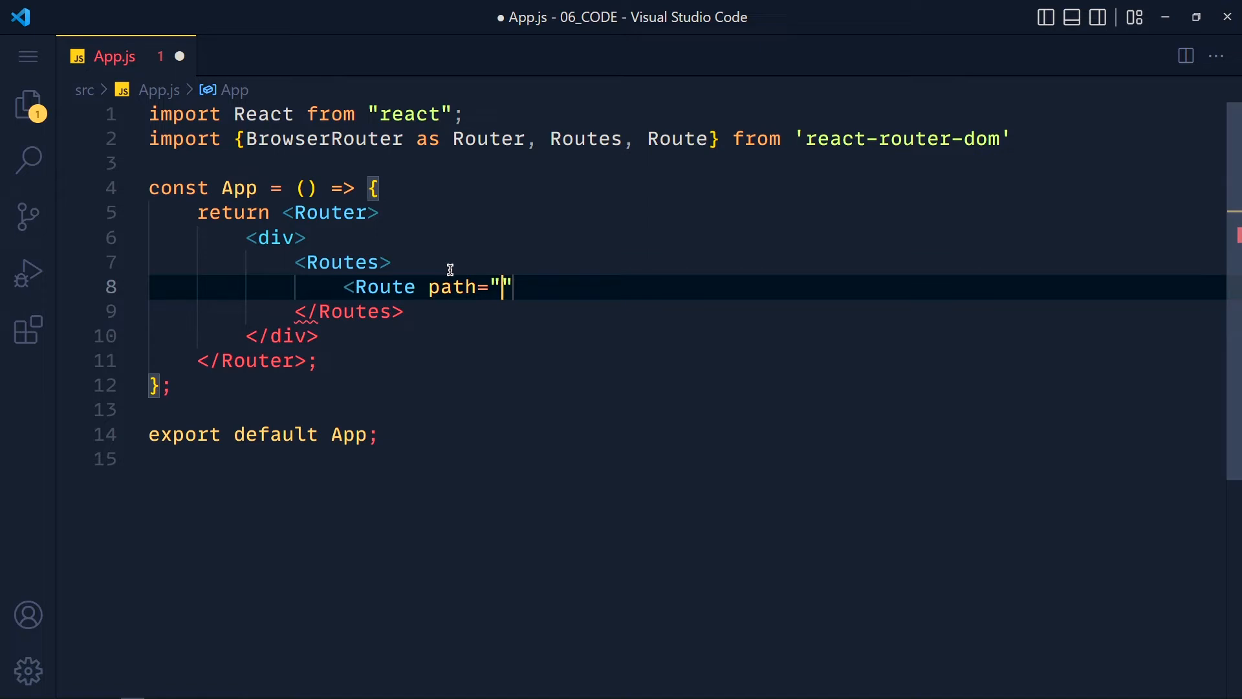
text(/)
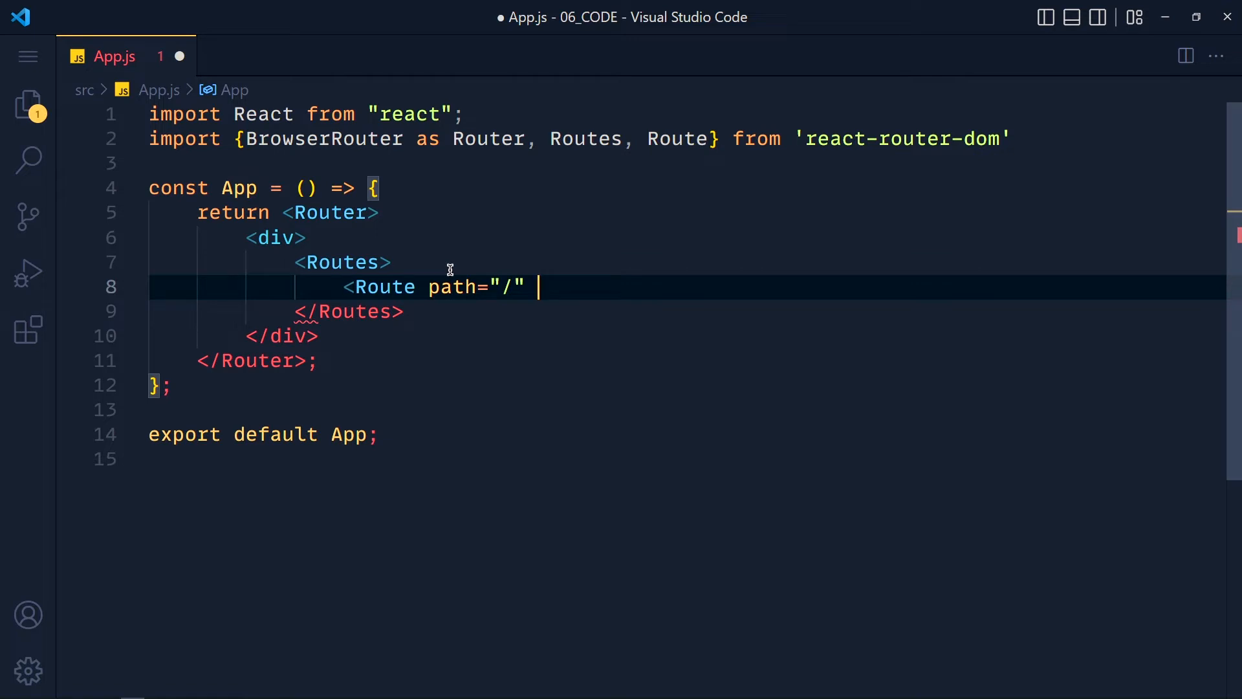
text(element)
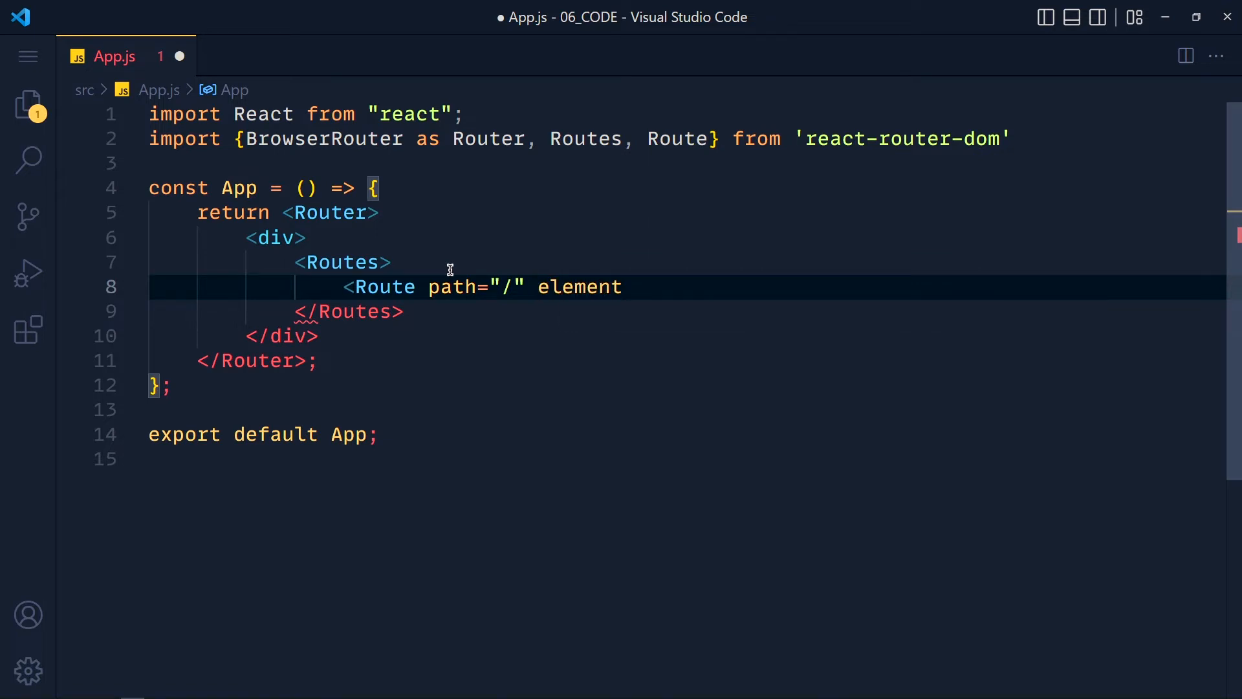
text(={})
text(page)
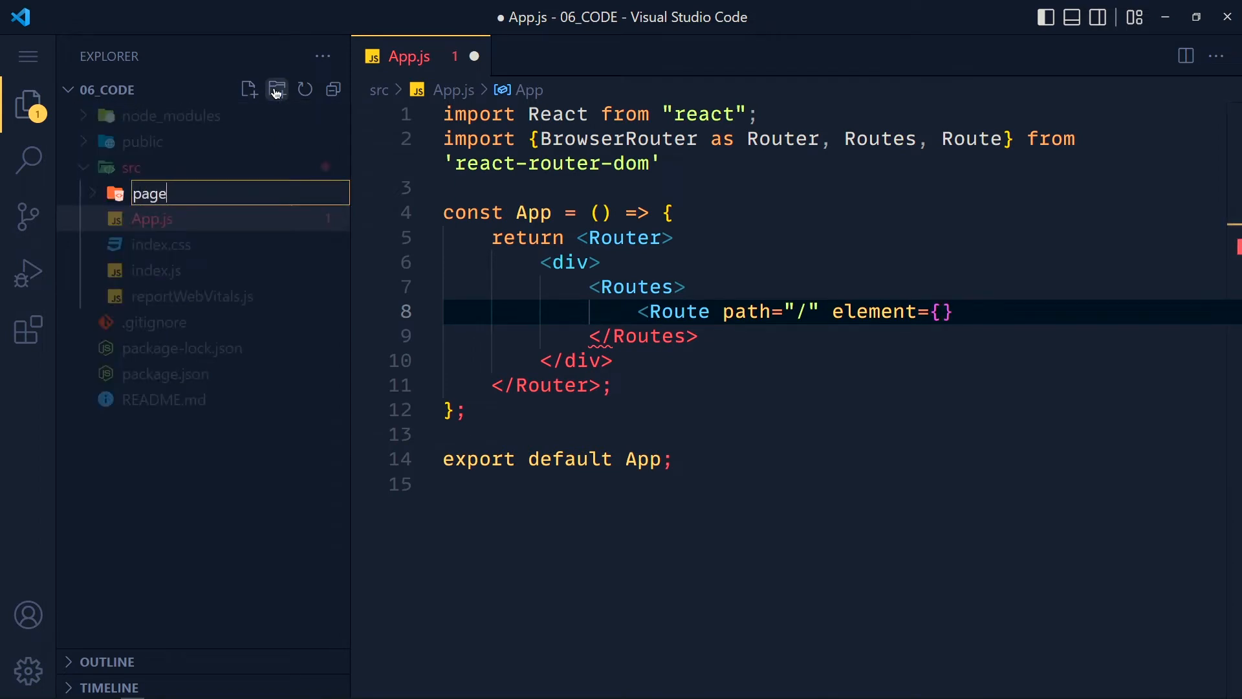
- Create Home.js in the pages folder from the rafce snippet
key(Enter)
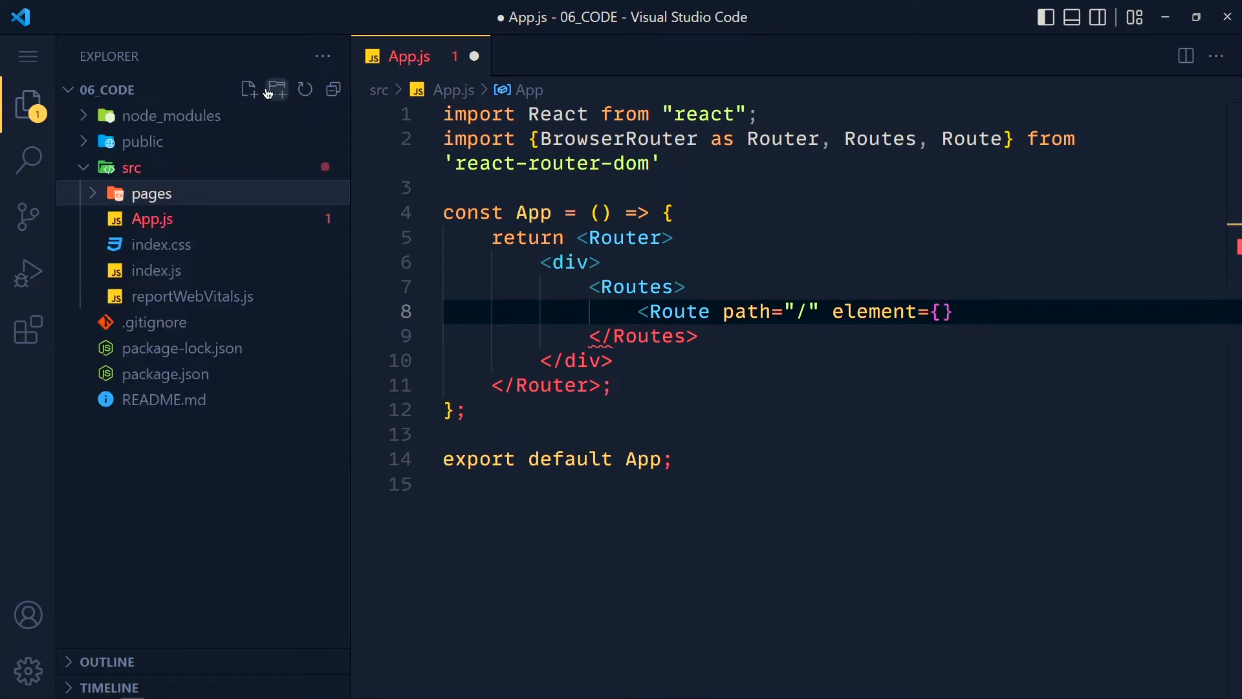
click(248, 88)
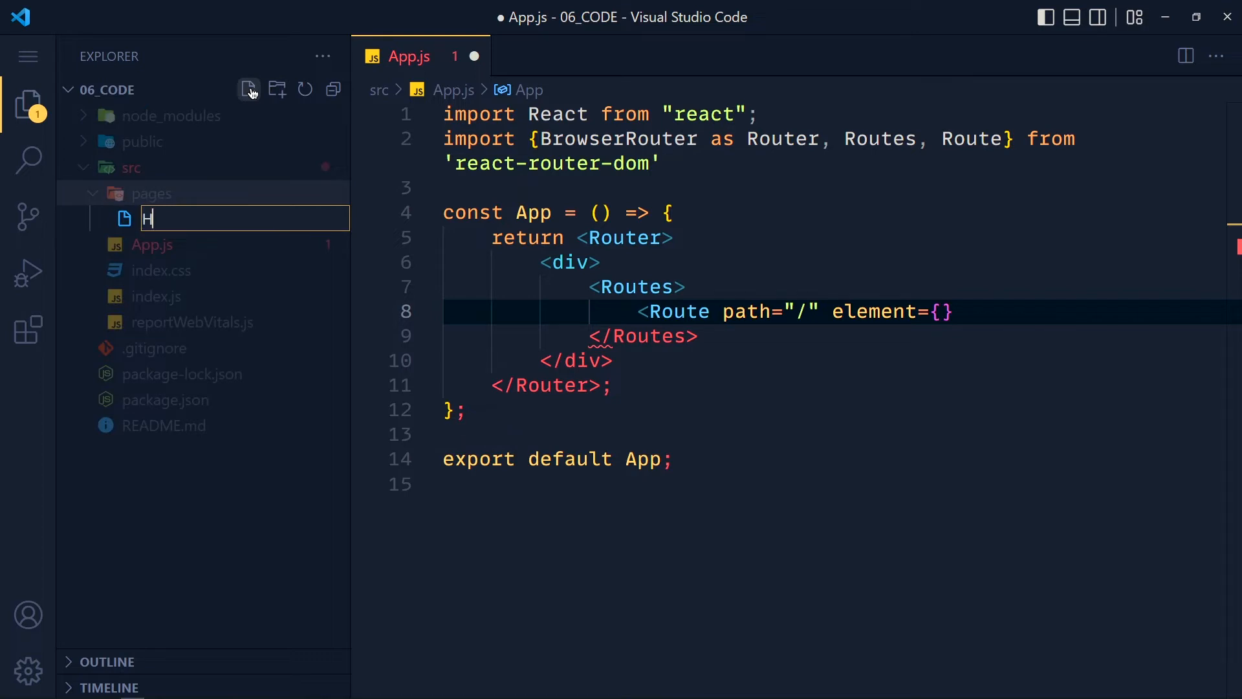
text(ome.js)
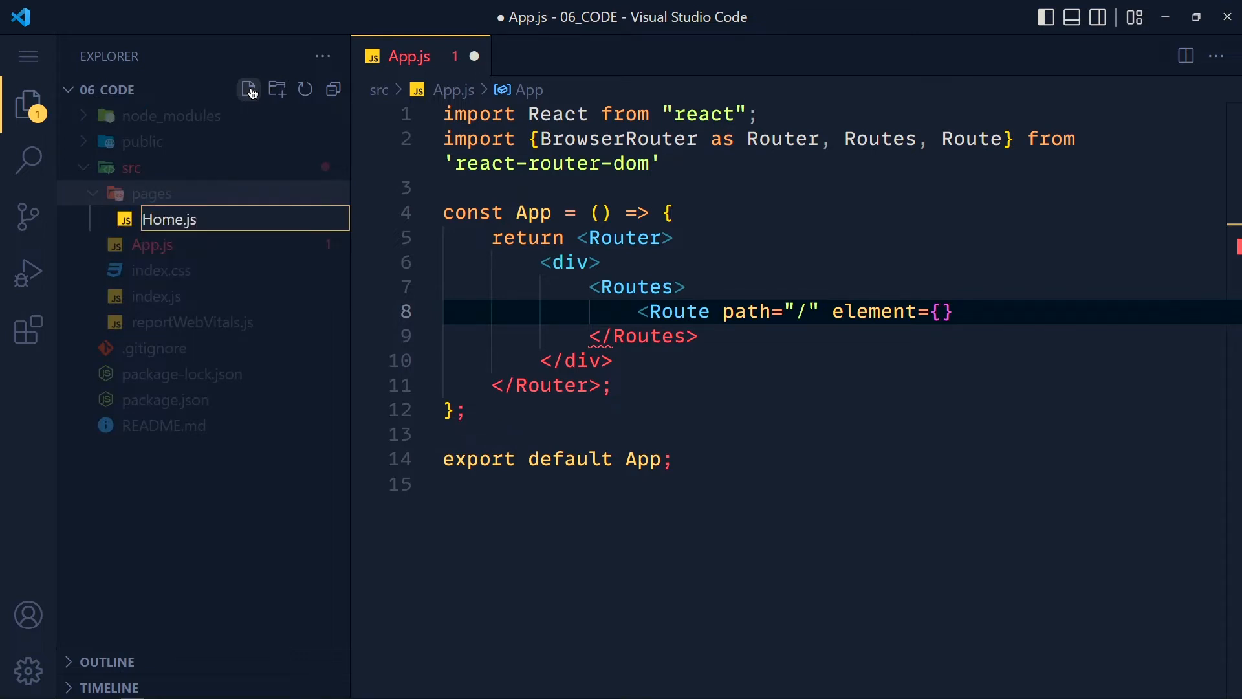
text(rafce)
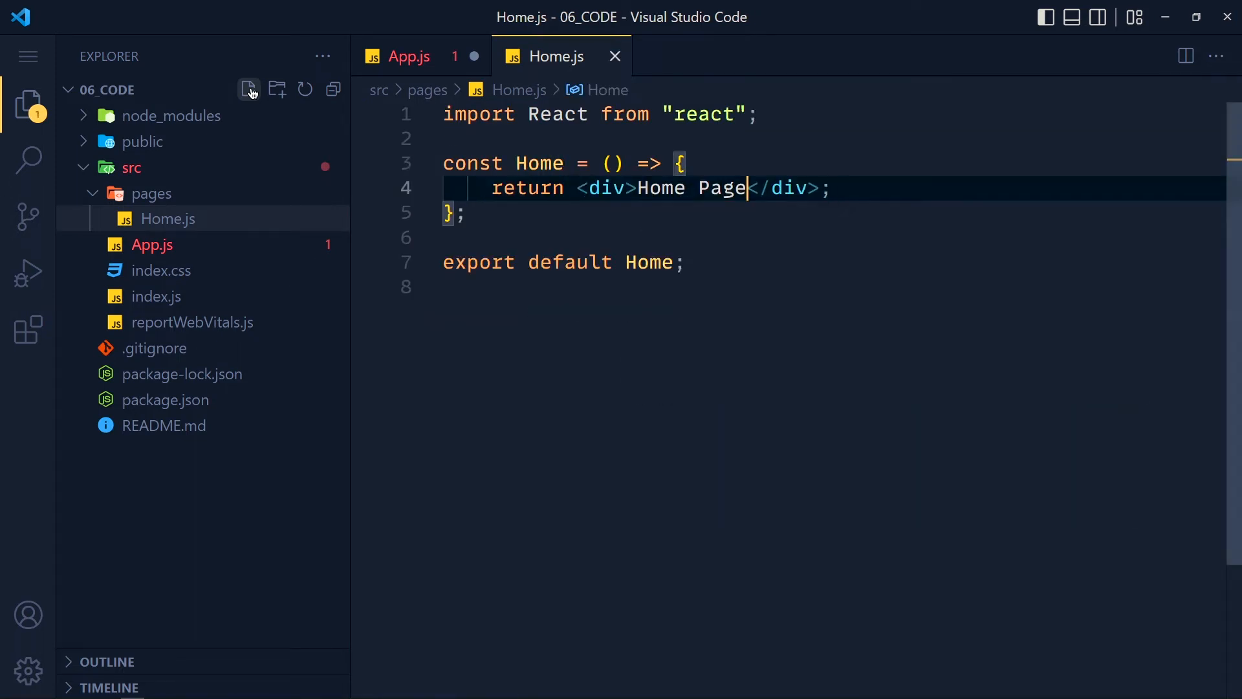
- Create Profile.js in pages and start a new Users.js file
click(247, 89)
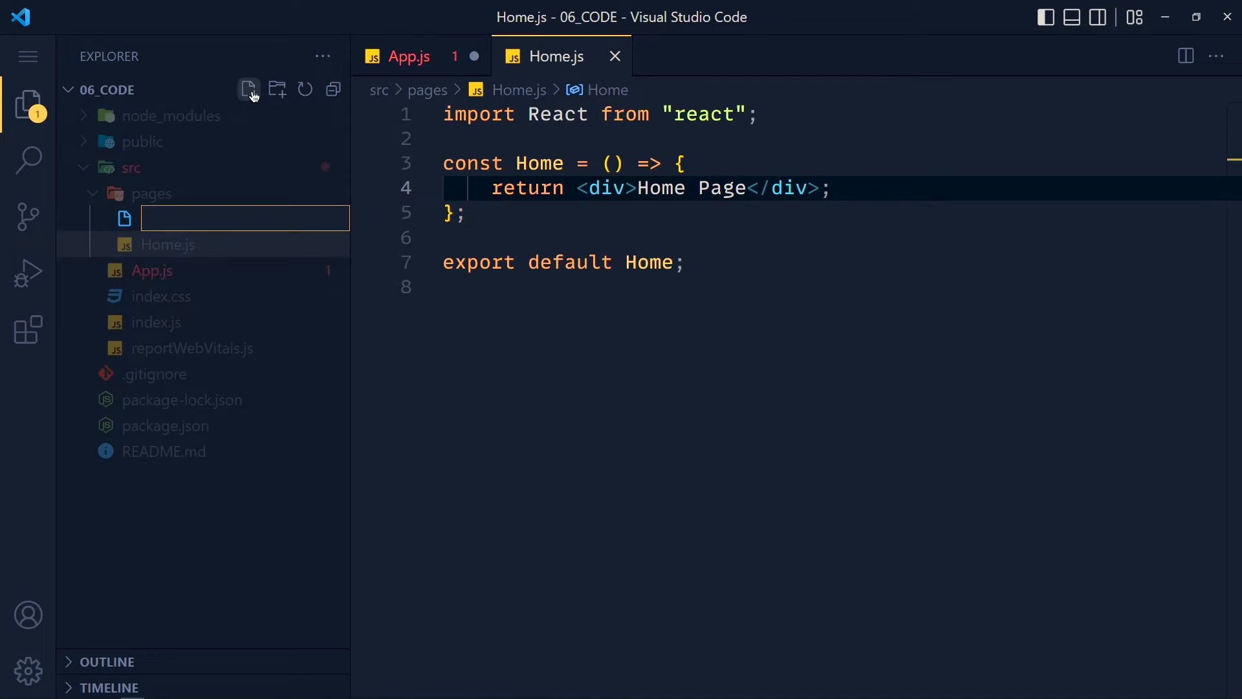
text(Profile.js)
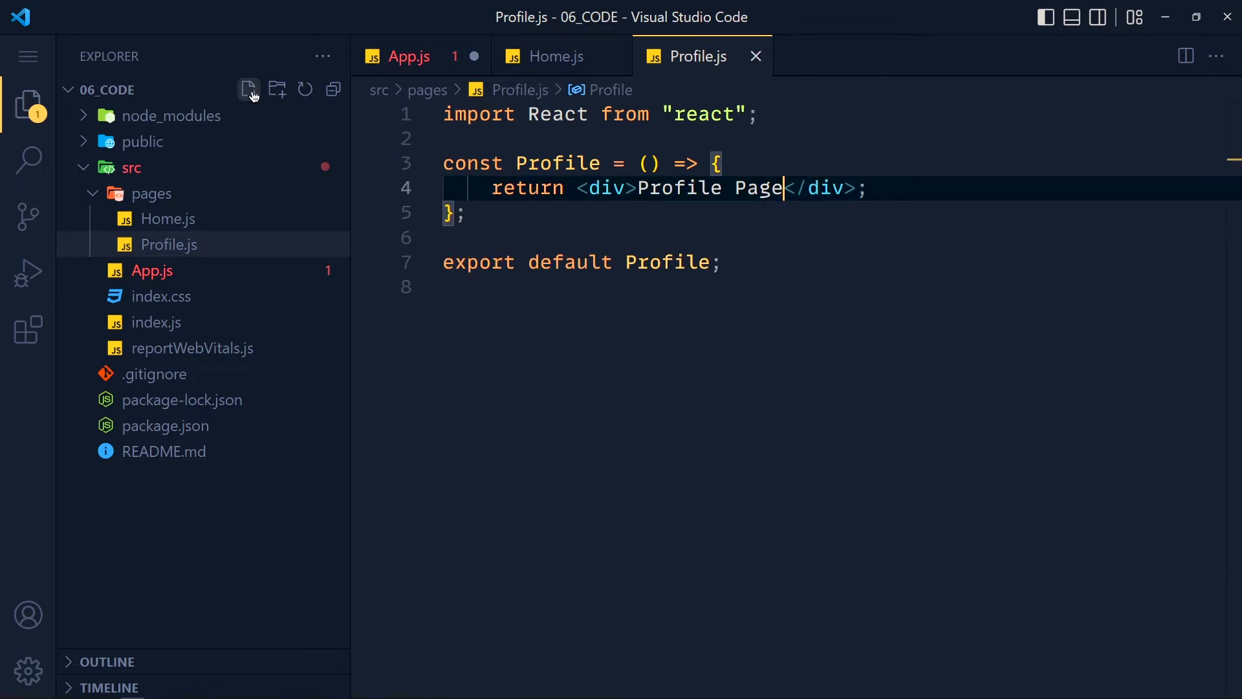
click(248, 89)
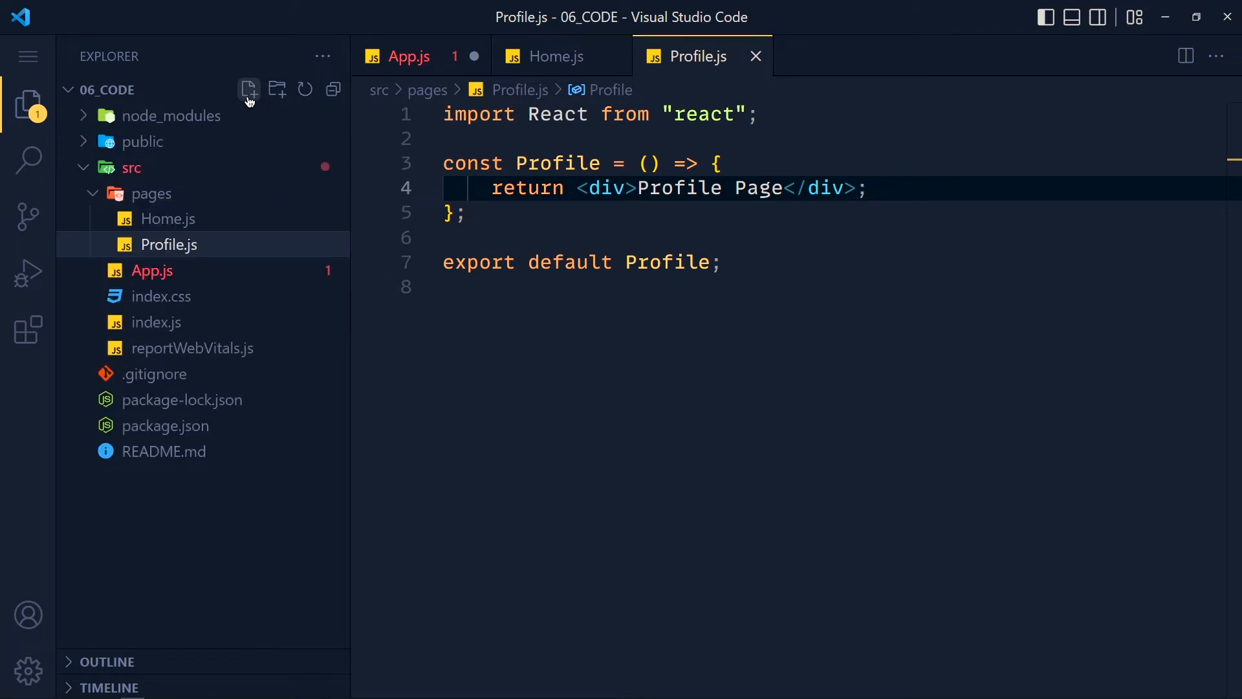
click(248, 89)
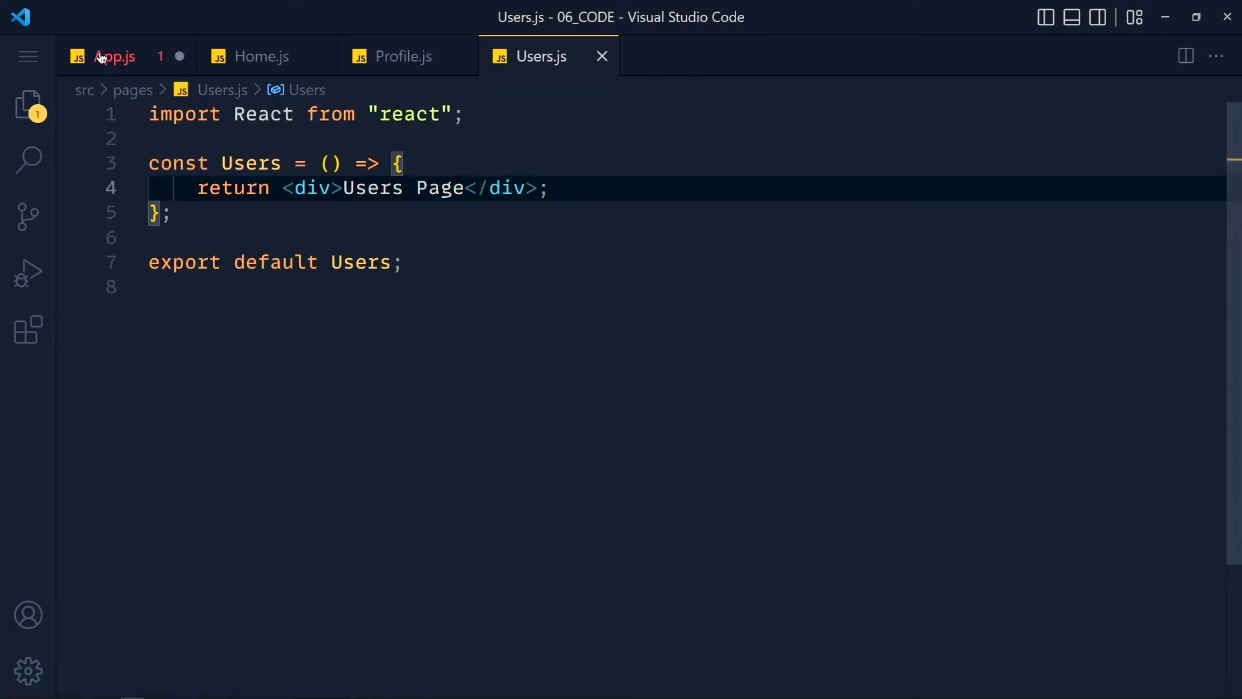
- In App.js, route "/" to Home and "/profile" to Profile, import Profile, and add a Users route
click(114, 56)
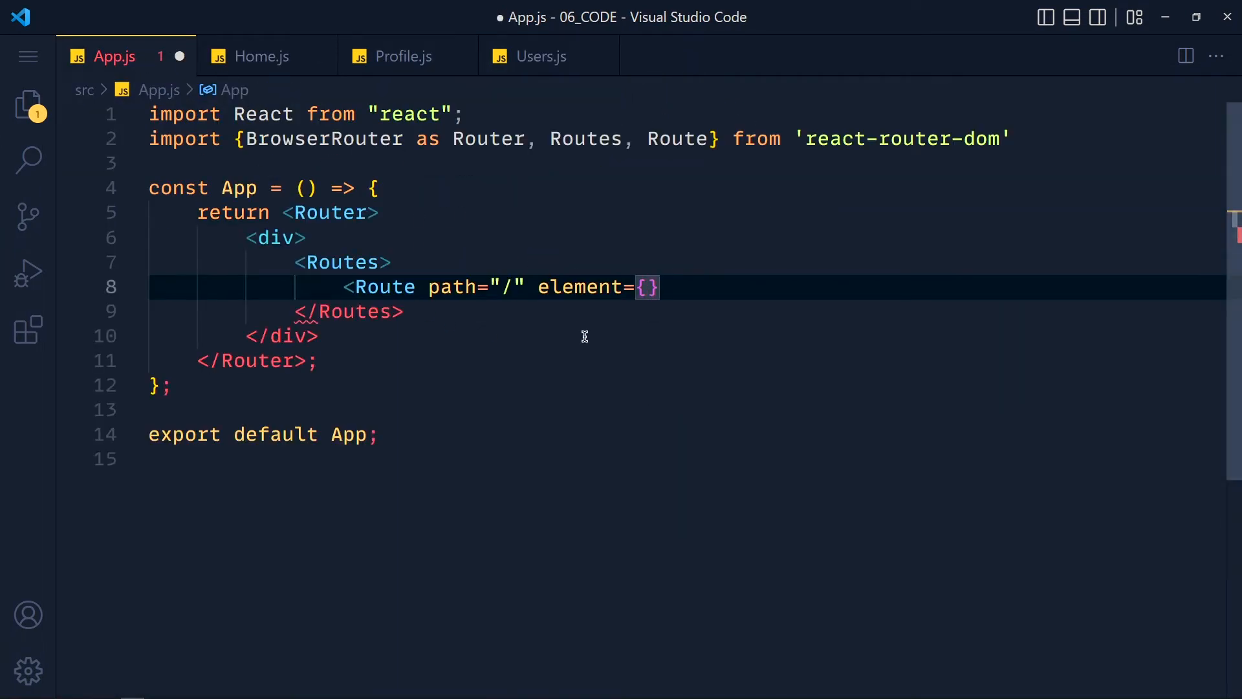
text(<H)
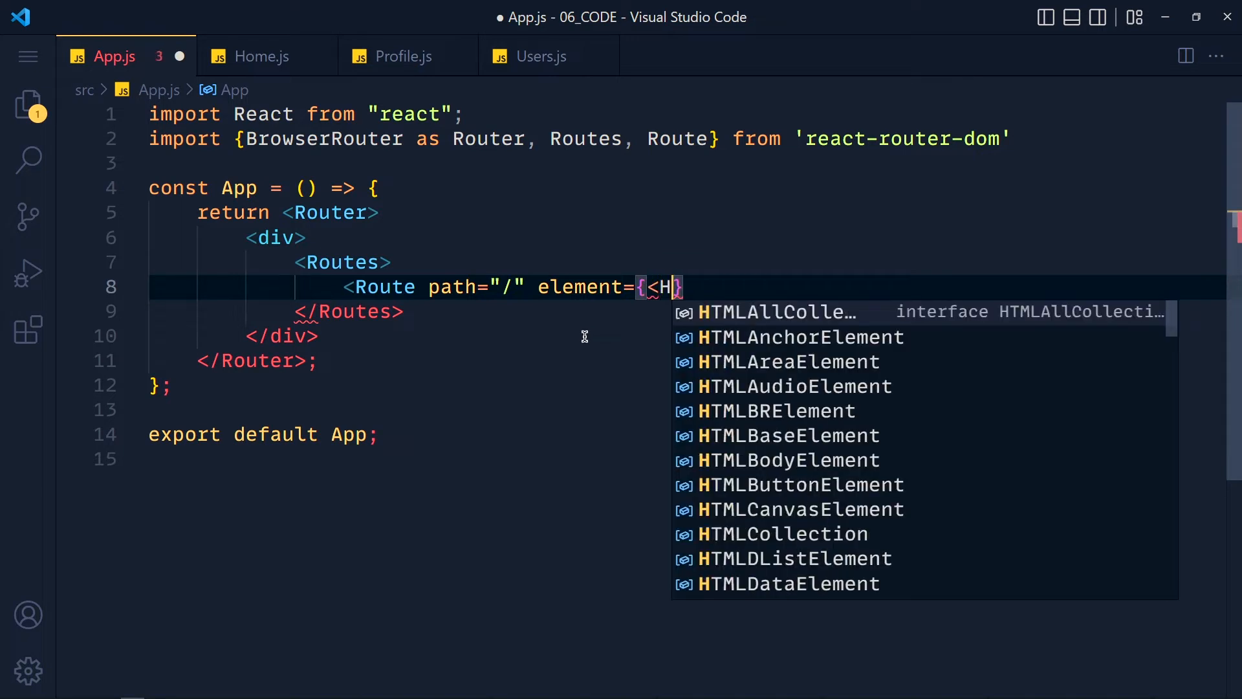
text(ome />)
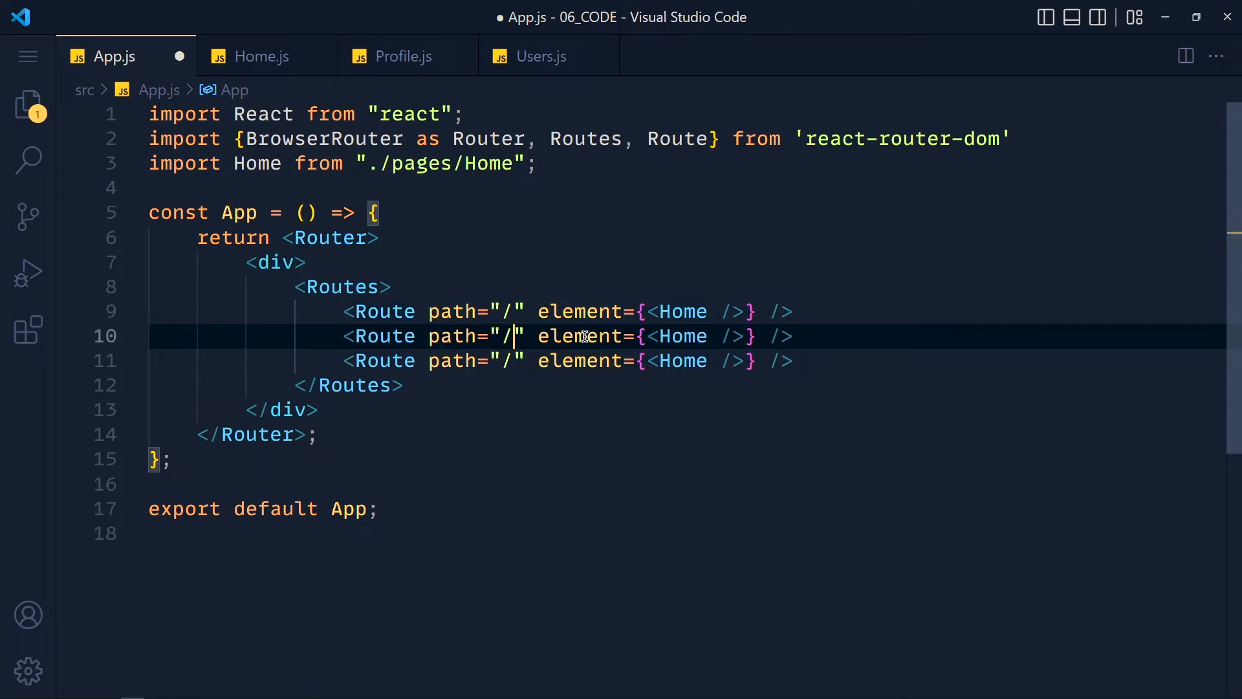
text(profile)
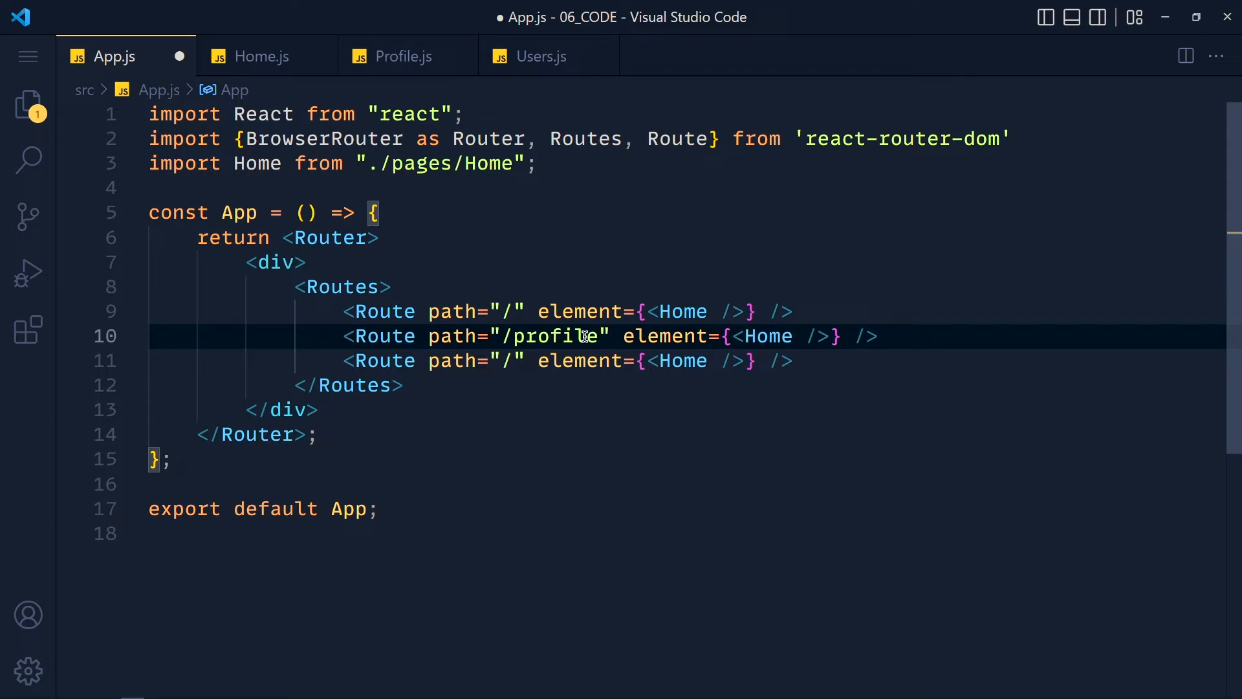
text(Profile)
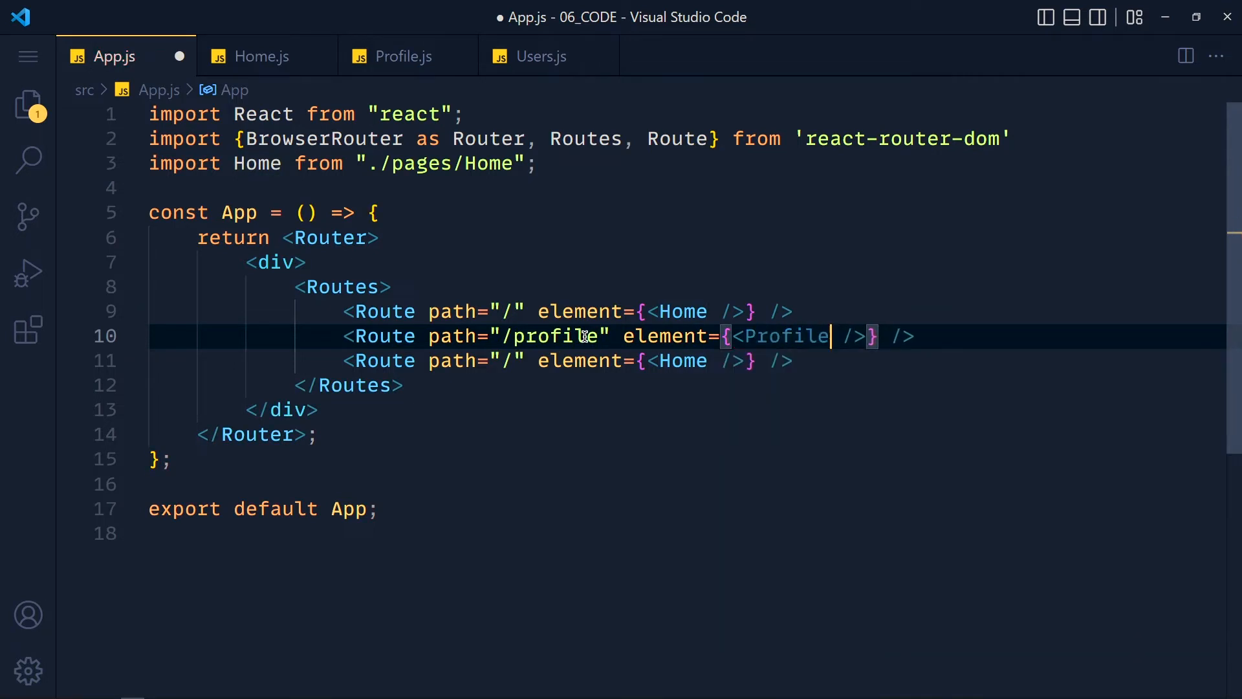
text(import Profile from "./pages/Profile";)
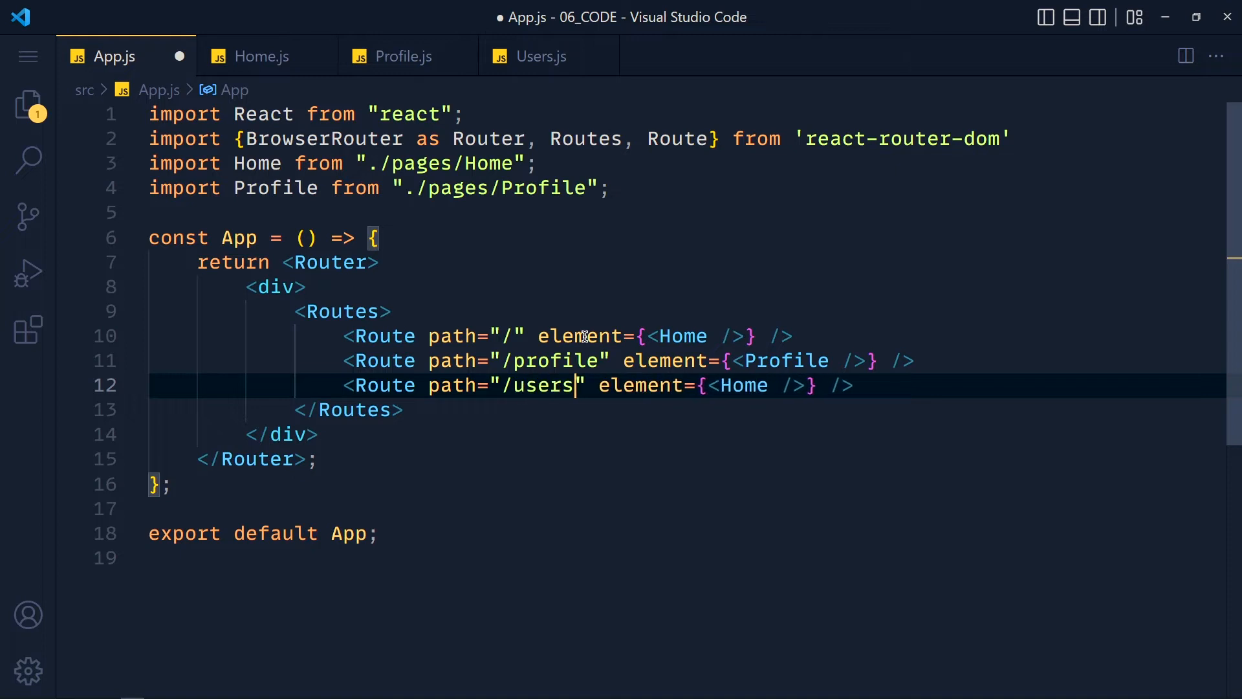
text(Users)
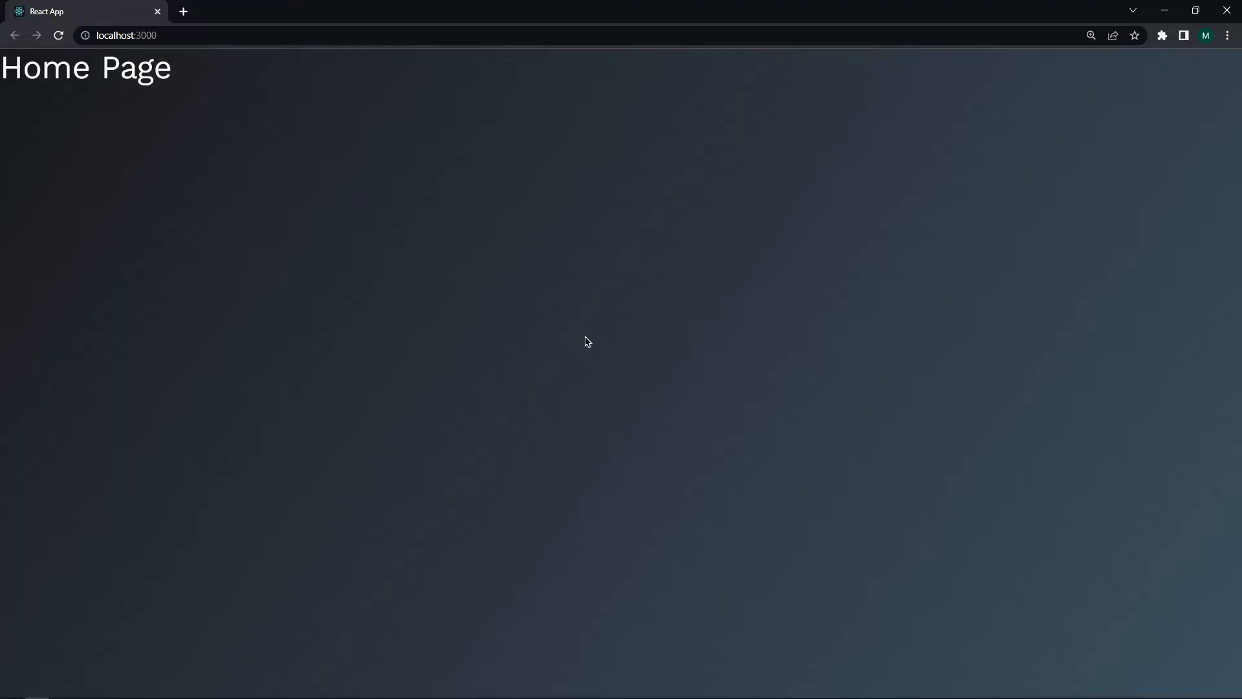
mouse_move(260, 126)
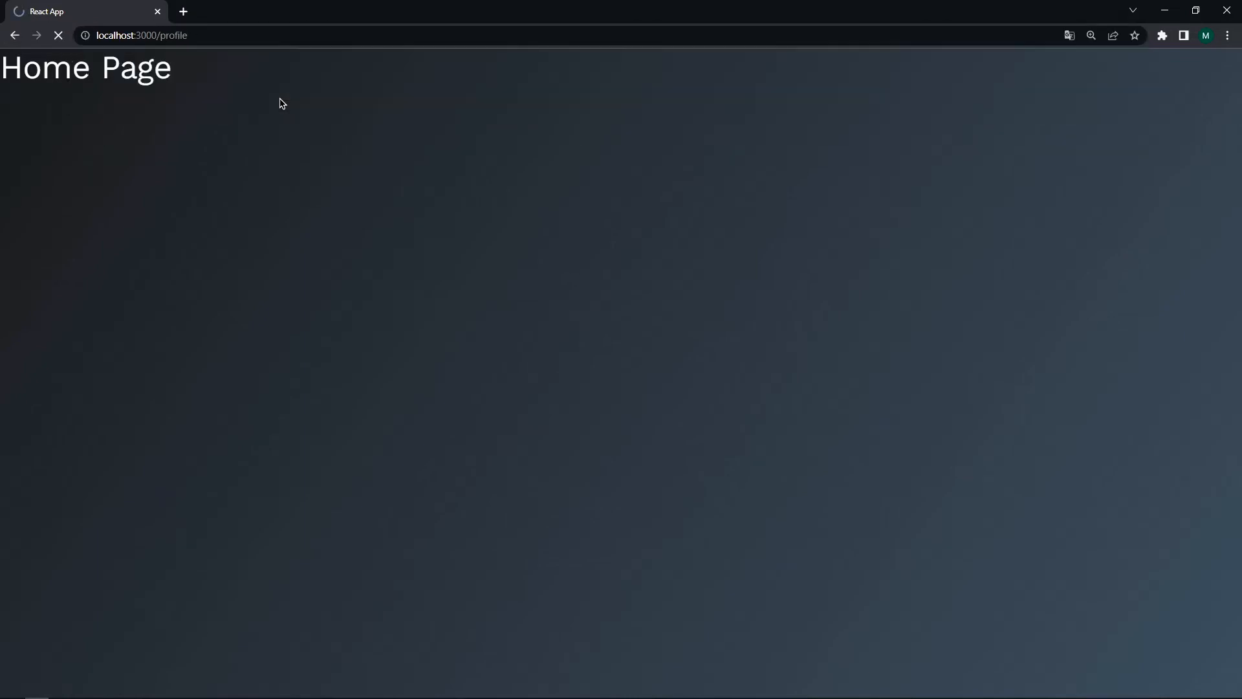
- Change the browser address to localhost:3000/profile
click(142, 35)
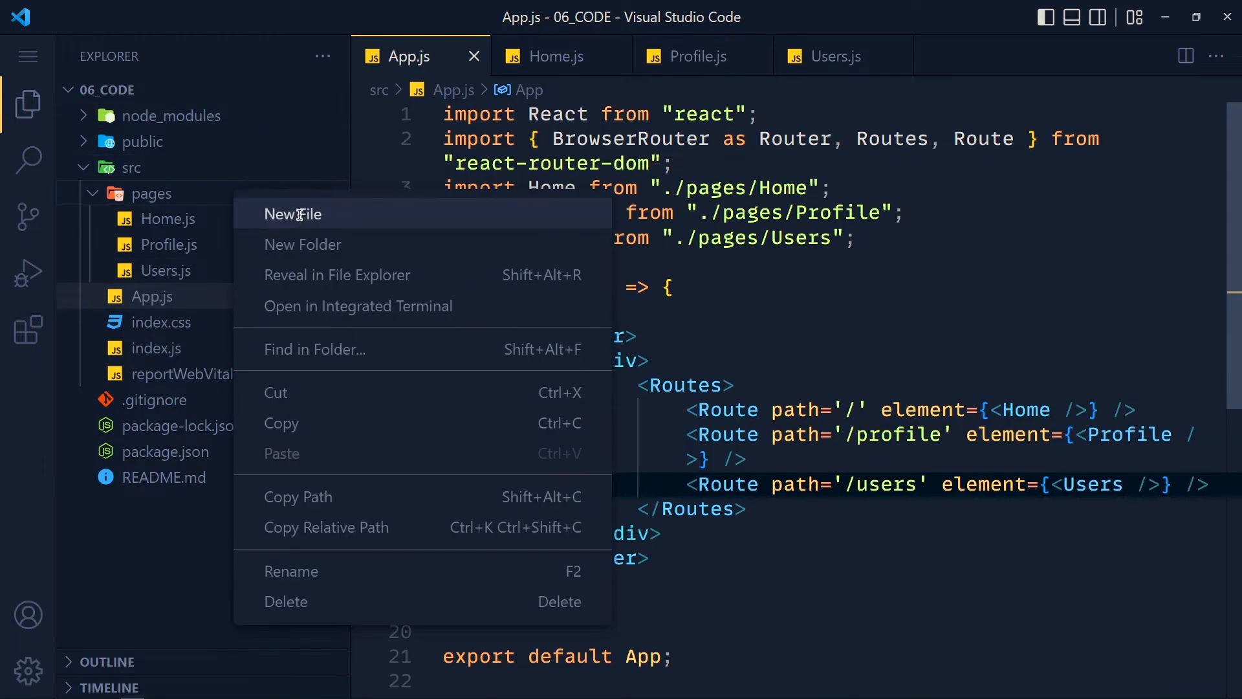
- Create NotFound.js in pages with a component returning '404 Not Found'
click(294, 214)
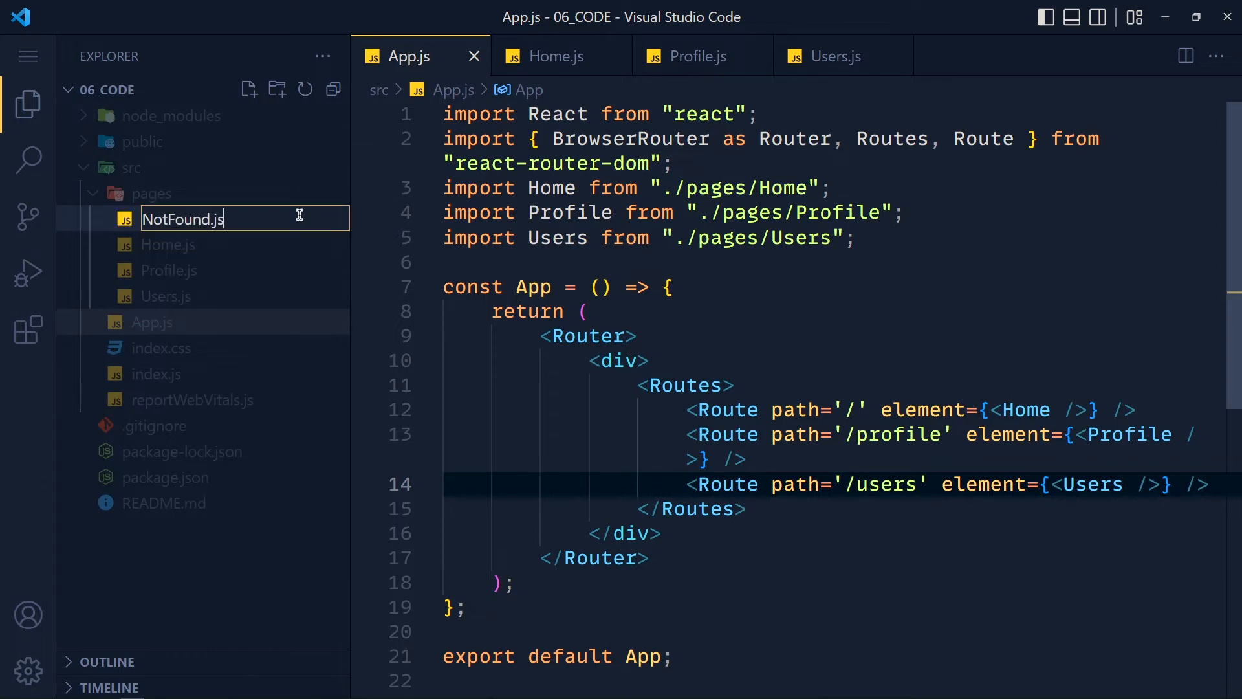
key(Enter)
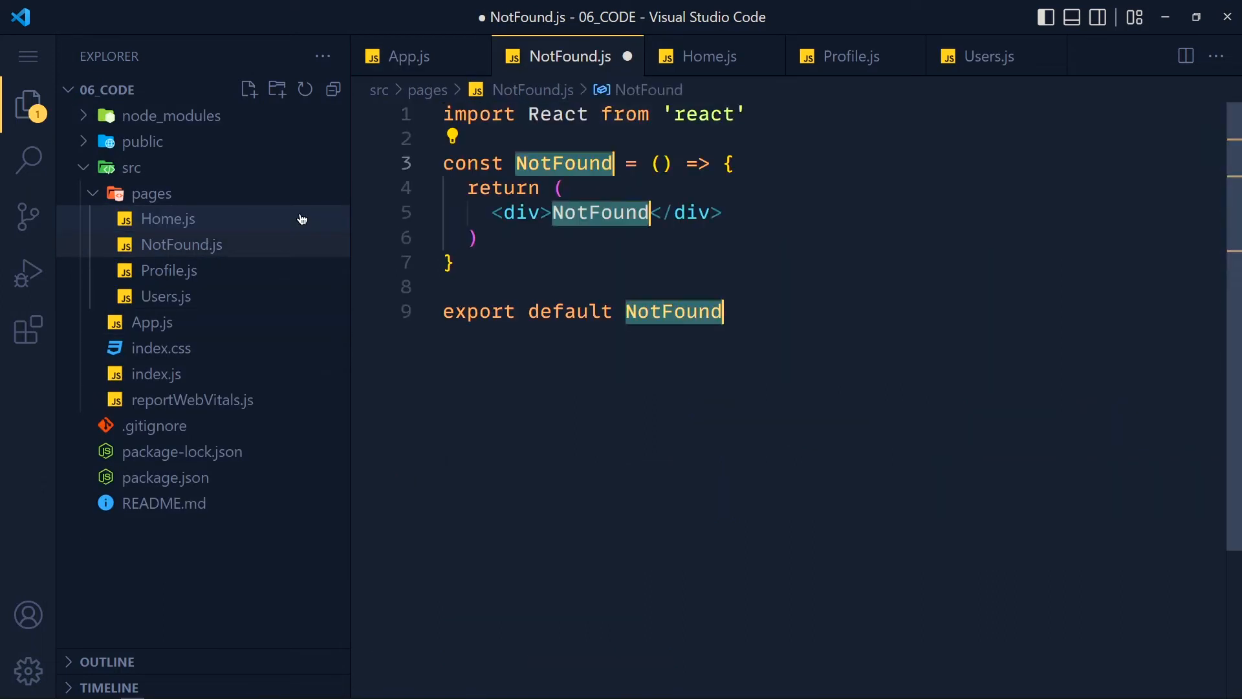
text(404 N)
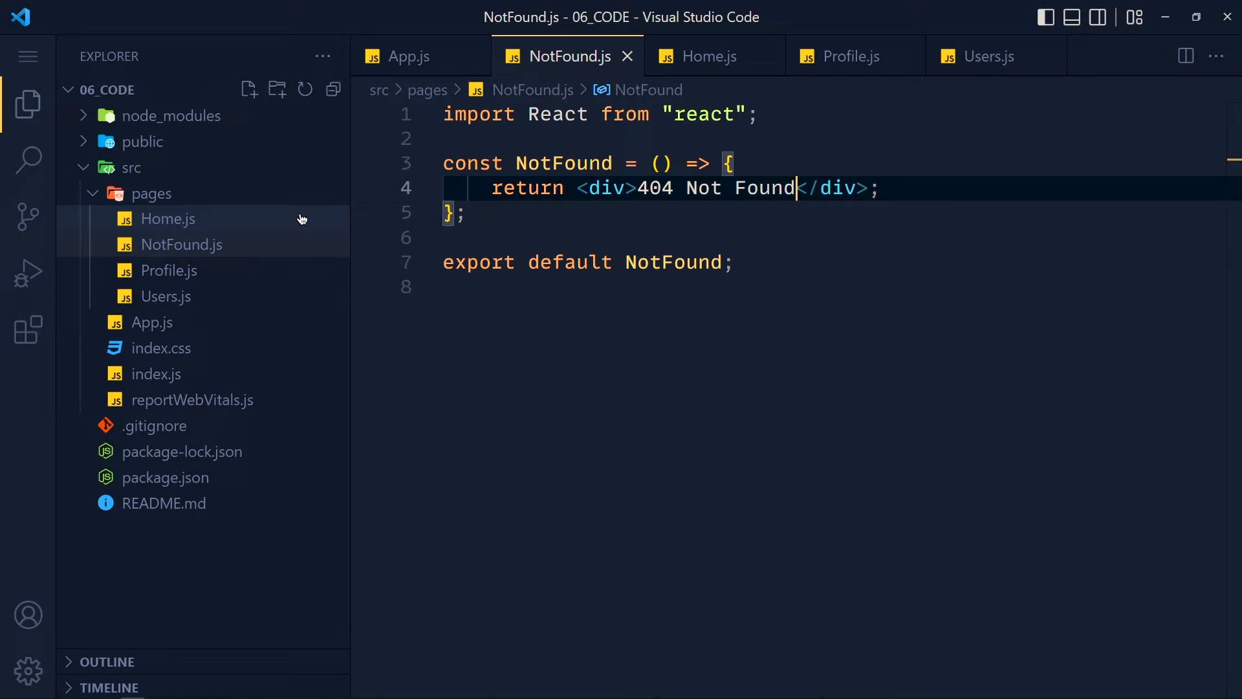
click(407, 57)
text(<)
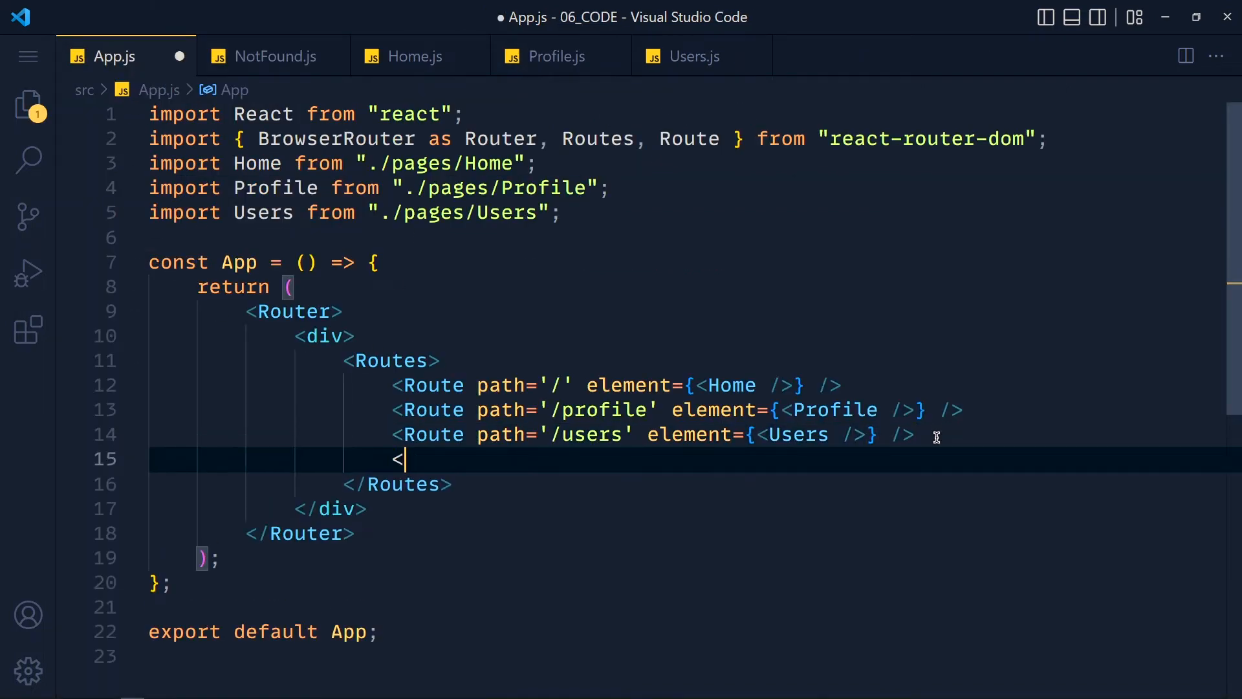
- Below the /users route, add a Route with path "*" and a NotFound element
text(Route path=")
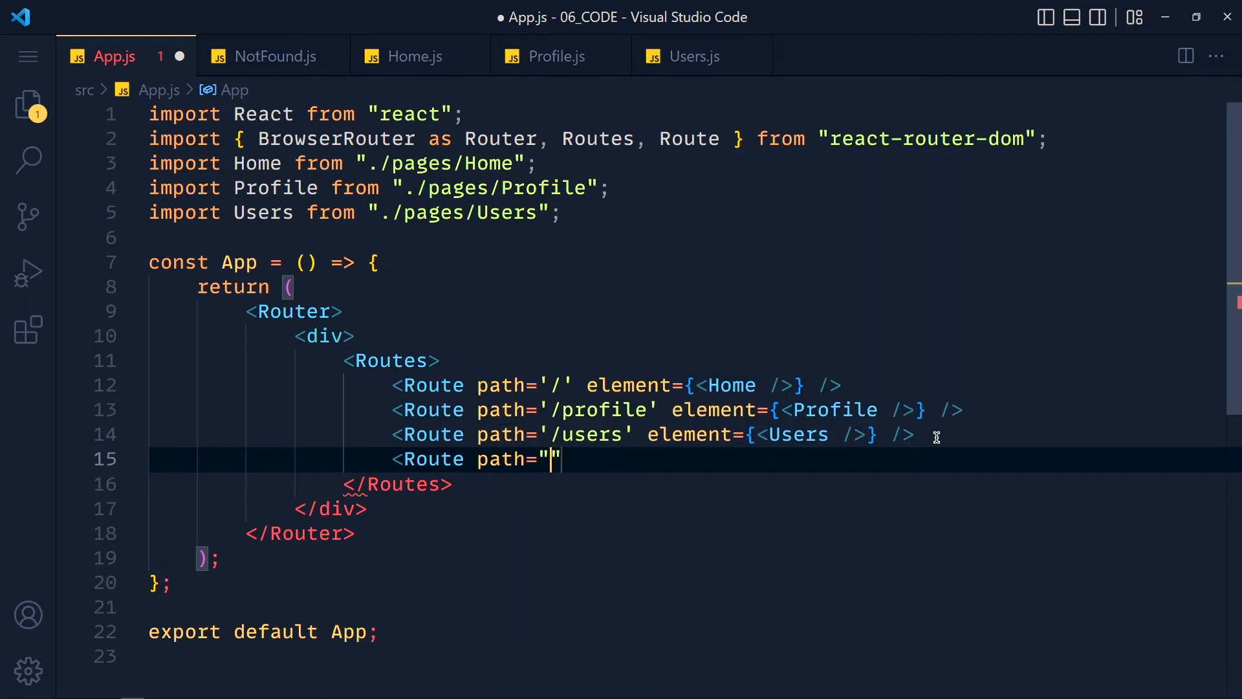
text(*" element=)
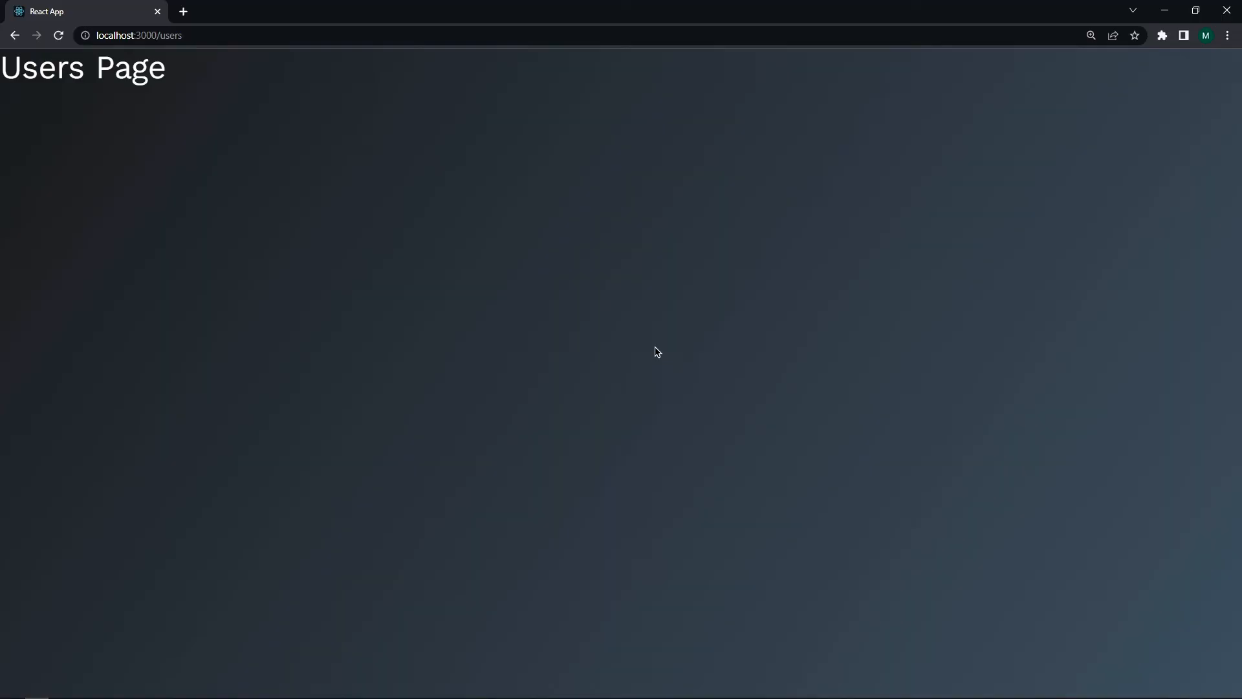
- Visit the undefined address localhost:3000/1 in the browser
text(localhost:3000/1)
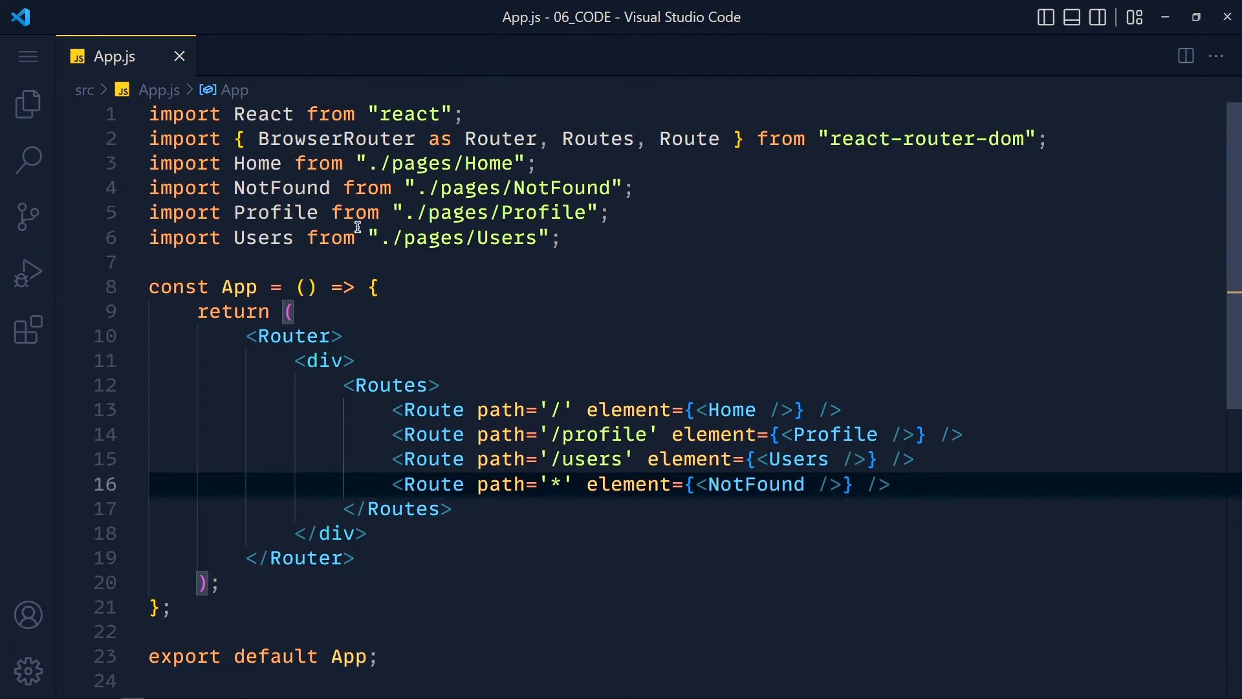
- Add a components folder under src containing a new Navbar.js file
right_click(132, 167)
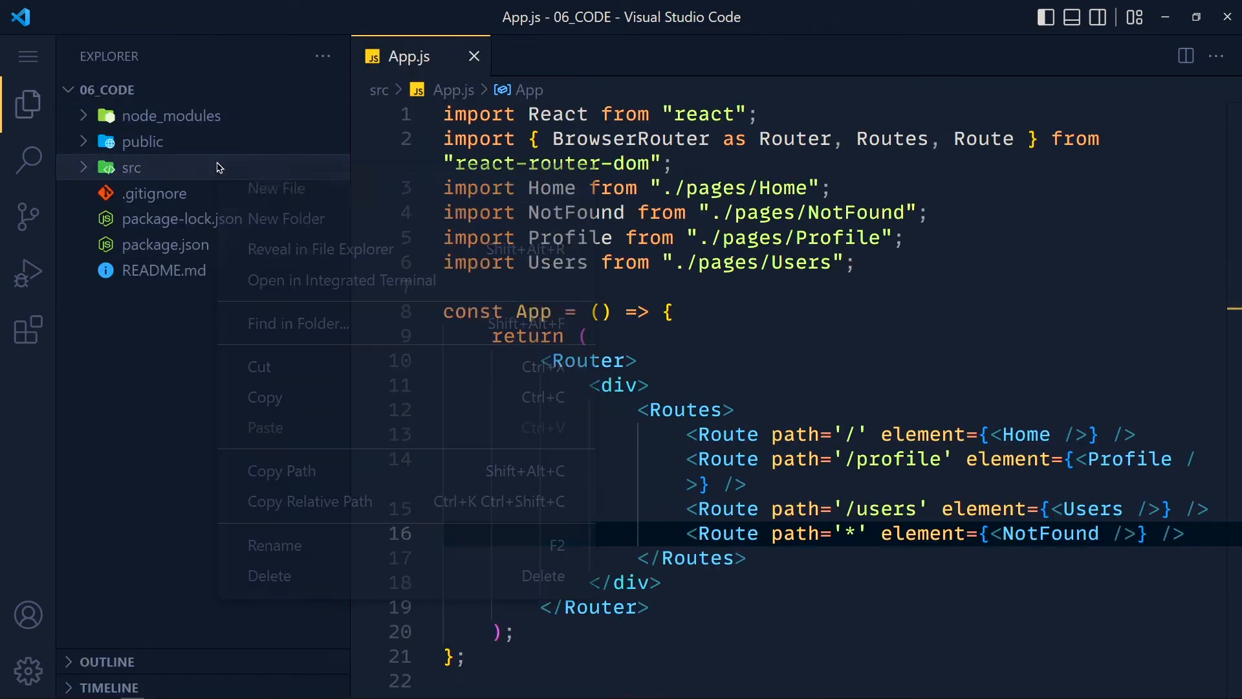
click(289, 218)
text(components)
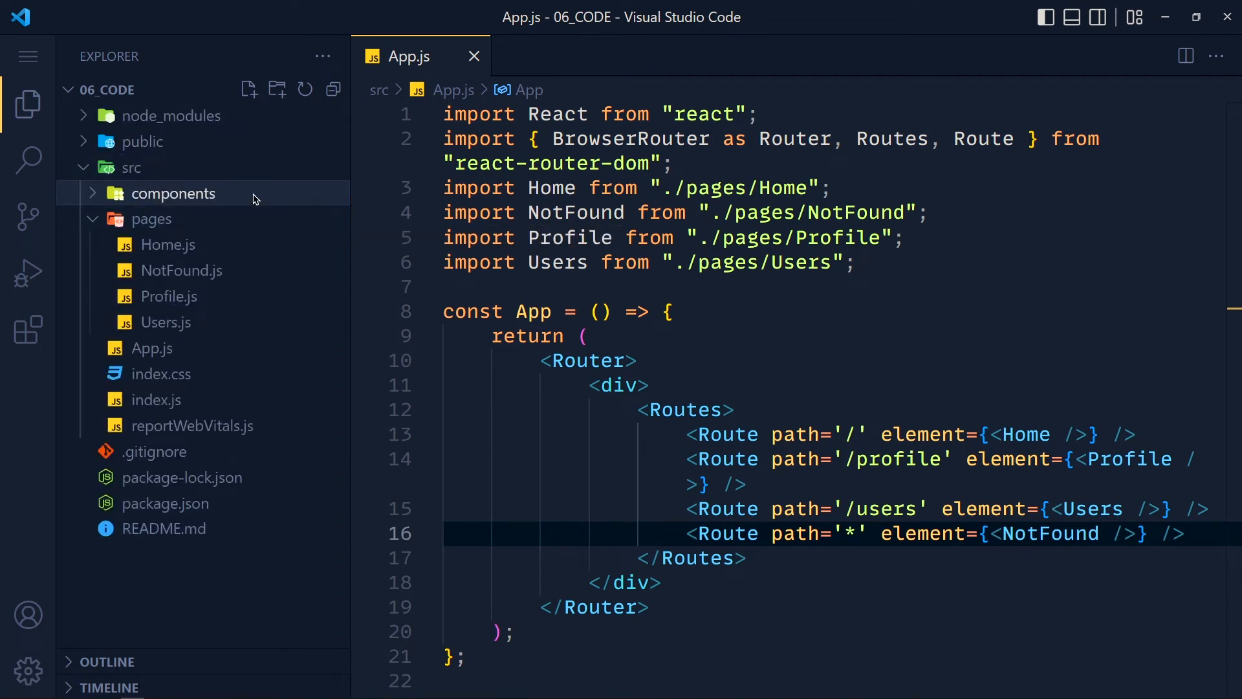
text(Navba)
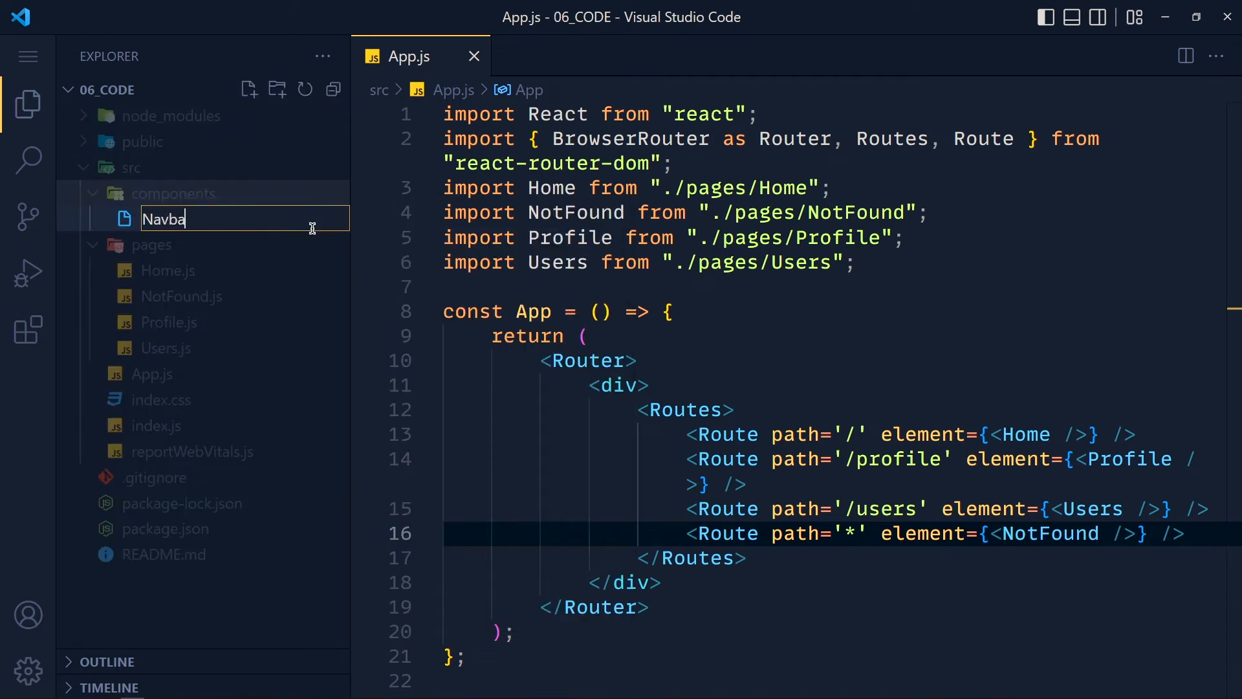
key(Enter)
text(<nav></nav>)
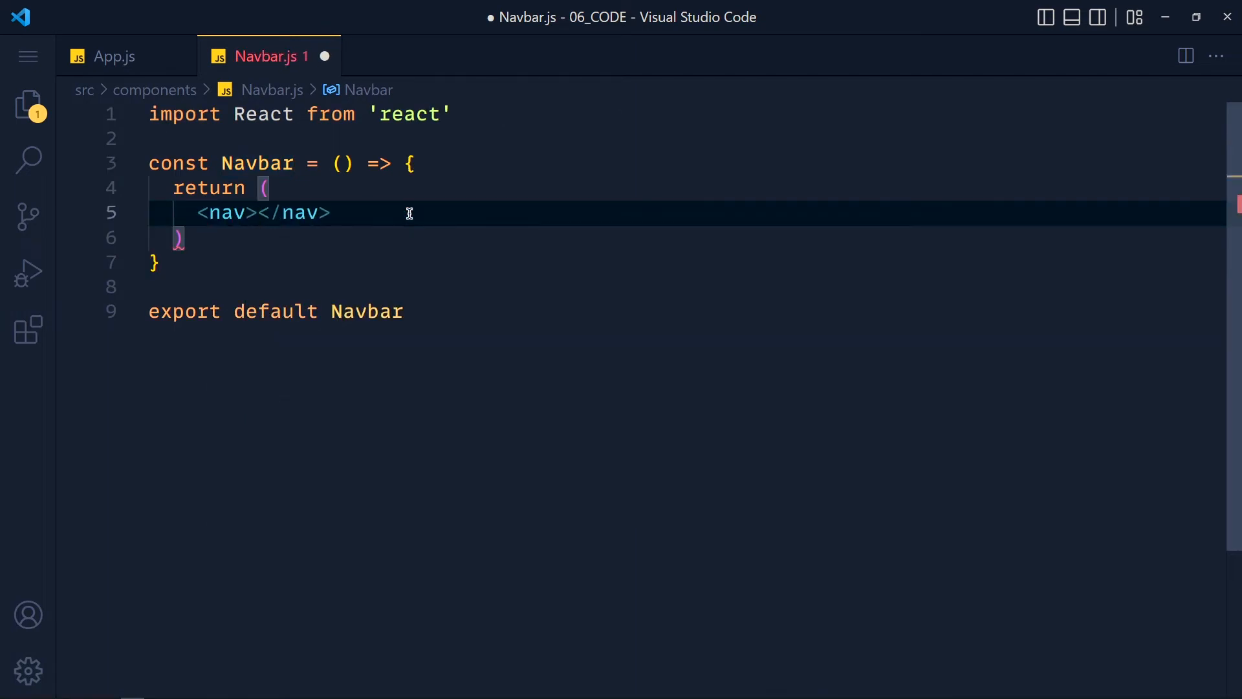
- Give the nav className 'navbar' with Home, Profile (/profile) and Users (/users) links
text(className='navbar')
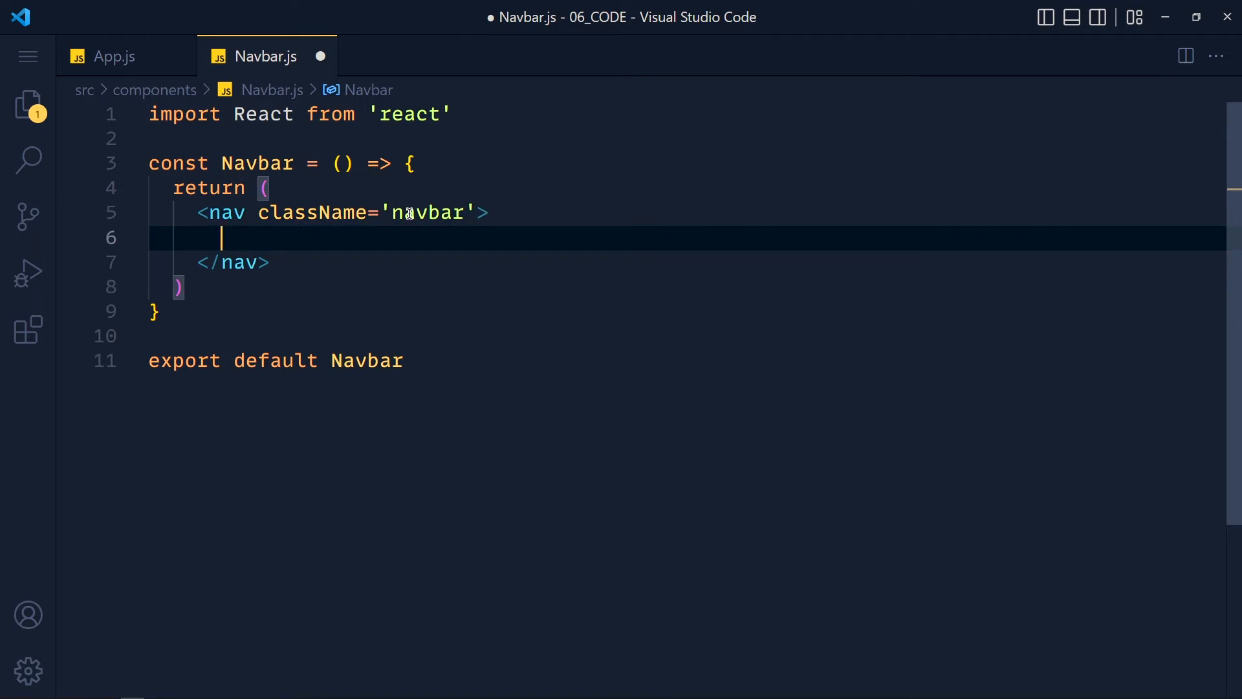
text(<a href='/'></a>)
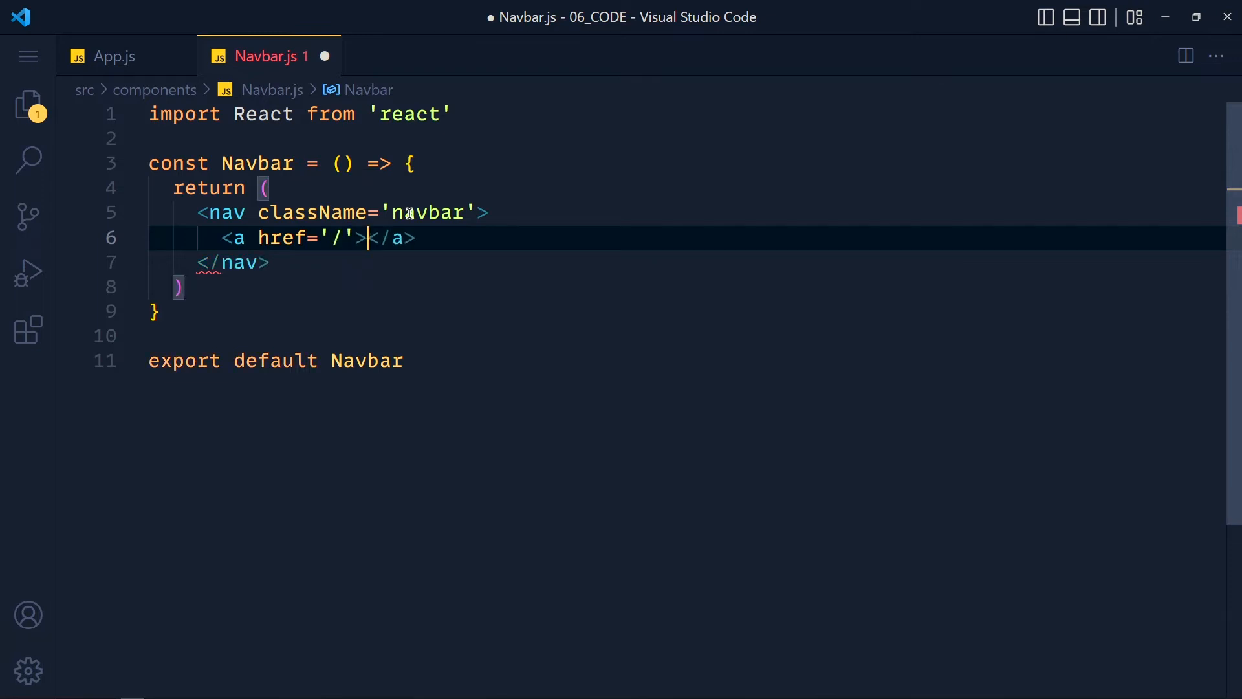
text(Home)
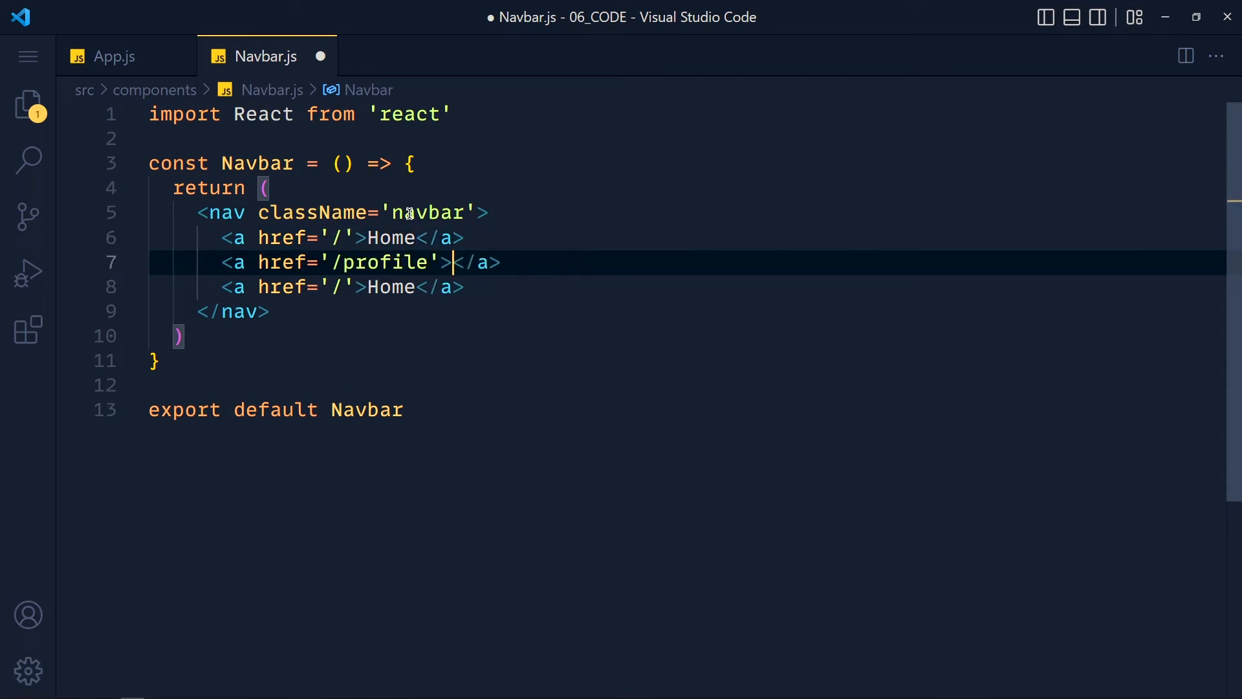
text(Profile)
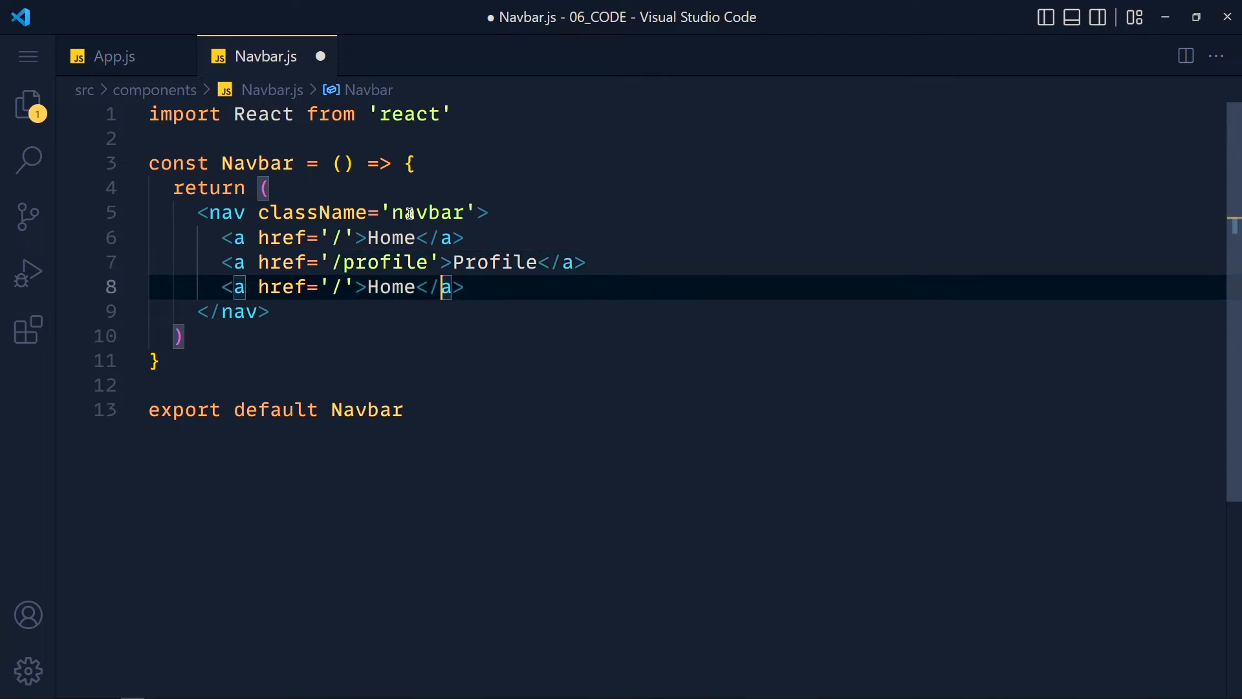
text(user)
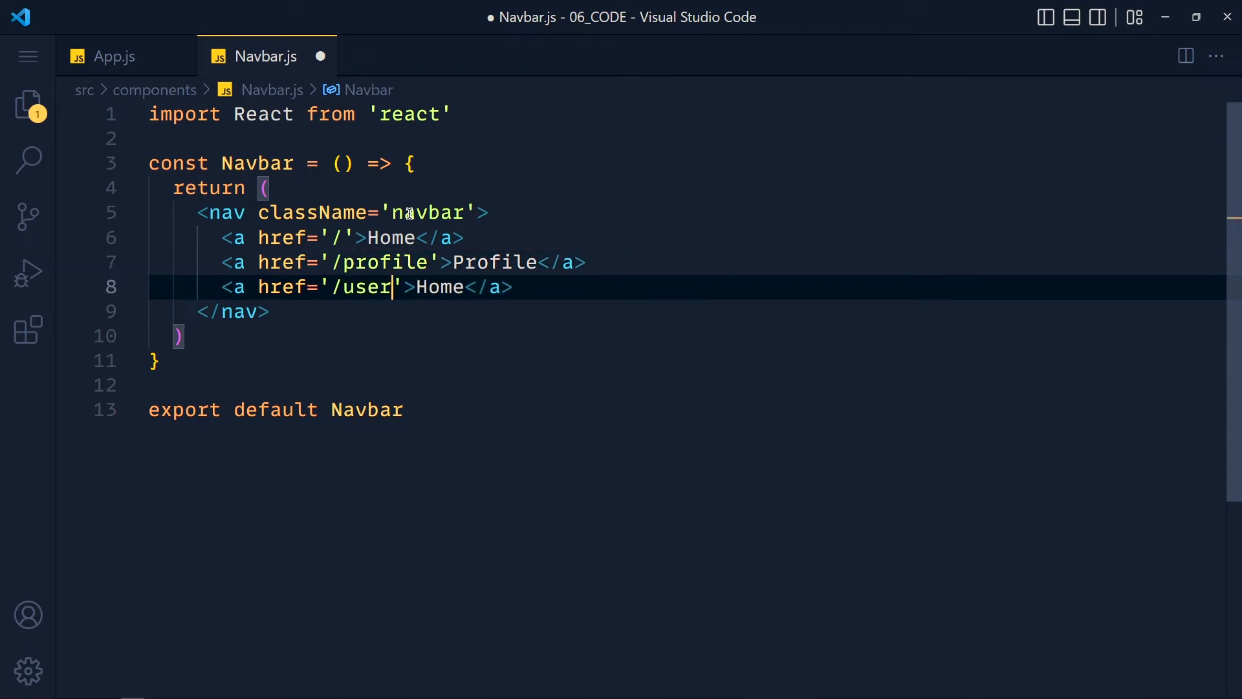
text(Users)
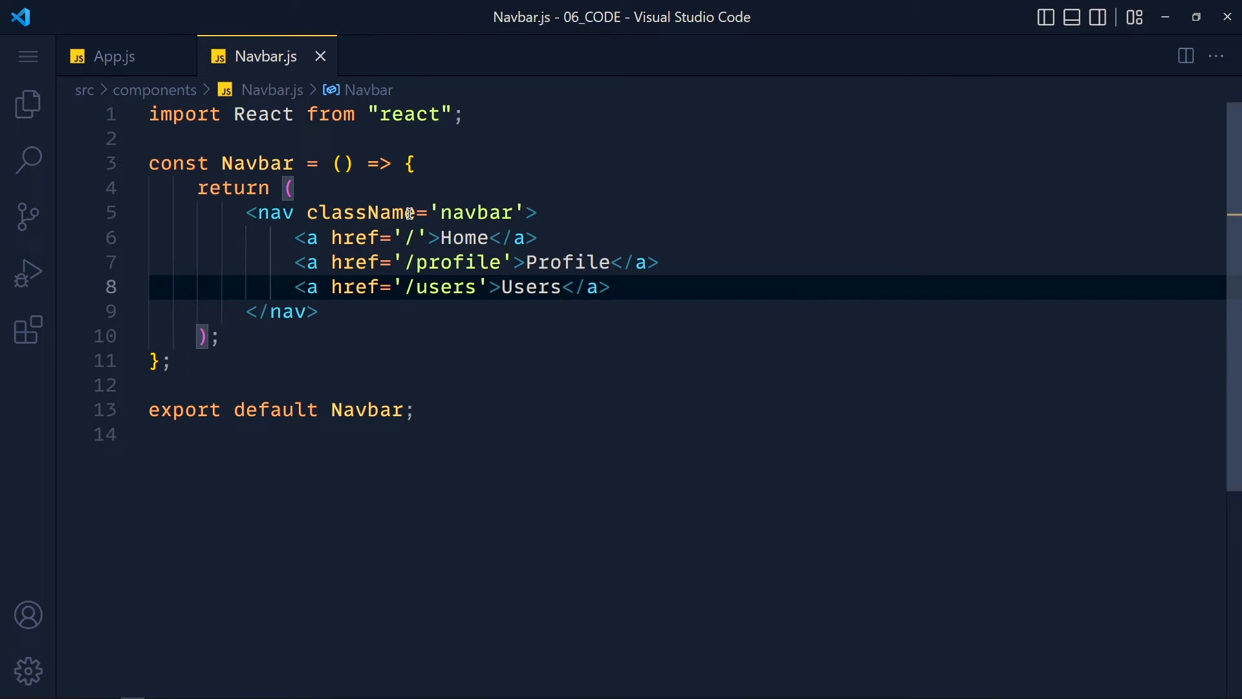
click(115, 57)
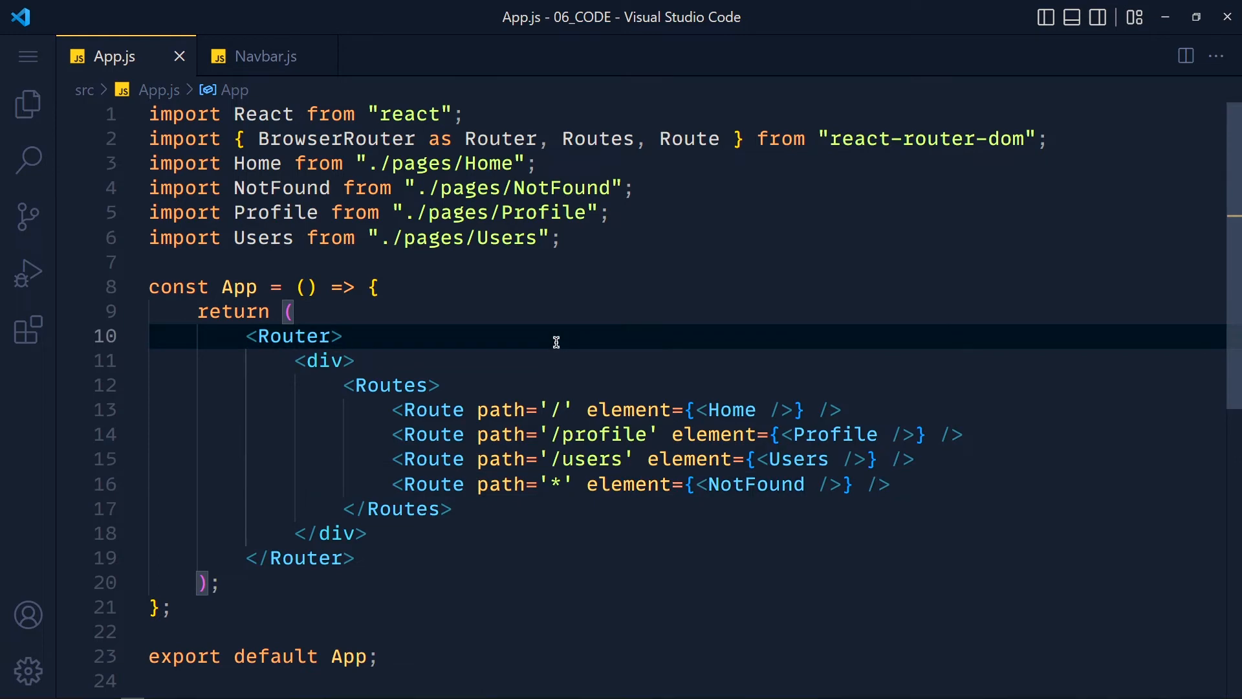
- Import Navbar from './components/Navbar' and render <Navbar /> inside Router above the routes
text(<Navbar />)
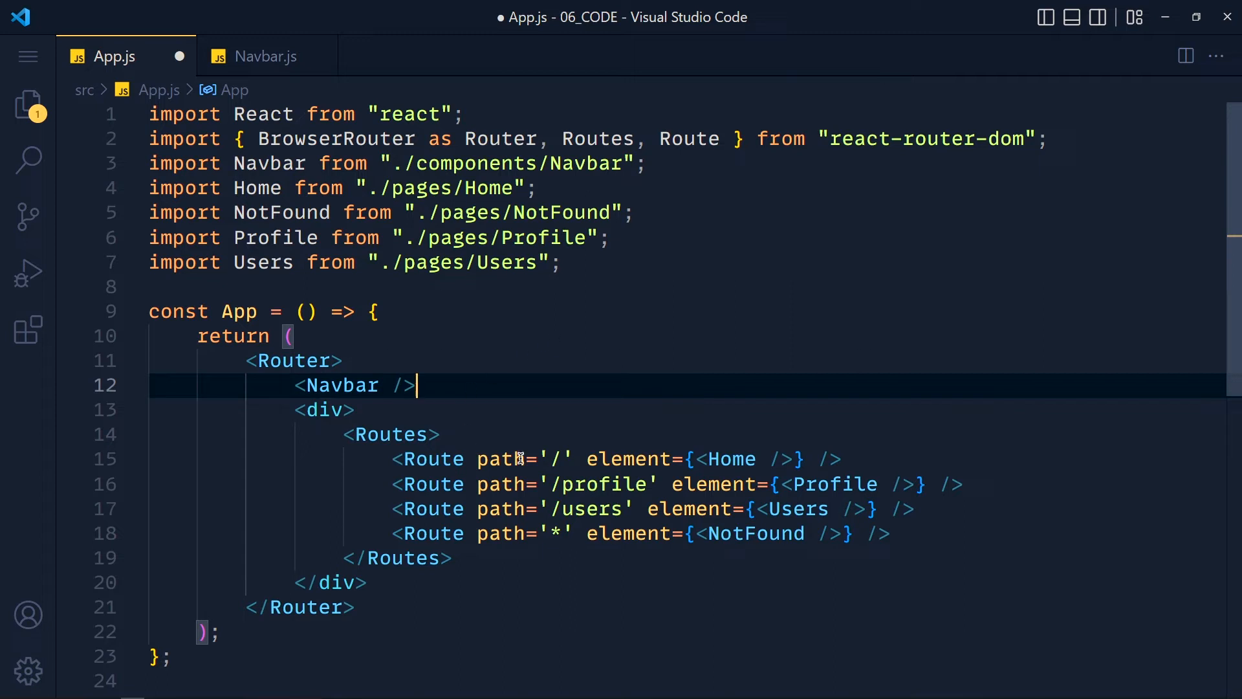
mouse_move(638, 333)
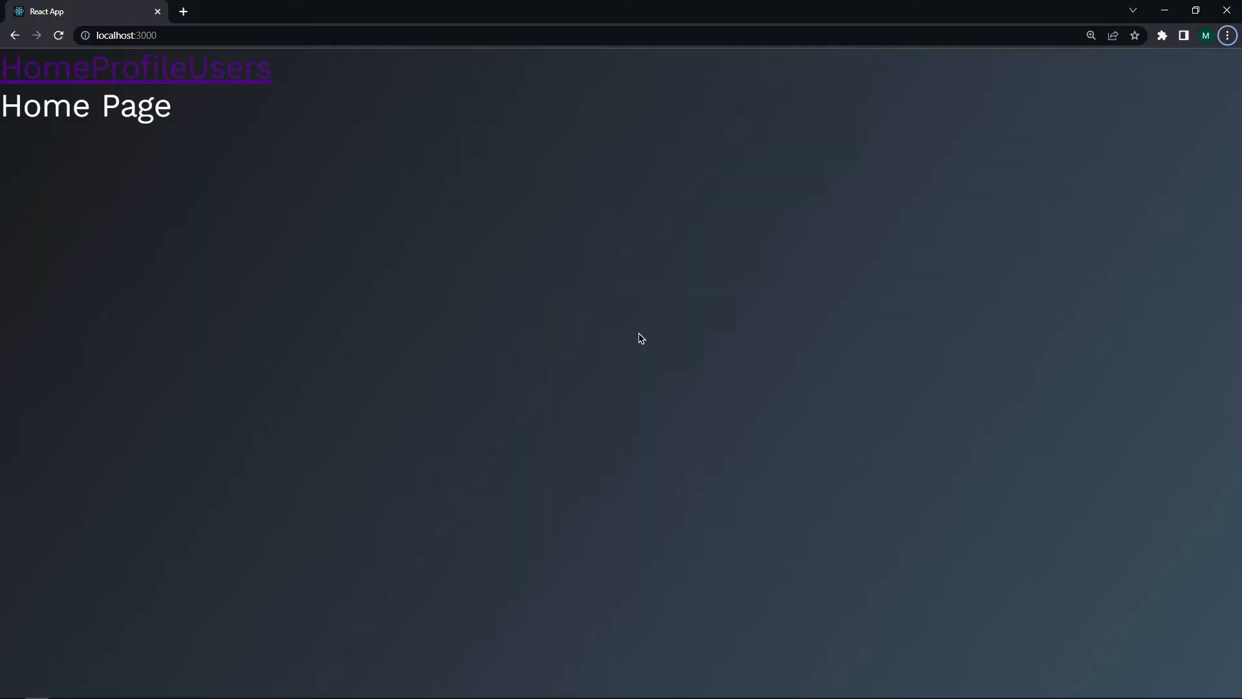
mouse_move(226, 99)
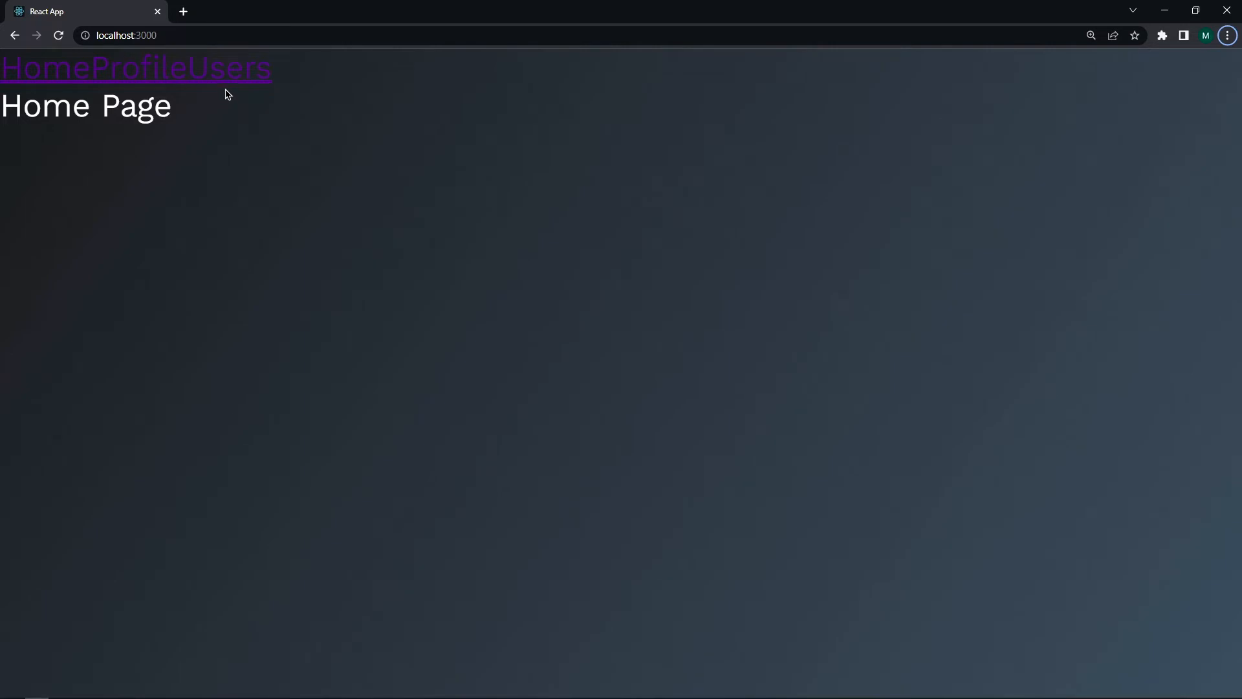
- Use the new navbar links in Chrome to reach the Profile Page
click(134, 68)
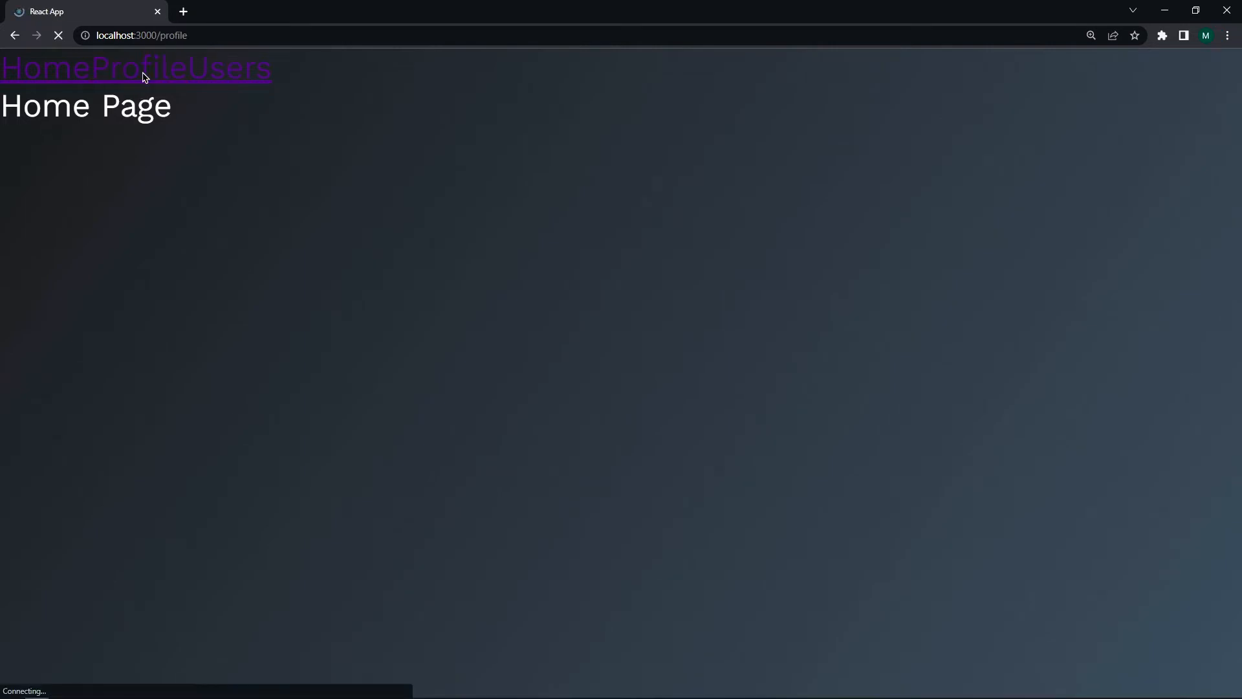
click(134, 68)
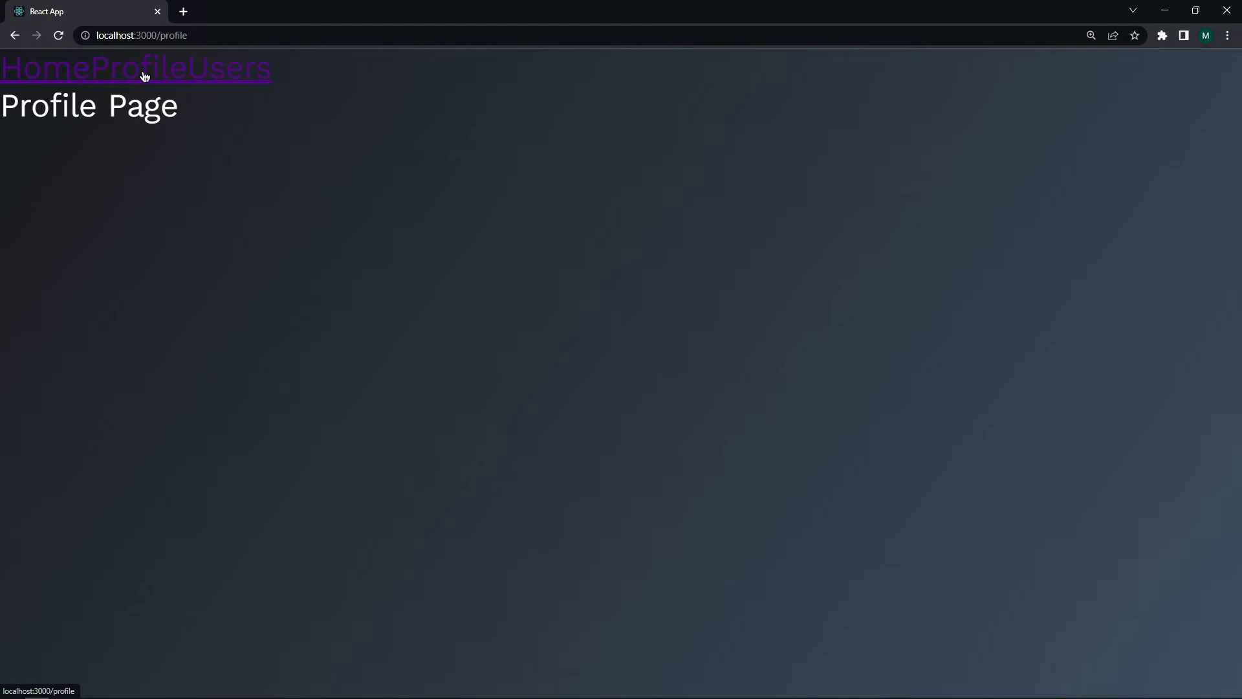
click(231, 68)
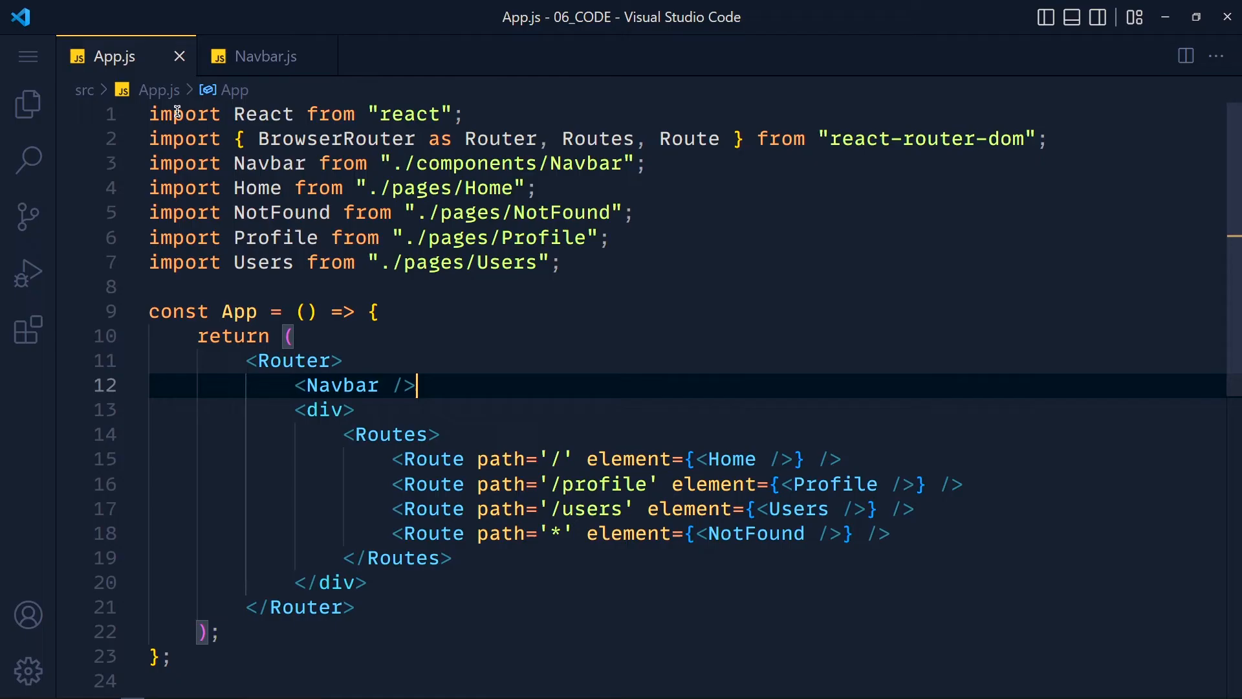
mouse_move(538, 350)
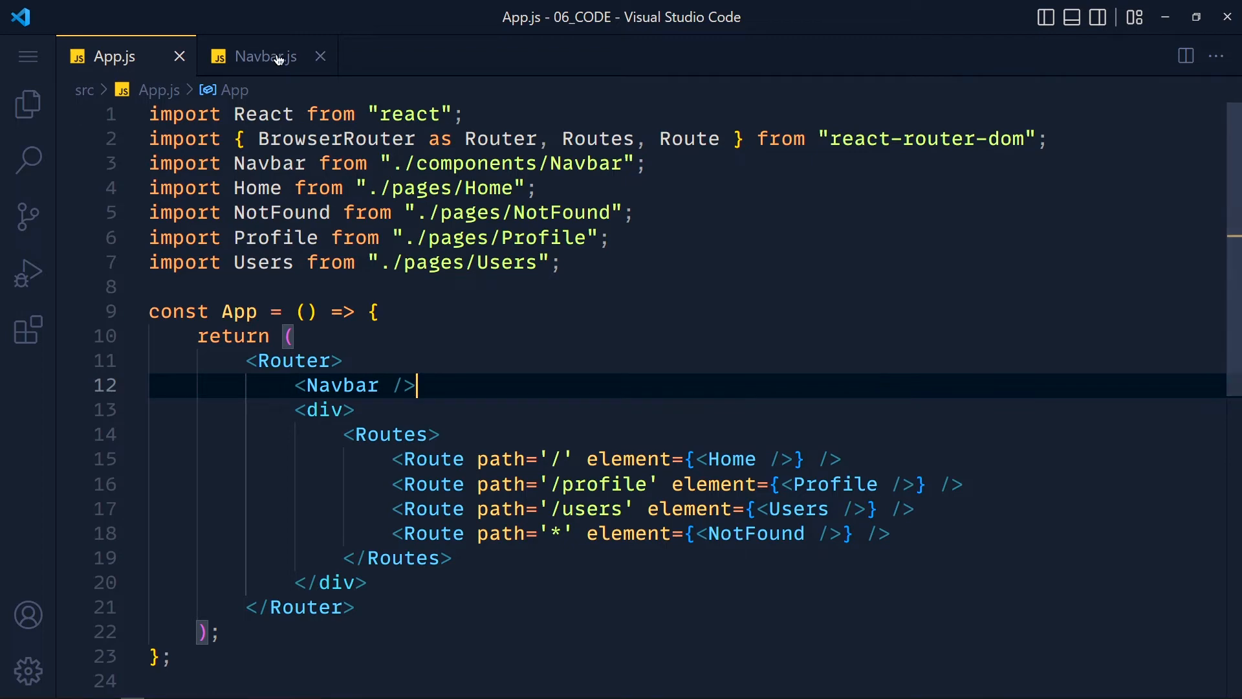
- Import {Link} from 'react-router-dom' and start replacing anchors with <Link to='/'>
text(L})
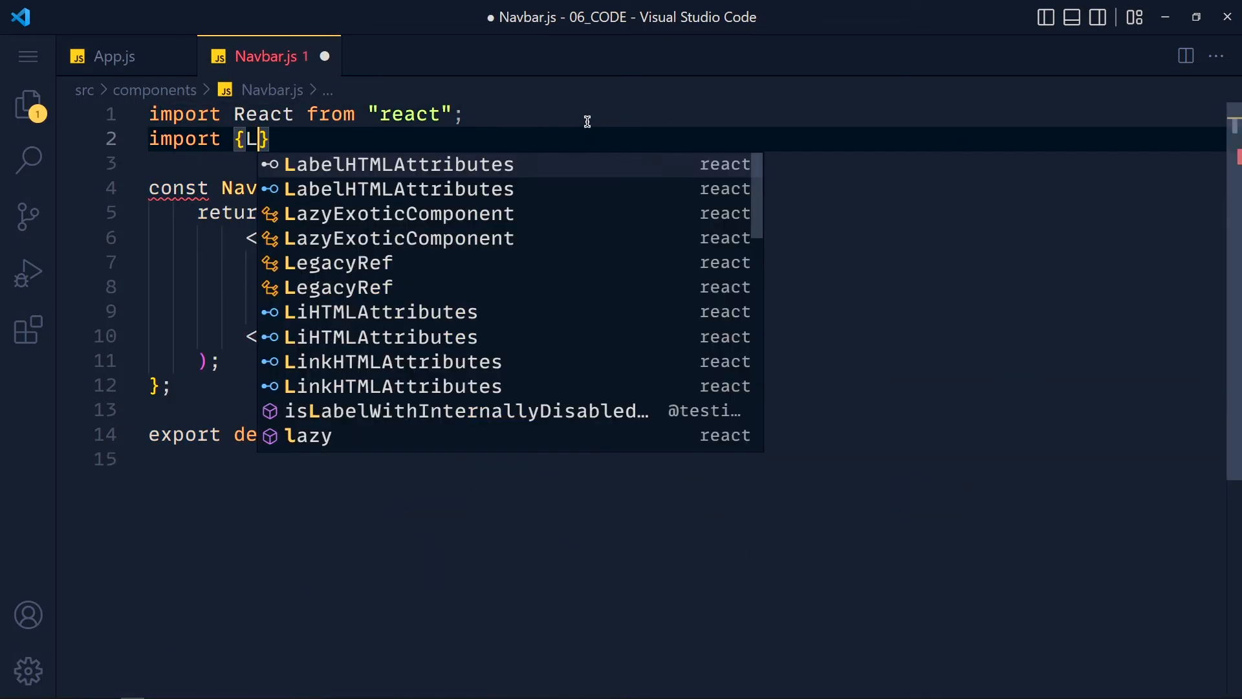
text(ink} from 'react-router-dom)
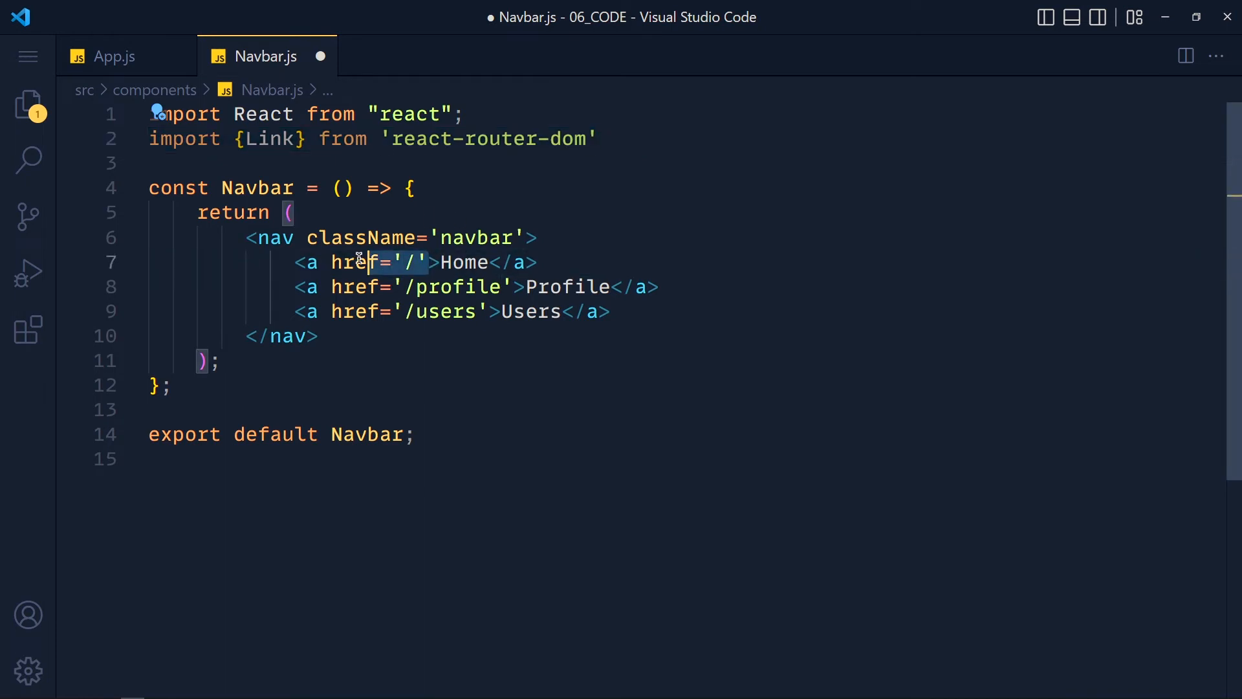
text(Link>Home</Link>)
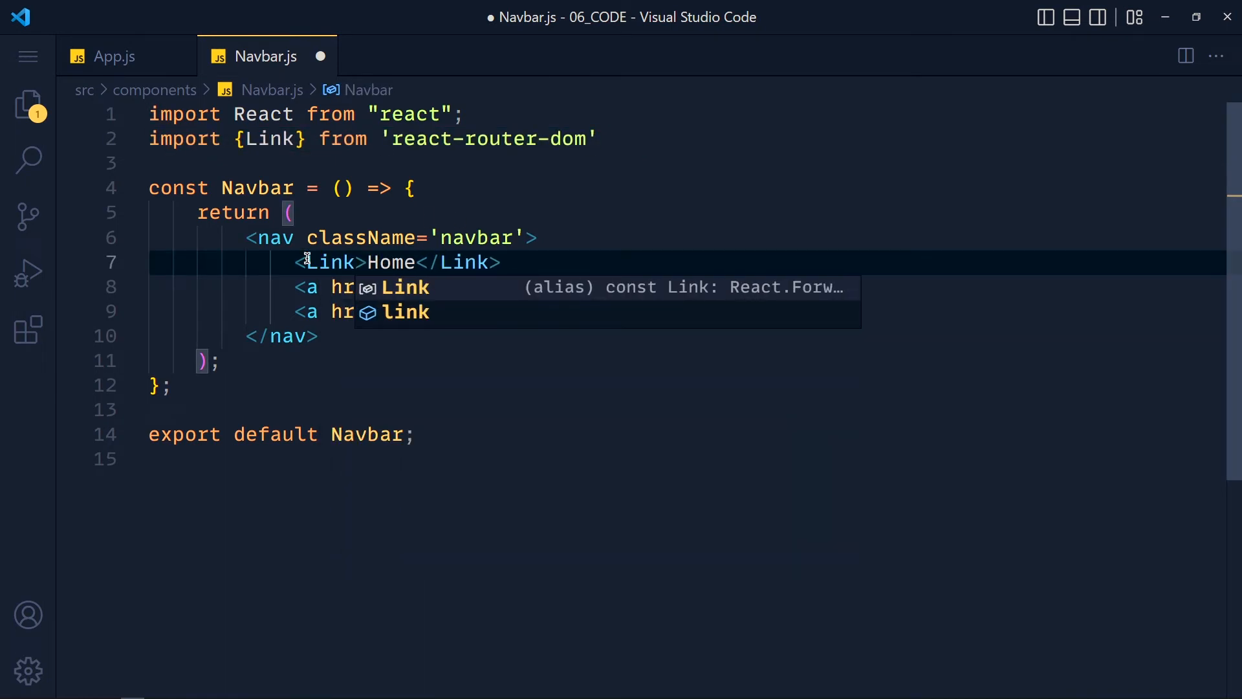
text(to='')
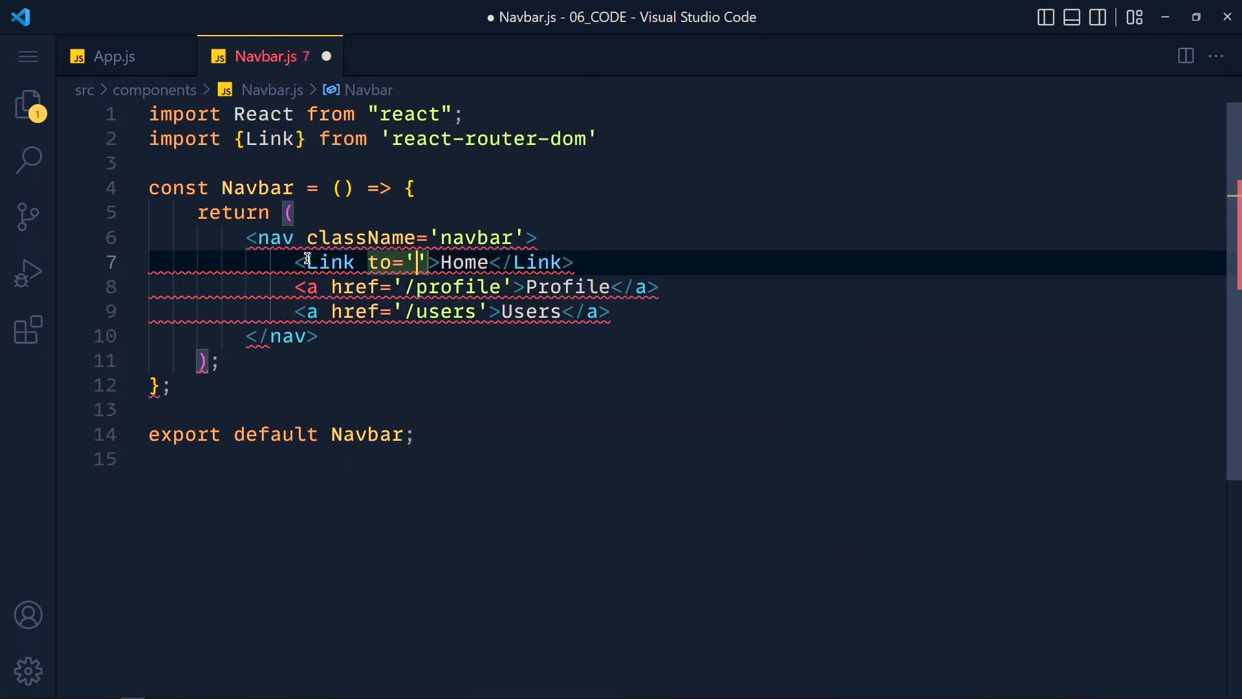
text(/)
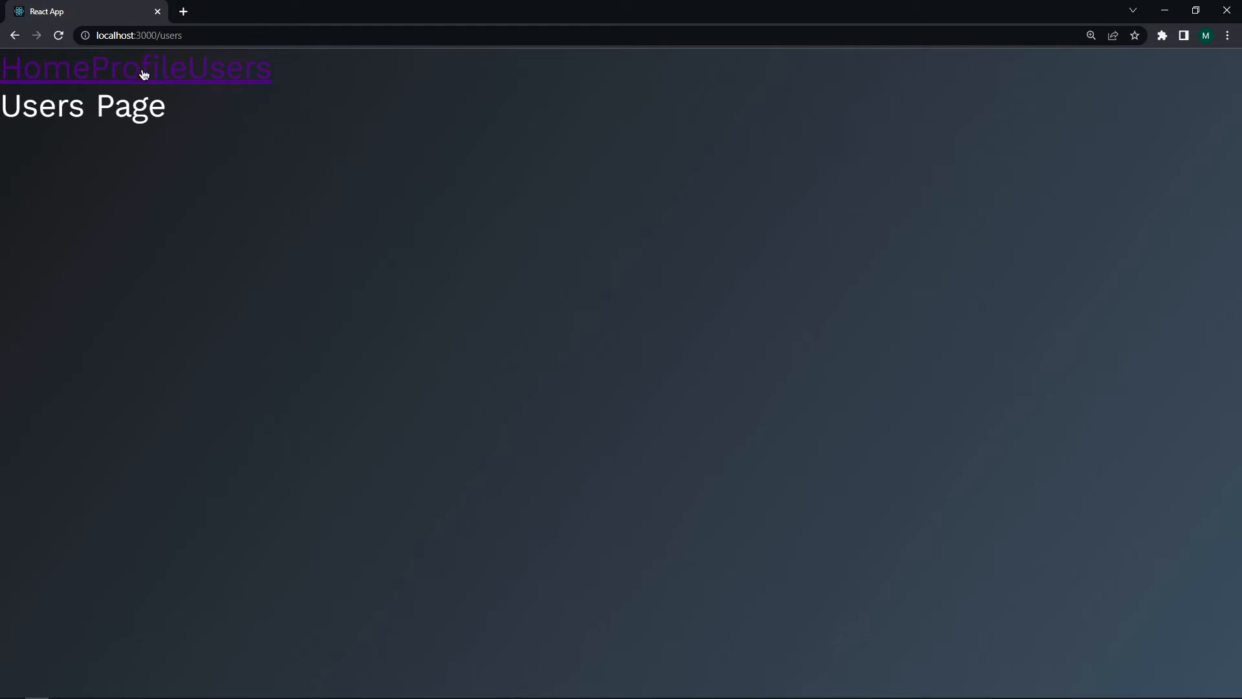
- Visit the Home page, then the Users page, through the styled navbar
click(42, 67)
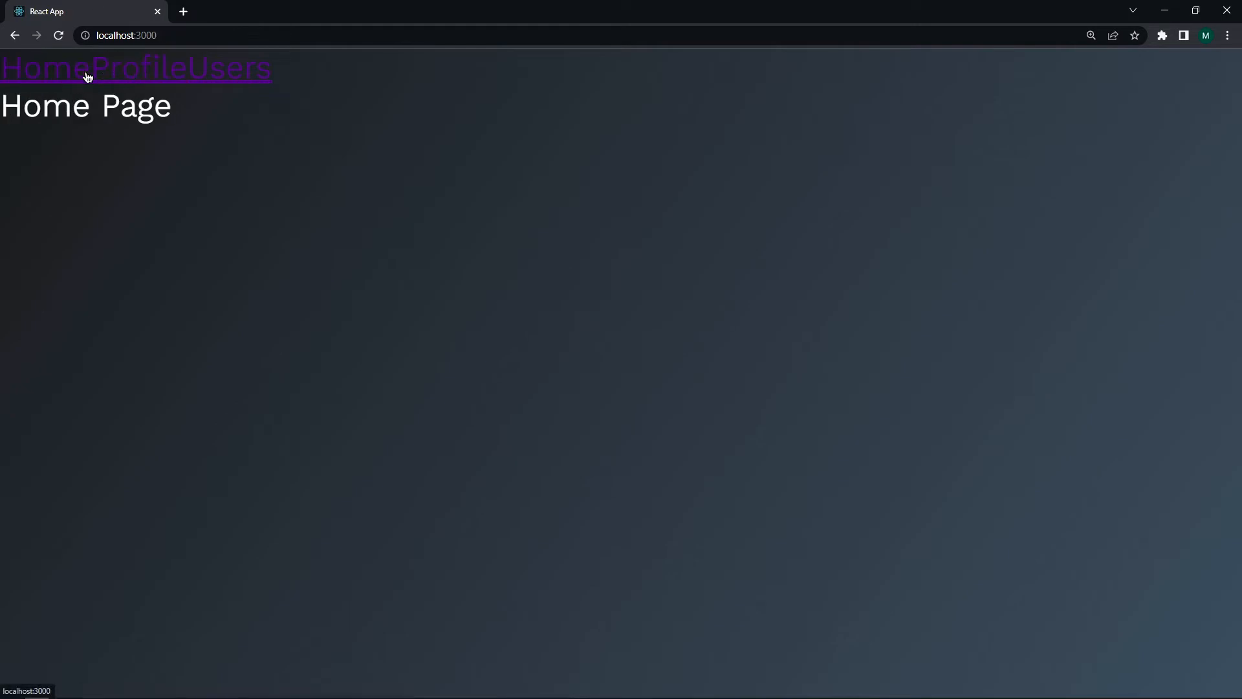
click(237, 67)
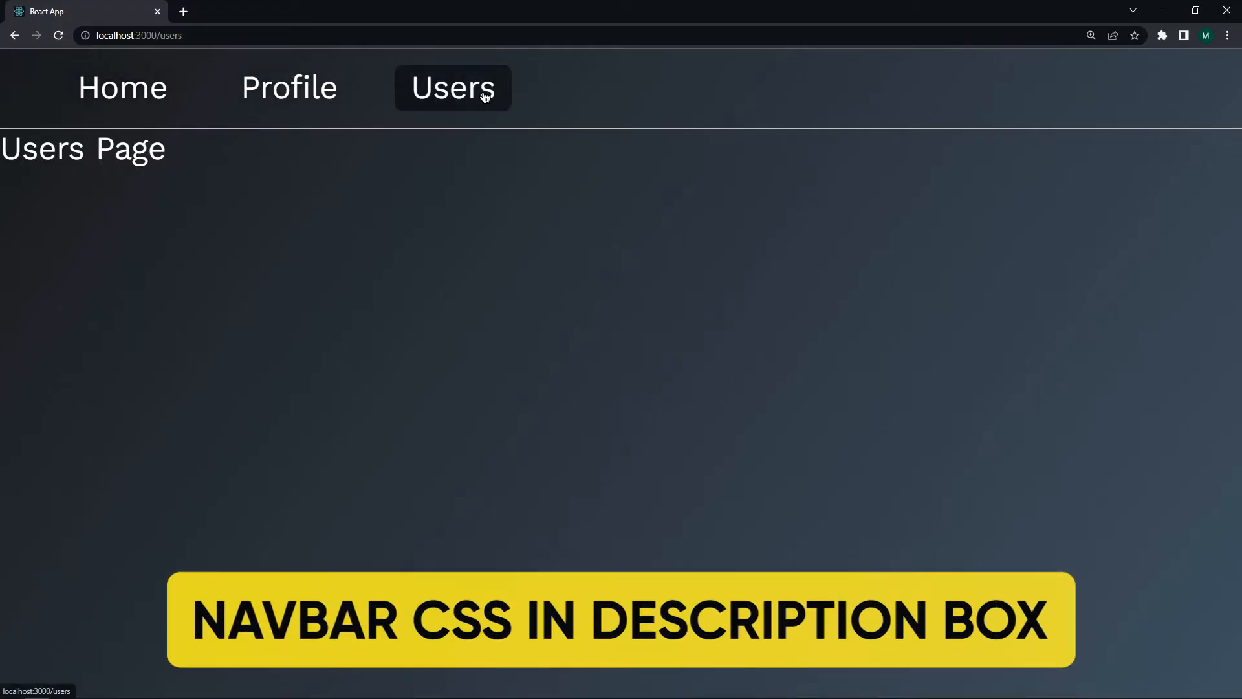
mouse_move(455, 214)
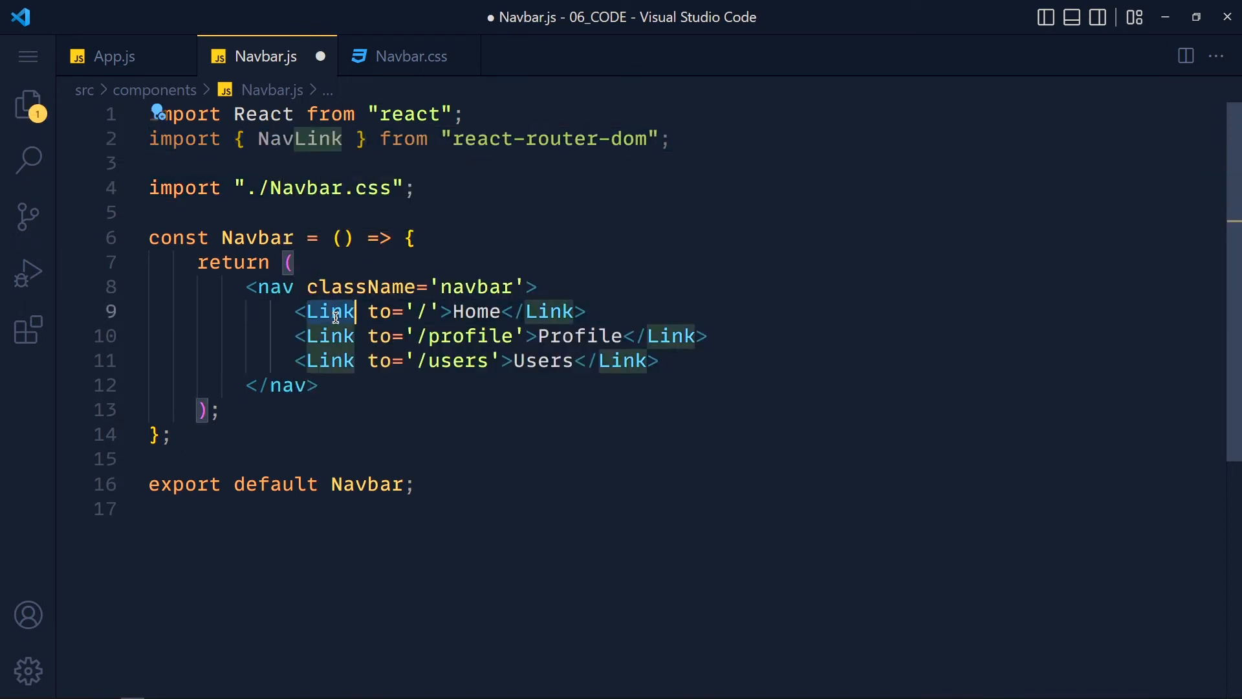
- Rename every Link occurrence and the import to NavLink, and save Navbar.js
key(ctrl+d)
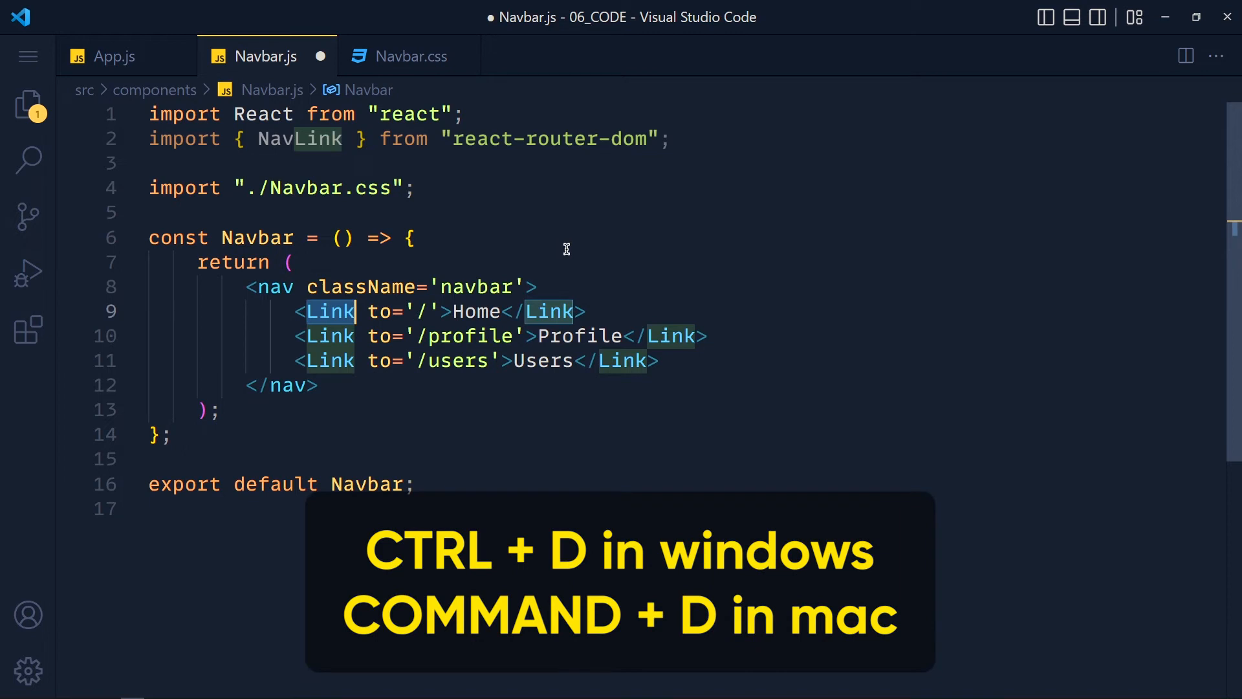
key(ctrl+d)
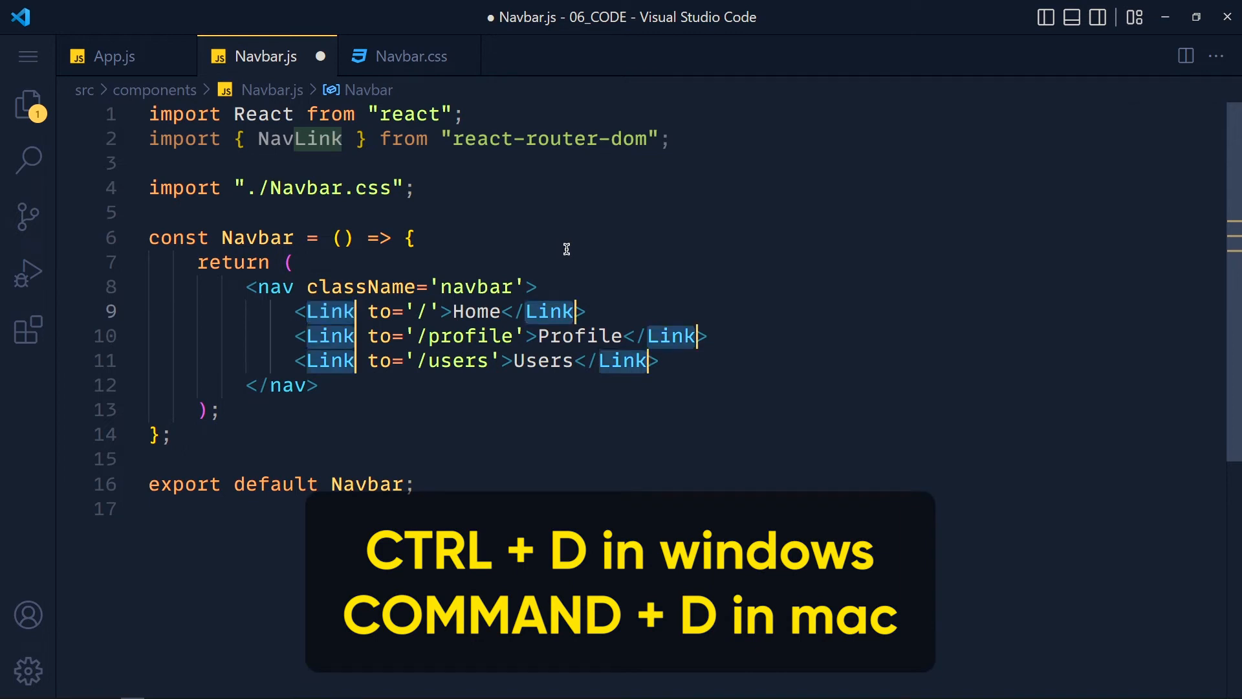
key(Ctrl+d)
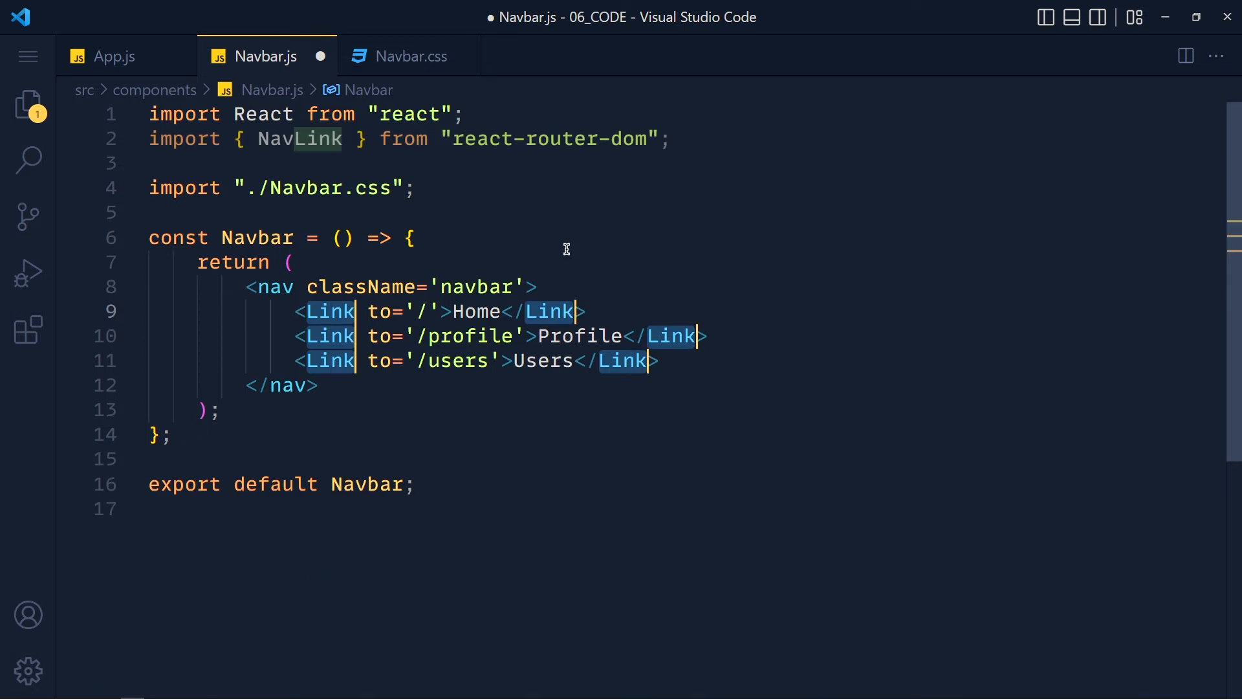
text(NavL)
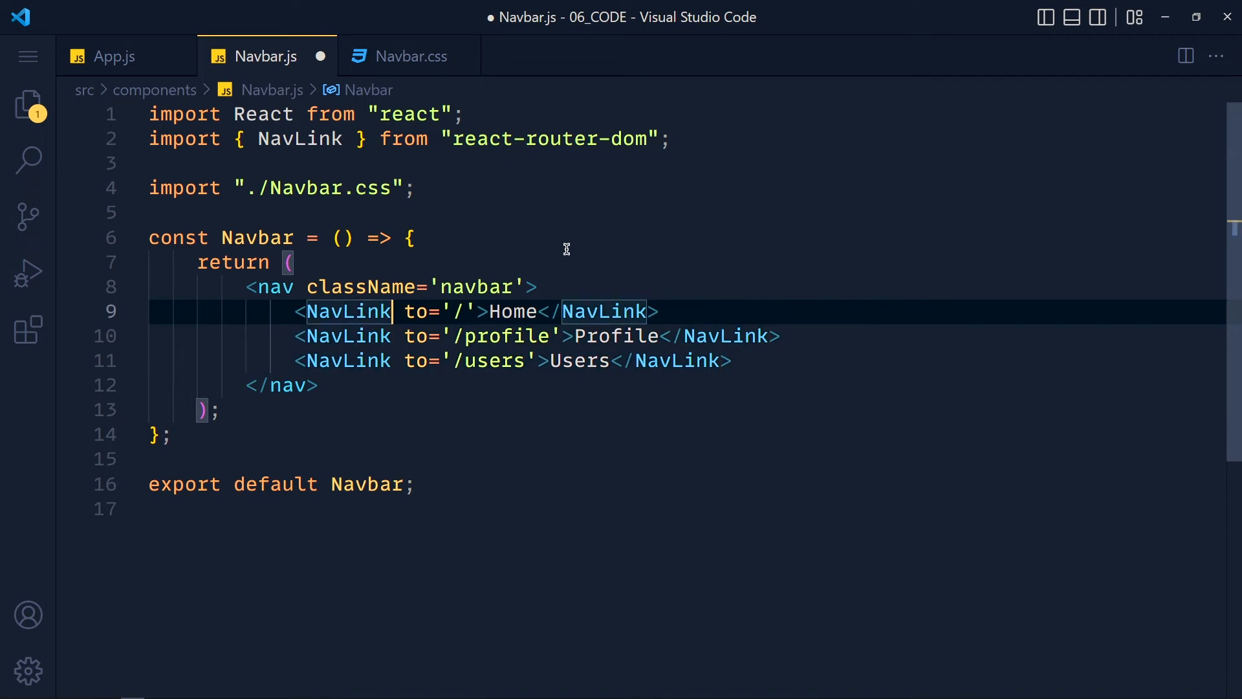
key(ctrl+s)
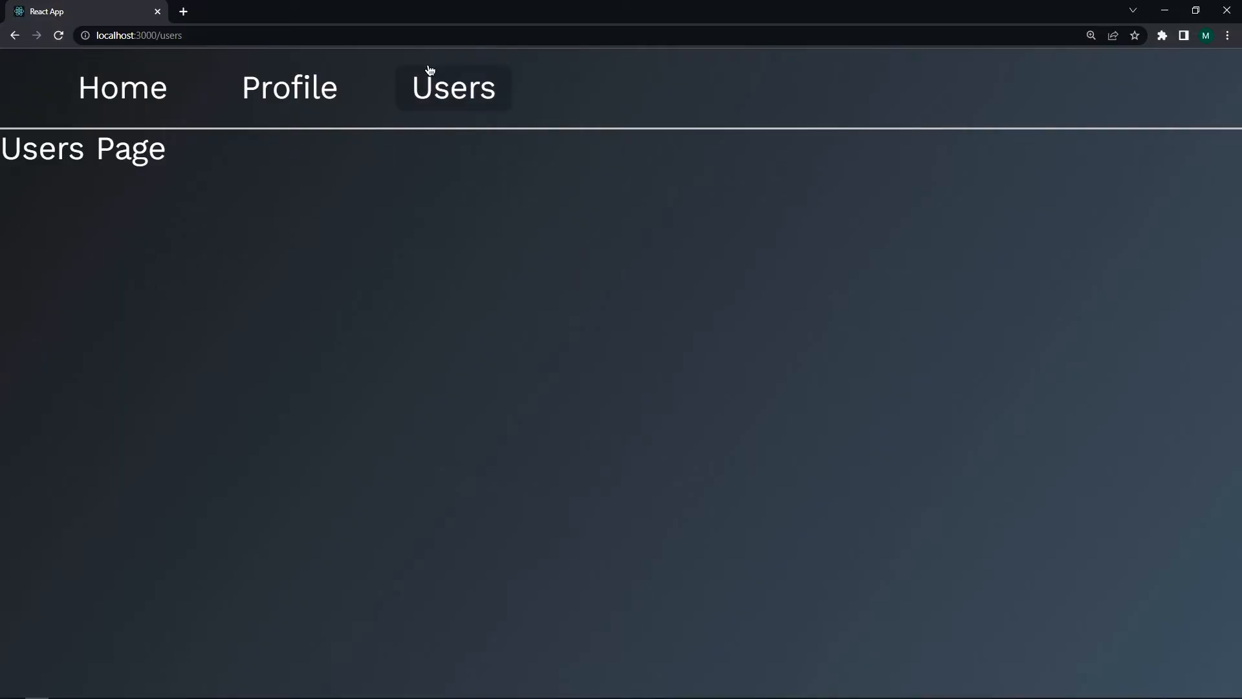
- Inspect the Users link to confirm its active class, then go to Profile
right_click(453, 87)
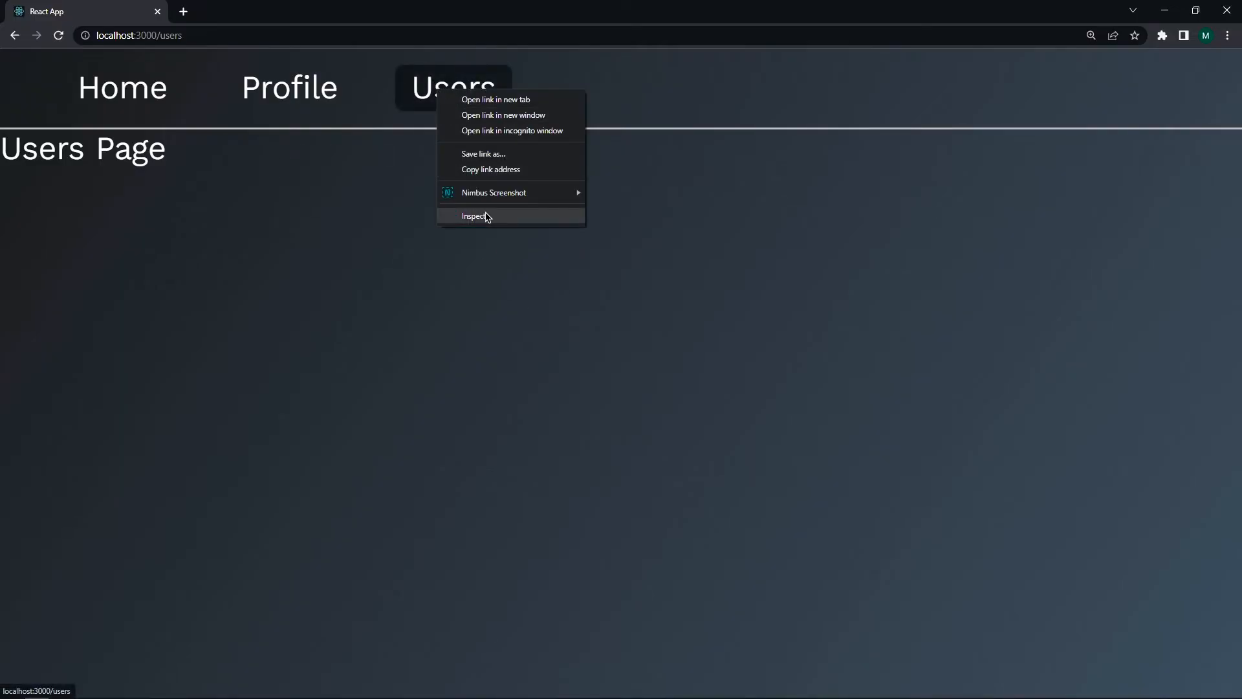
click(475, 216)
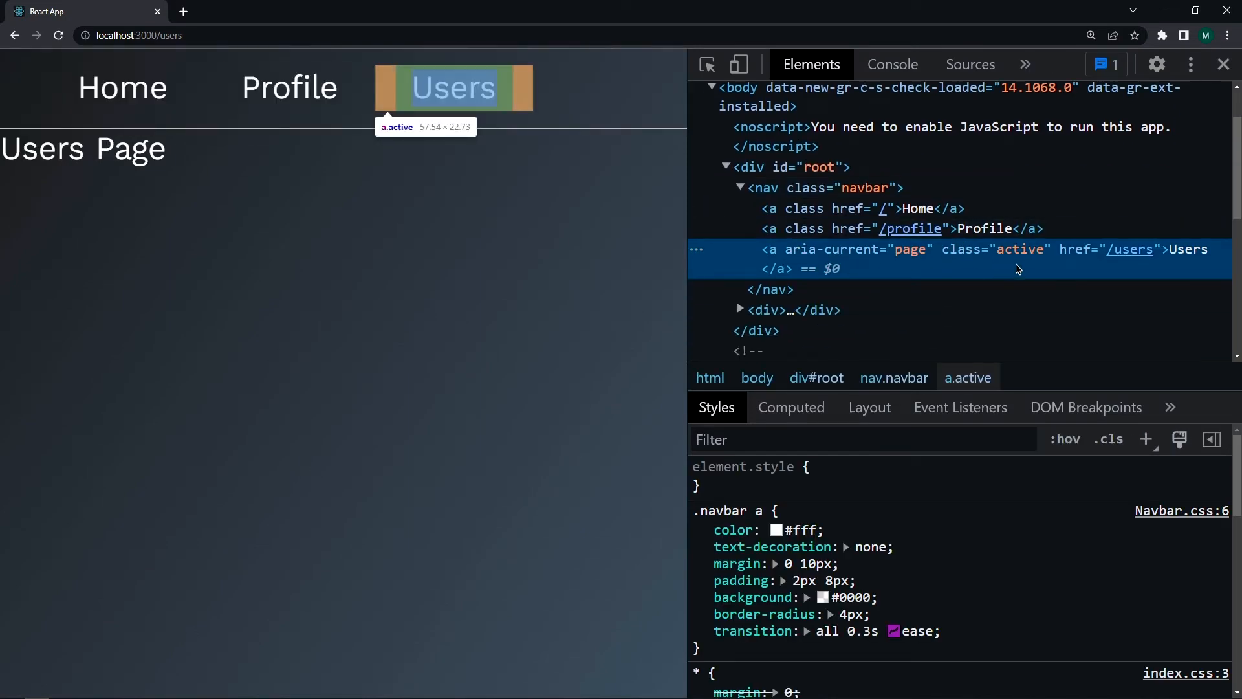
mouse_move(1016, 267)
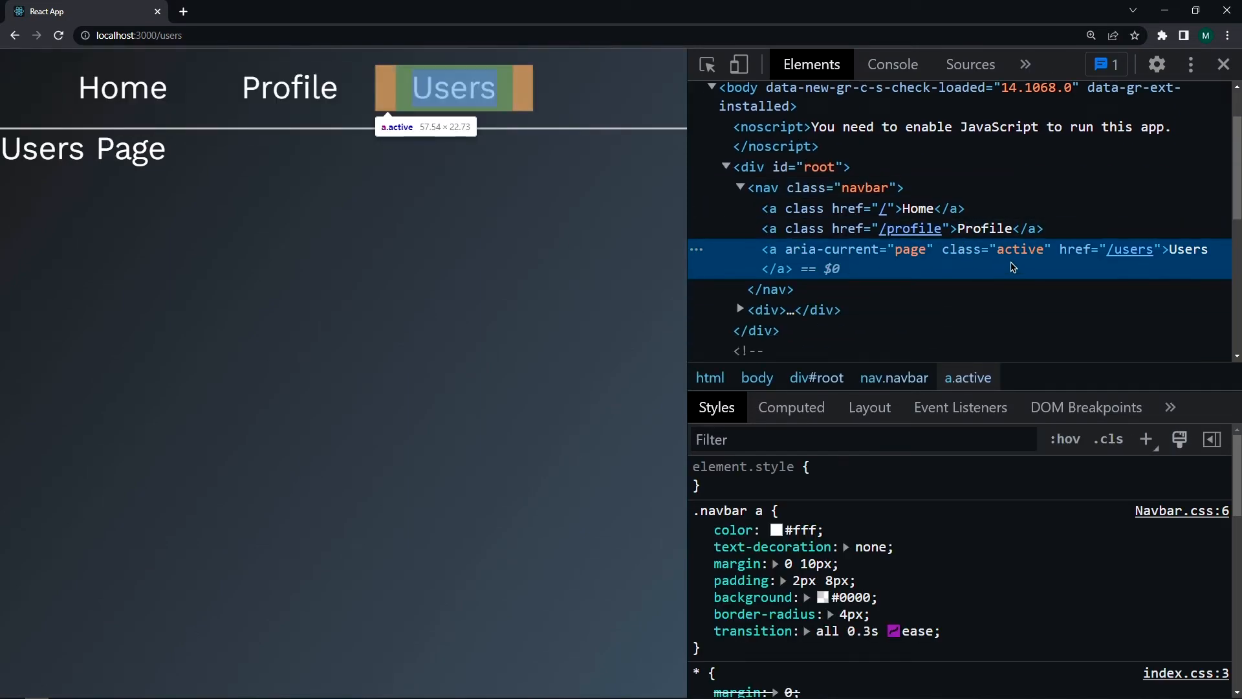
mouse_move(290, 87)
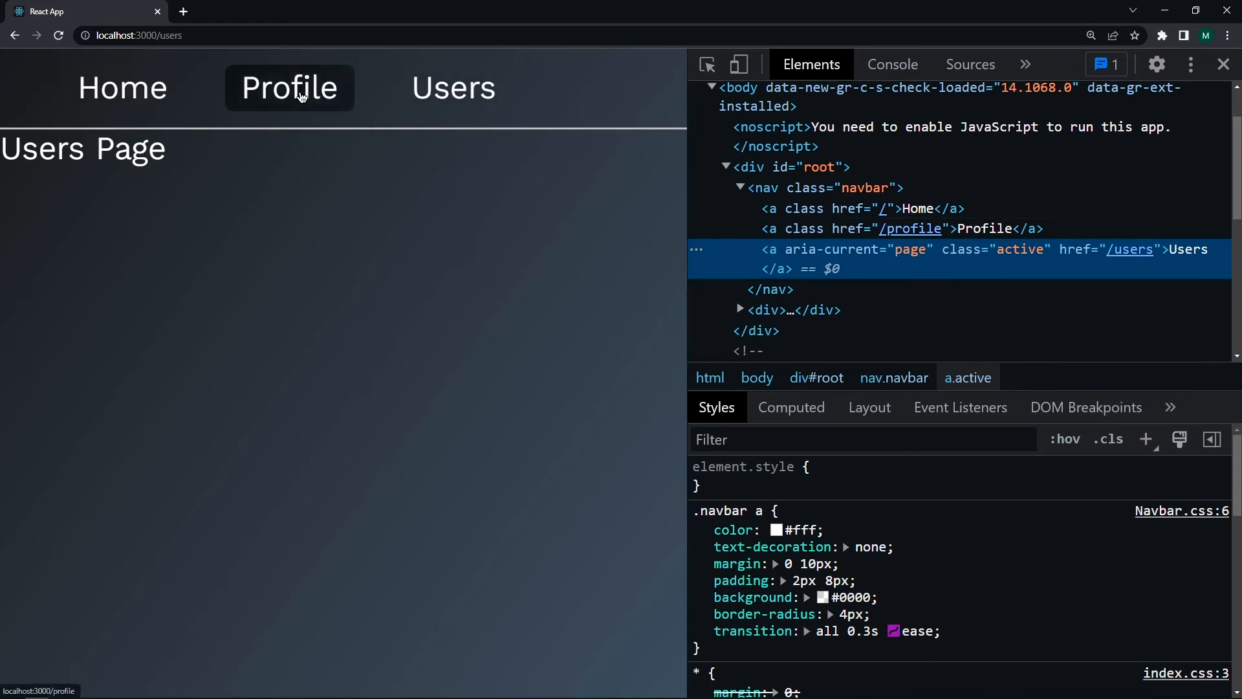
click(289, 88)
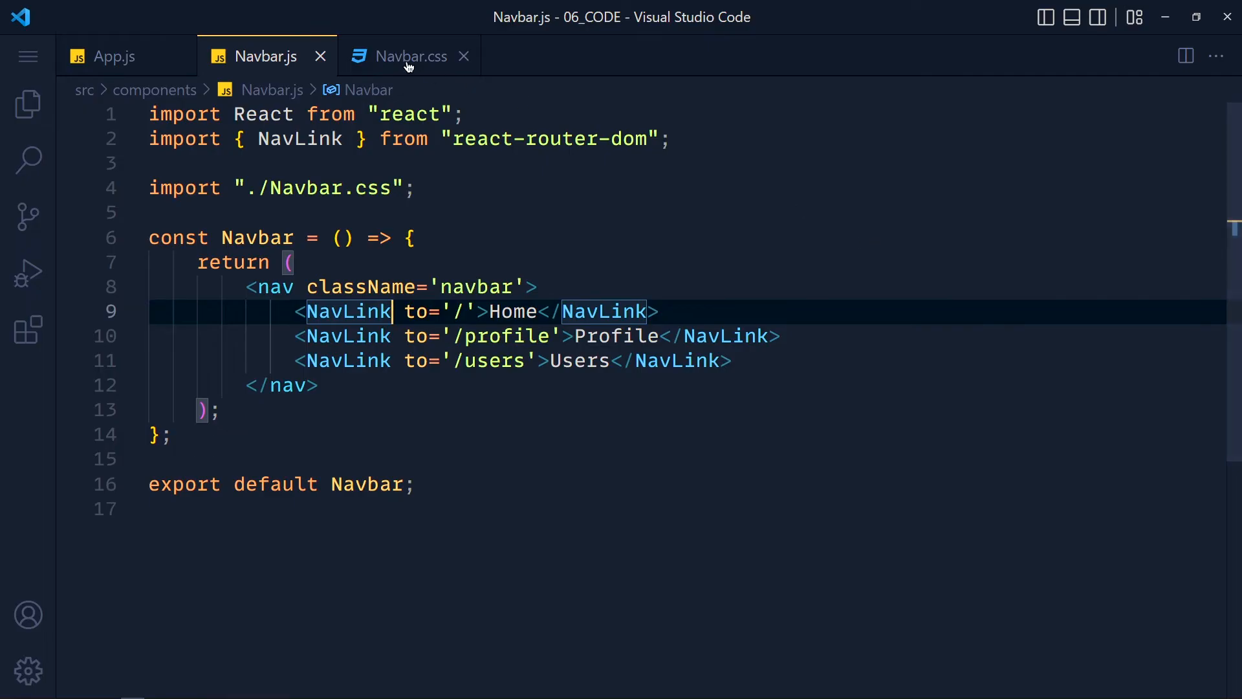
- Add a .navbar a.active rule in Navbar.css with background #101010 and color #ffe400
click(411, 56)
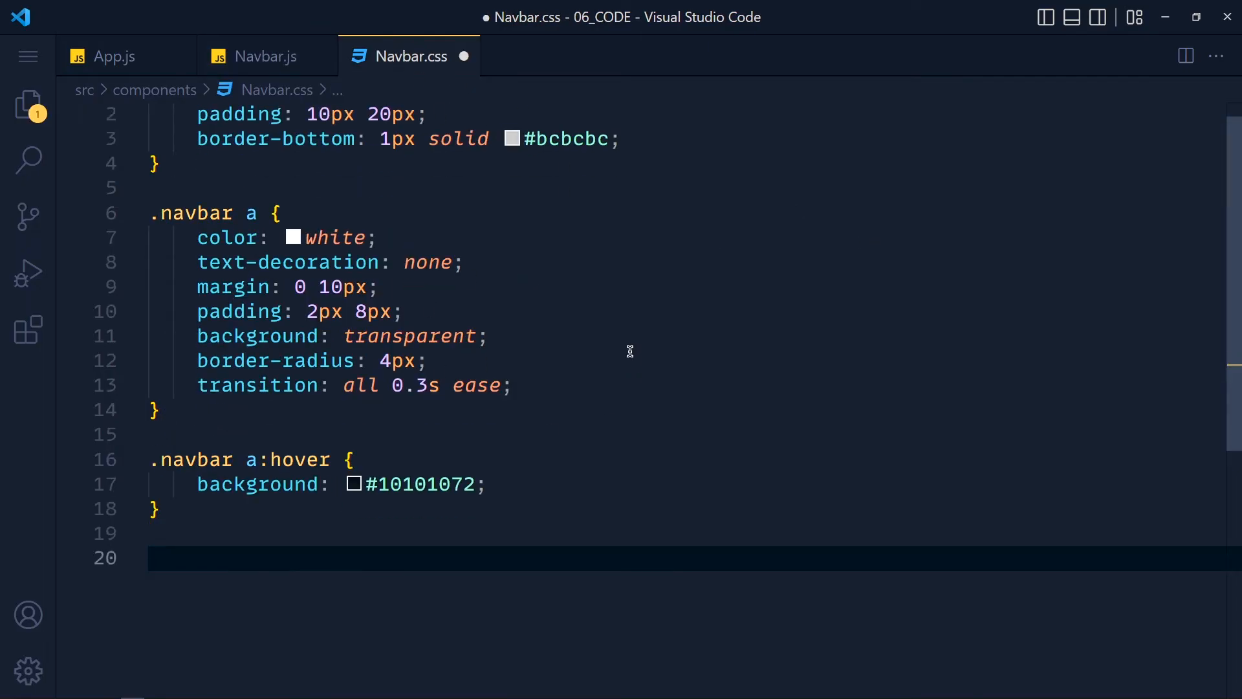
text(.navbar a.activ)
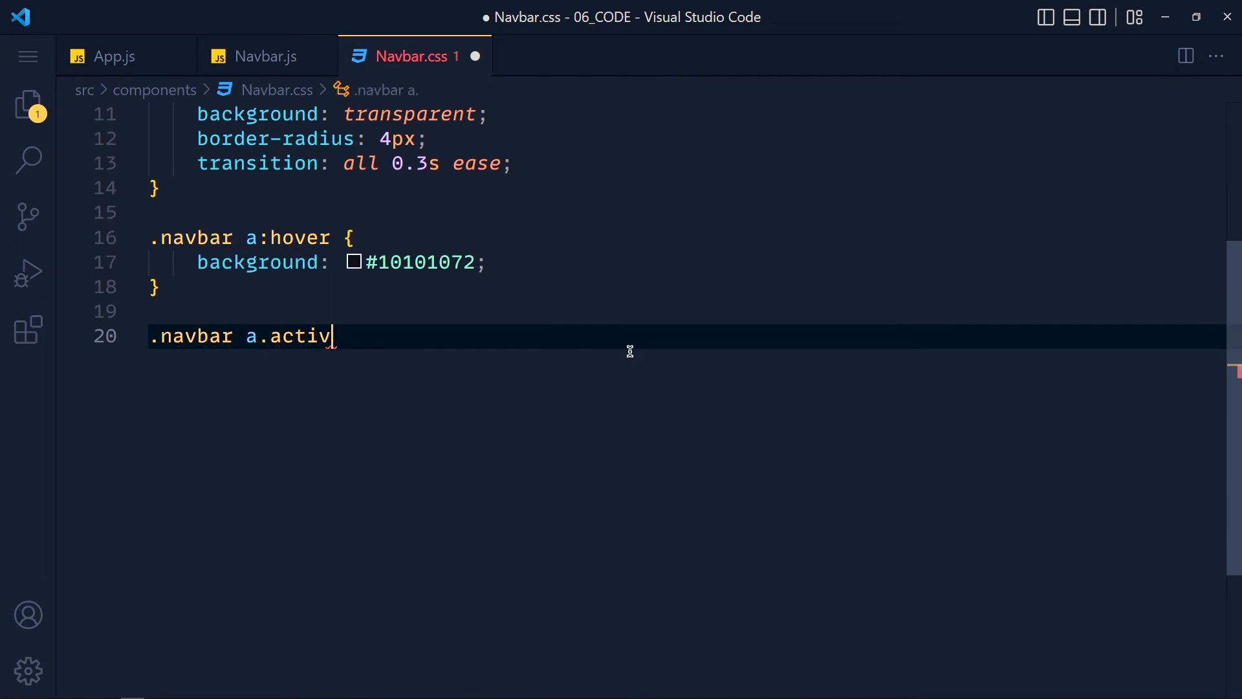
text(e {)
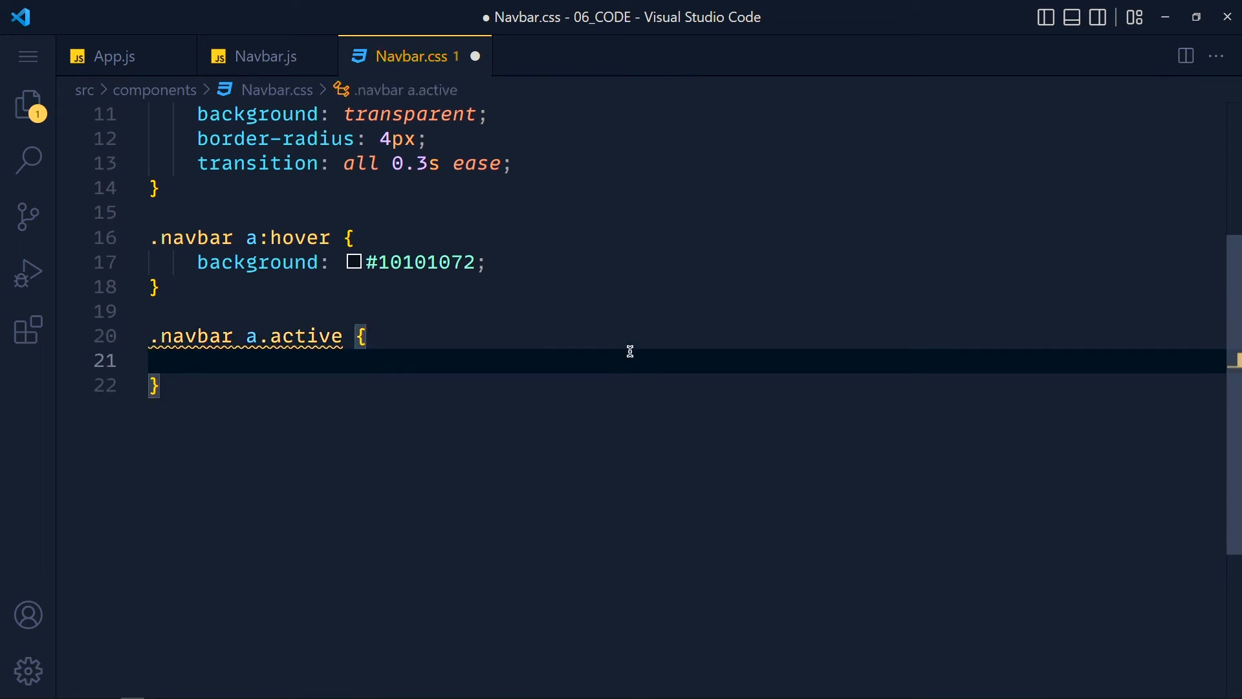
text(background: #101010;)
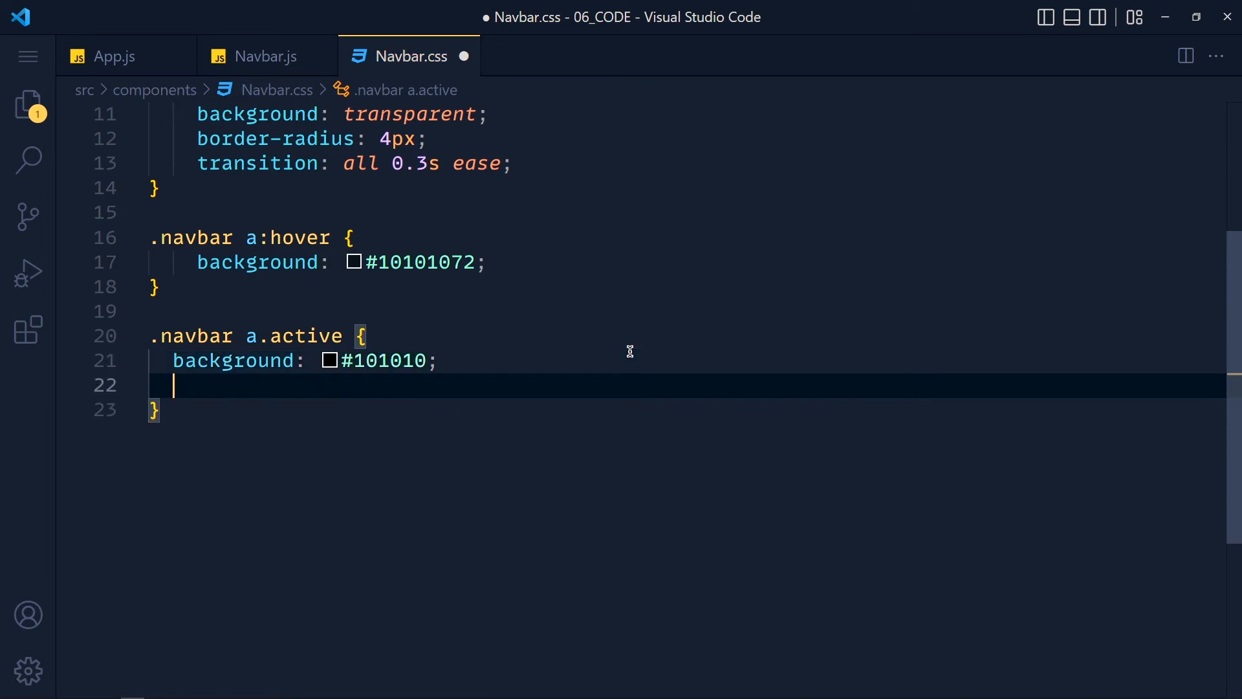
text(color: #ffe4;)
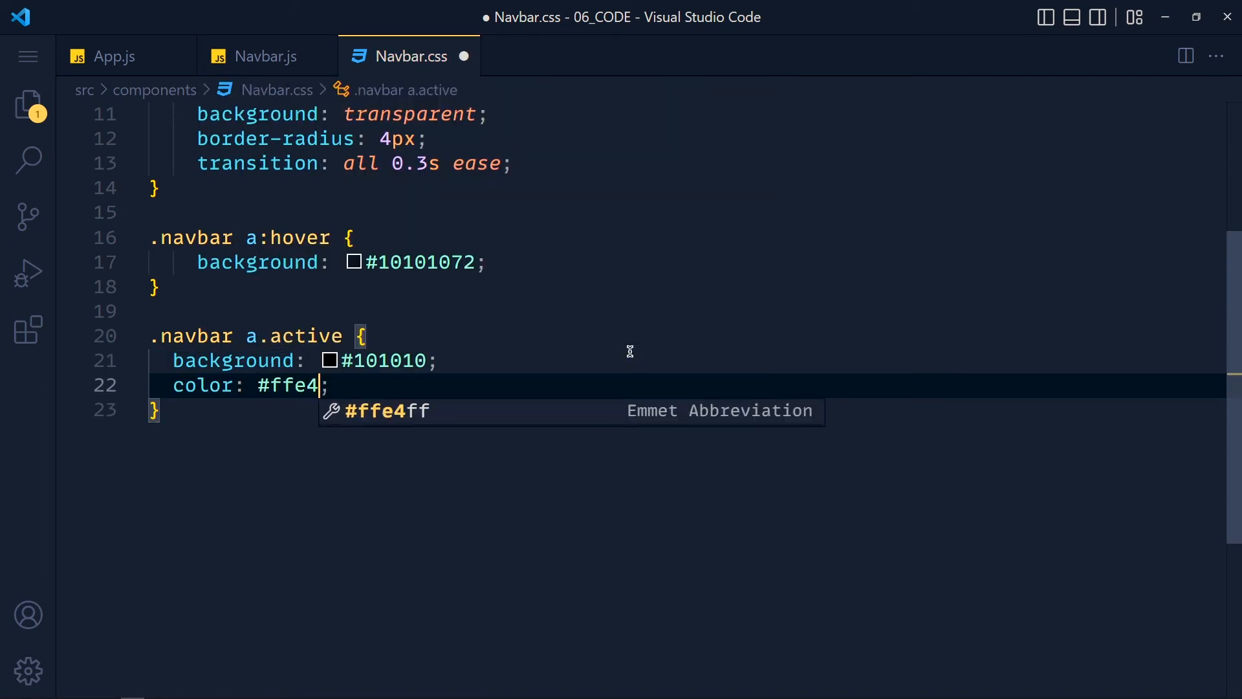
text(00)
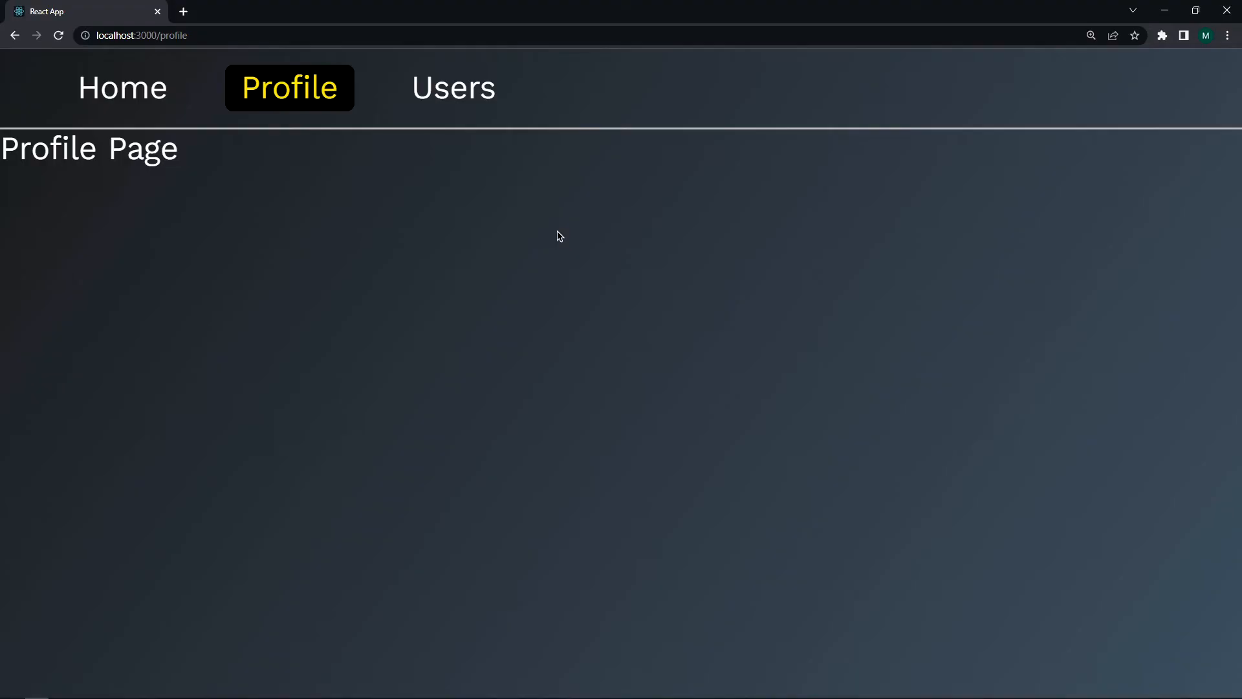
mouse_move(322, 117)
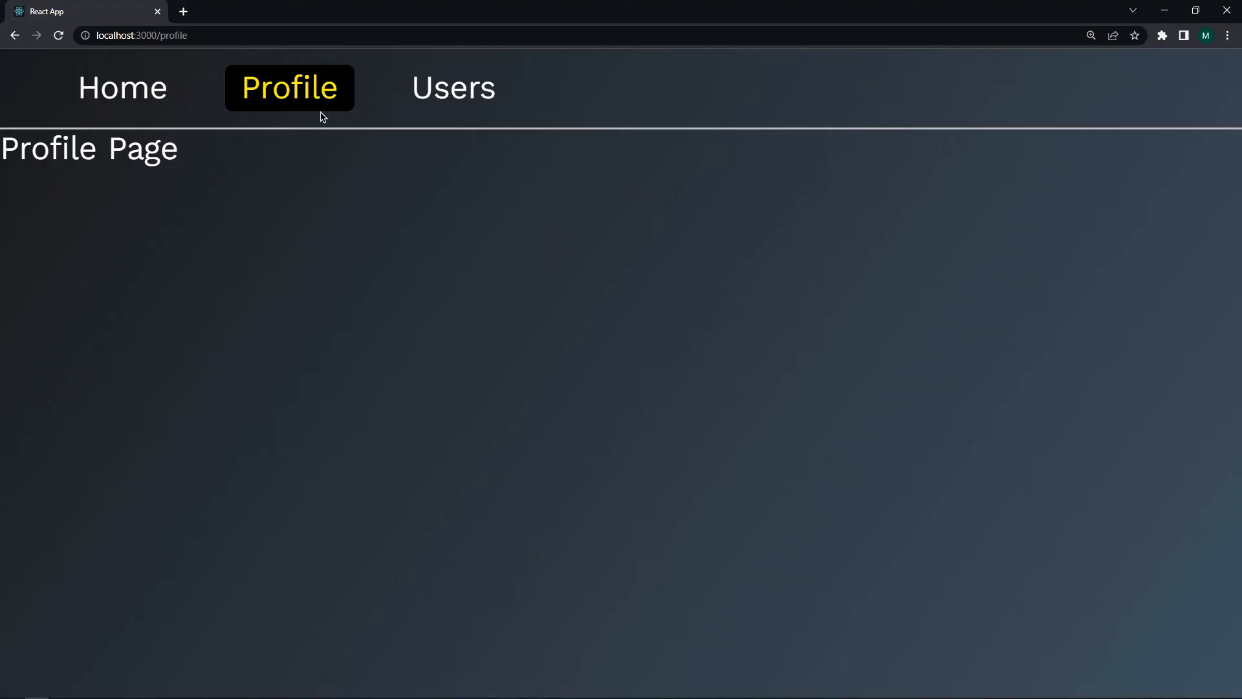
- Go to Home, then Users, watching the highlight follow the active link
click(122, 87)
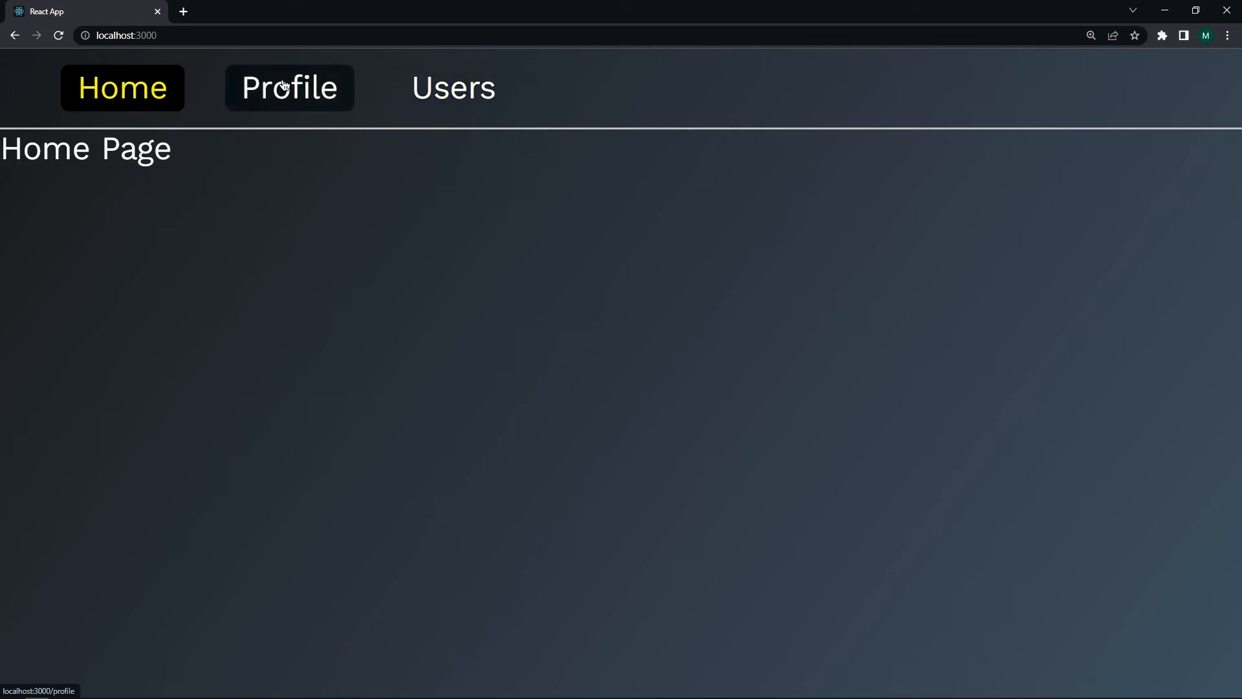
click(452, 88)
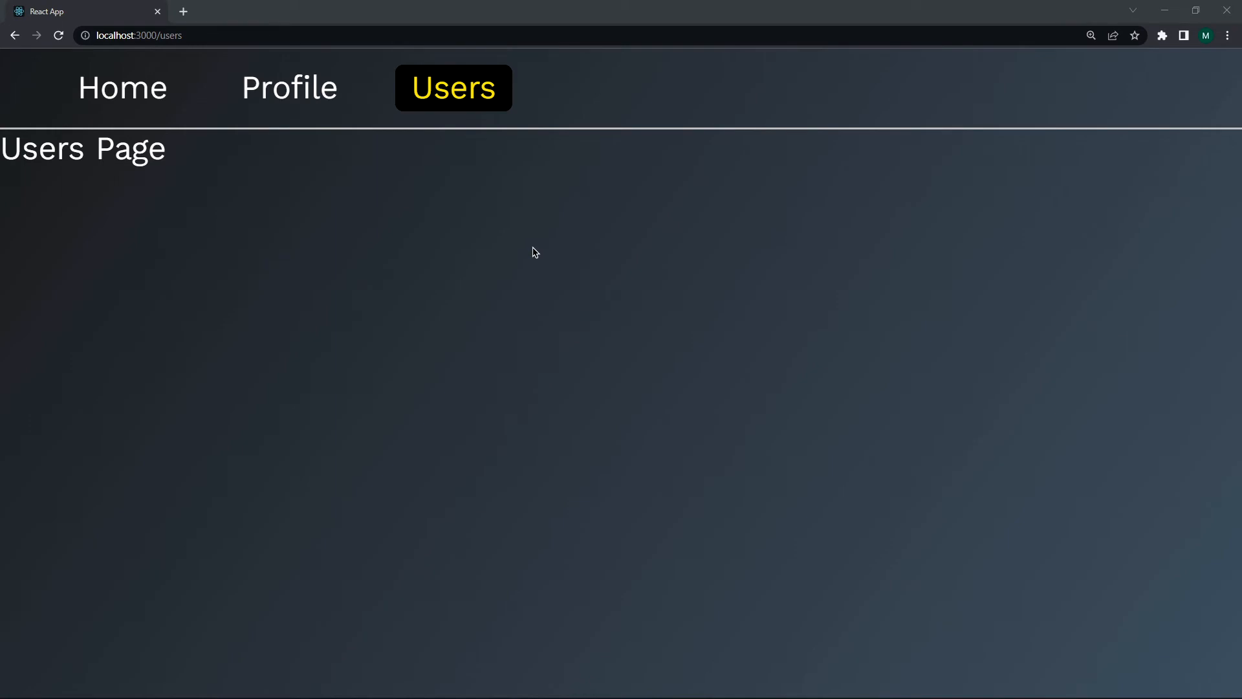
mouse_move(530, 251)
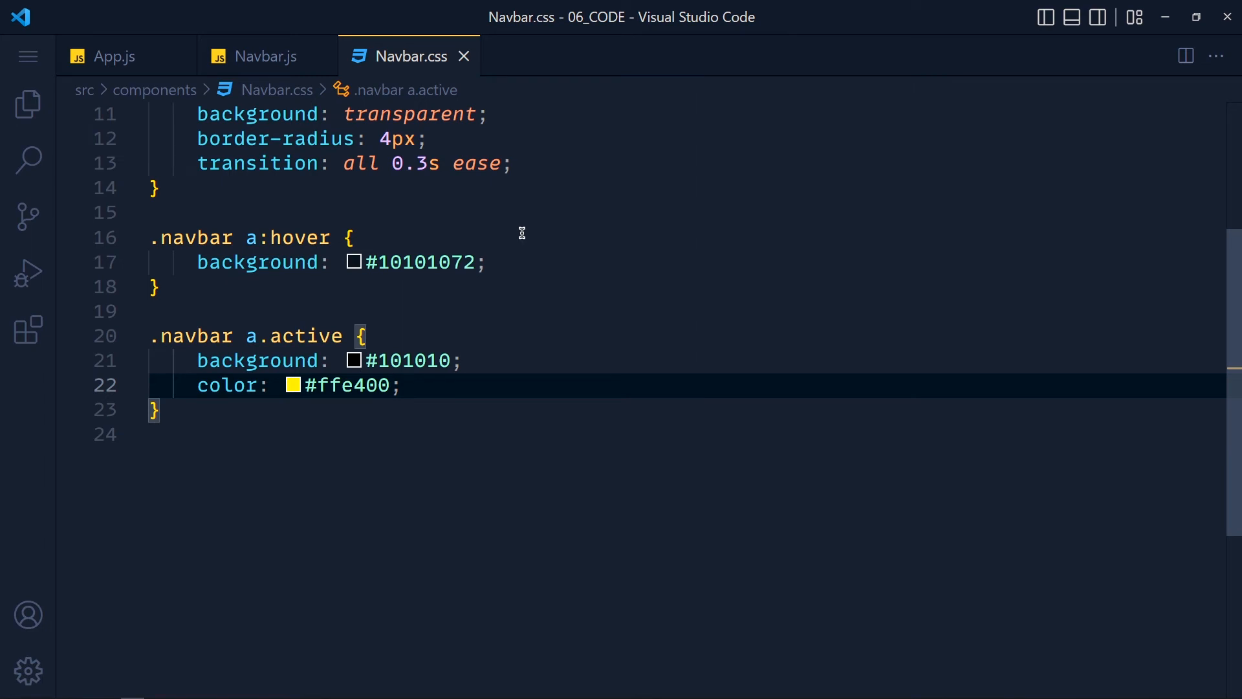
- Add a 'See Other Users' button to the Profile page component
click(547, 57)
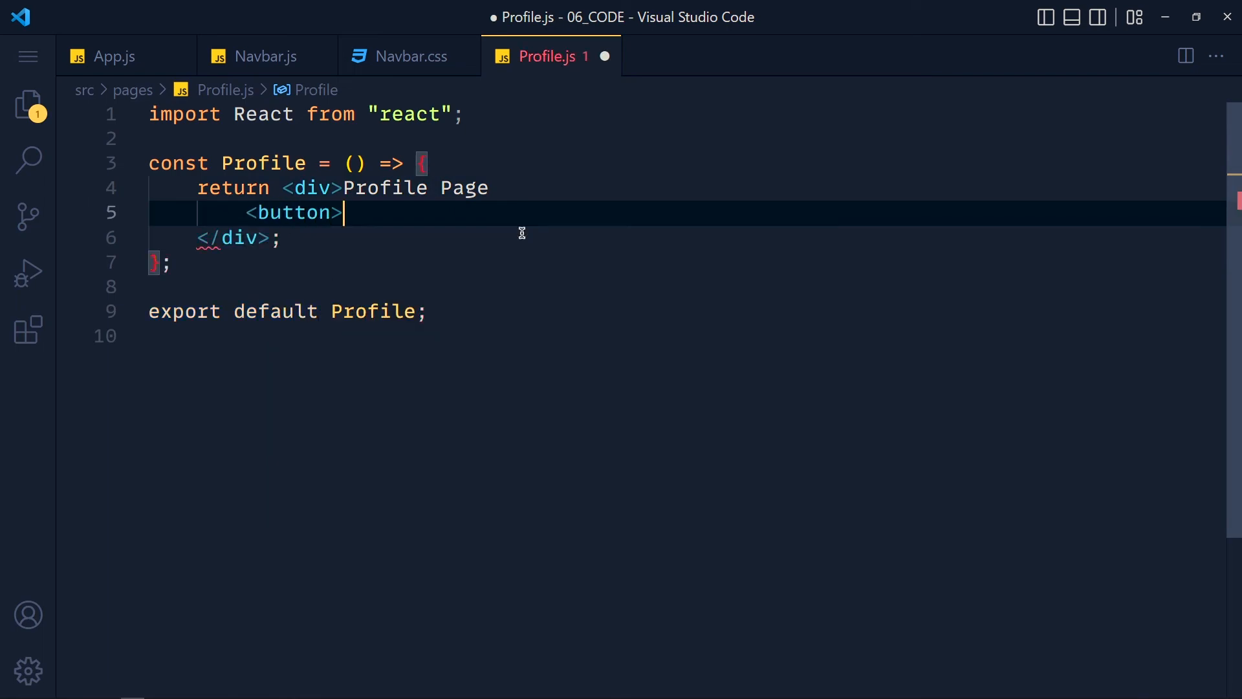
text(See Other Us</button>)
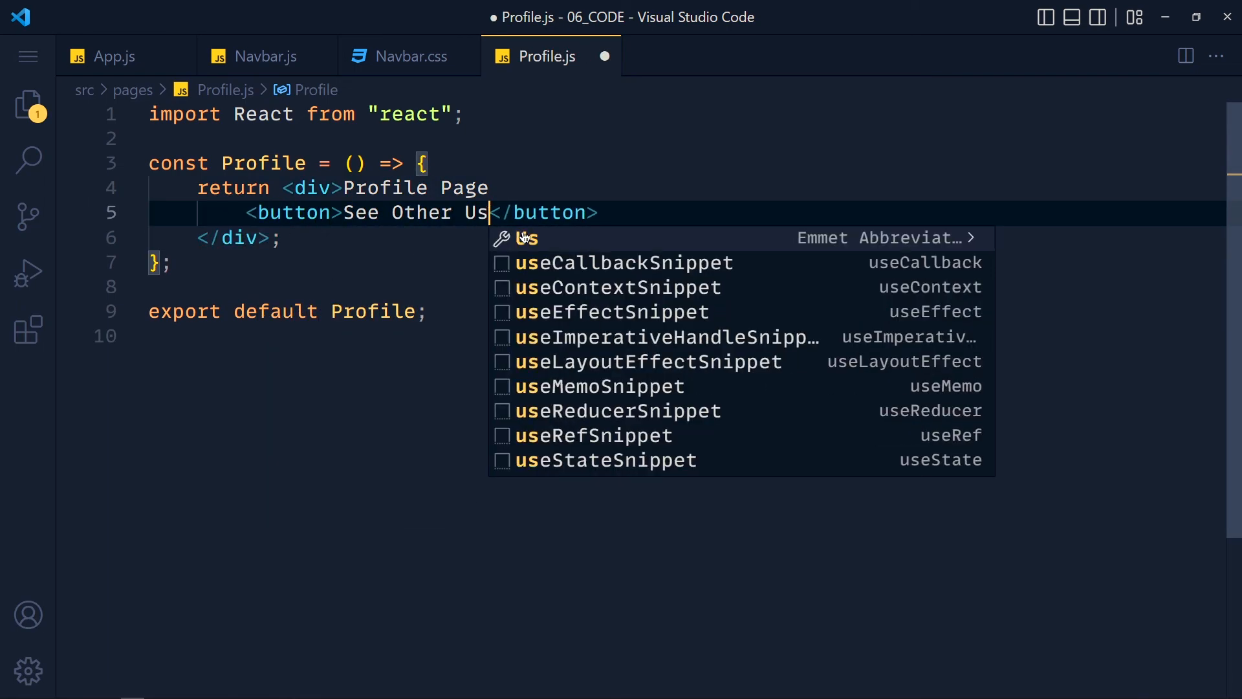
text(ers)
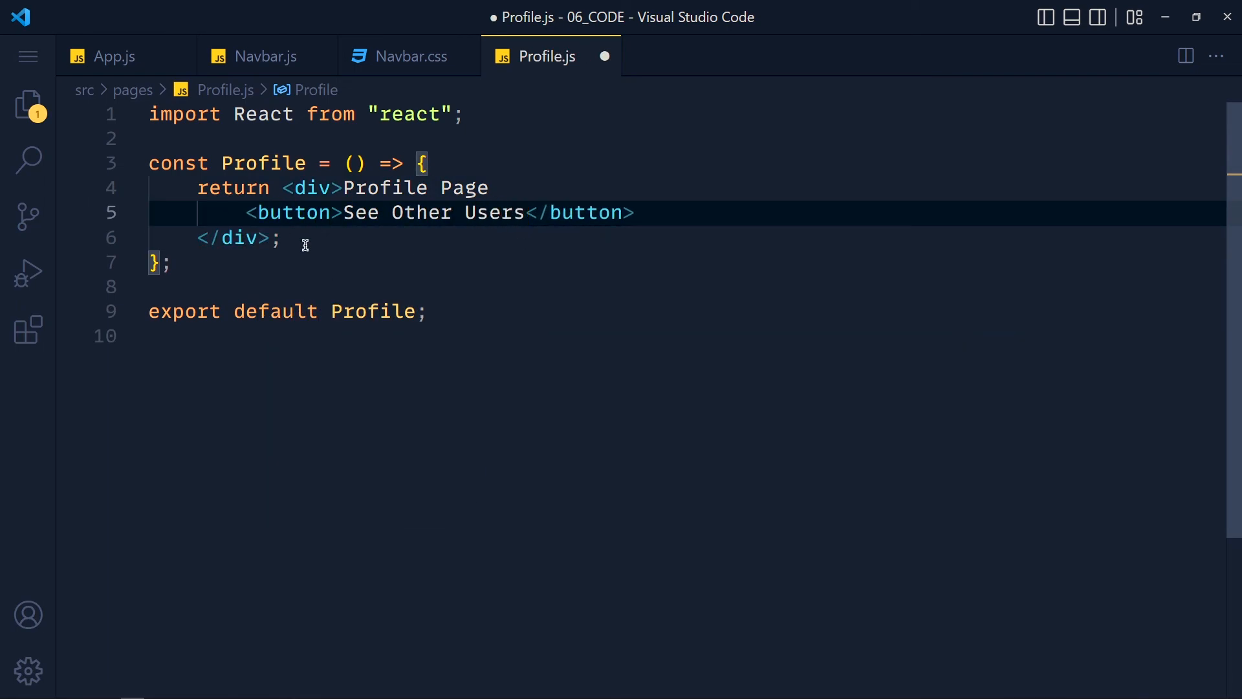
mouse_move(510, 248)
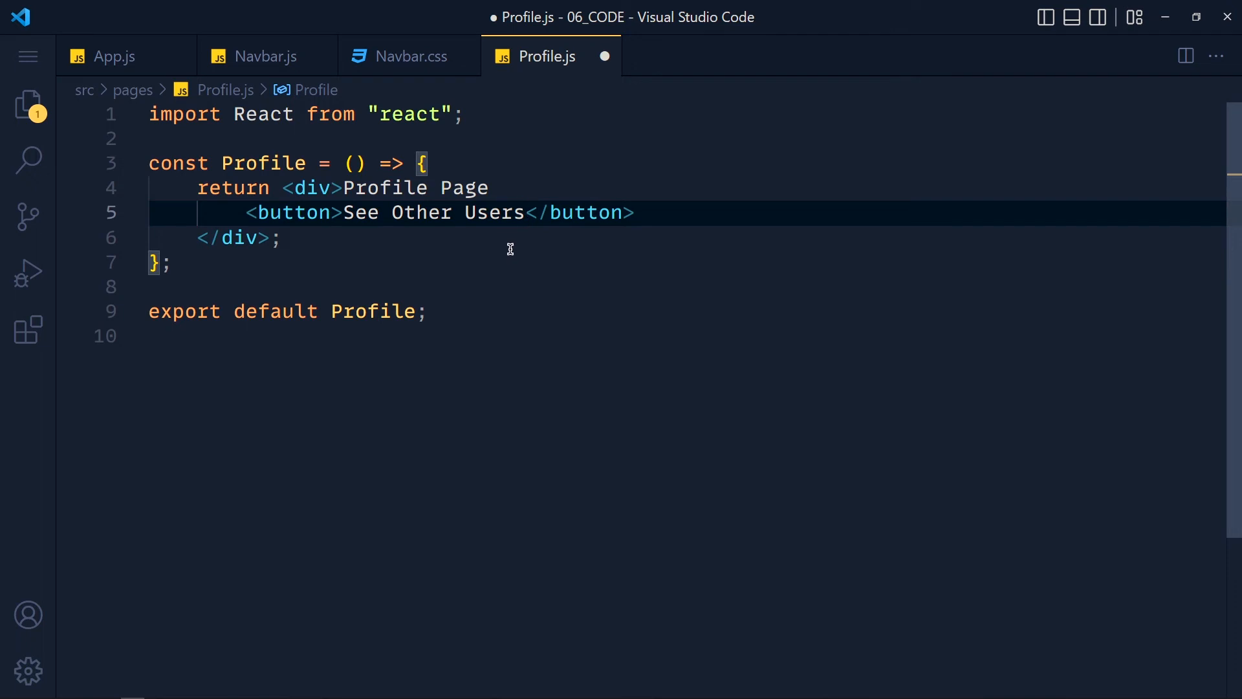
mouse_move(516, 252)
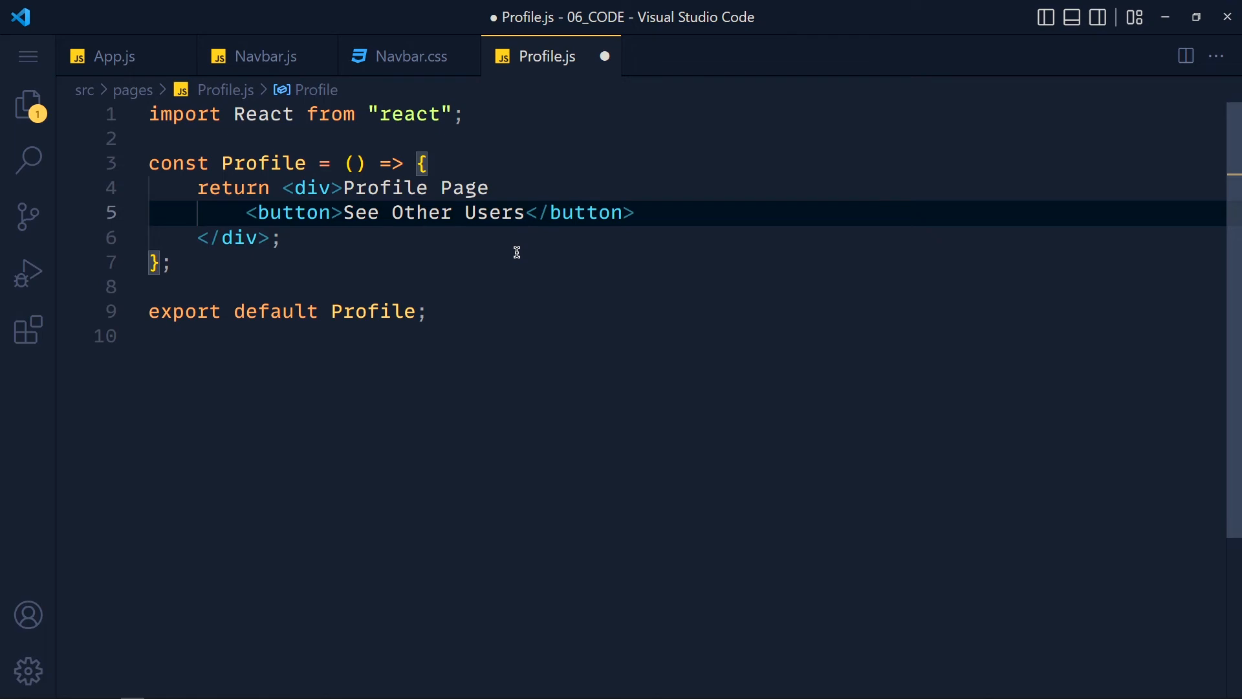
- Import {useNavigate} from 'react-router-dom' and create a navigate hook in Profile
text(im)
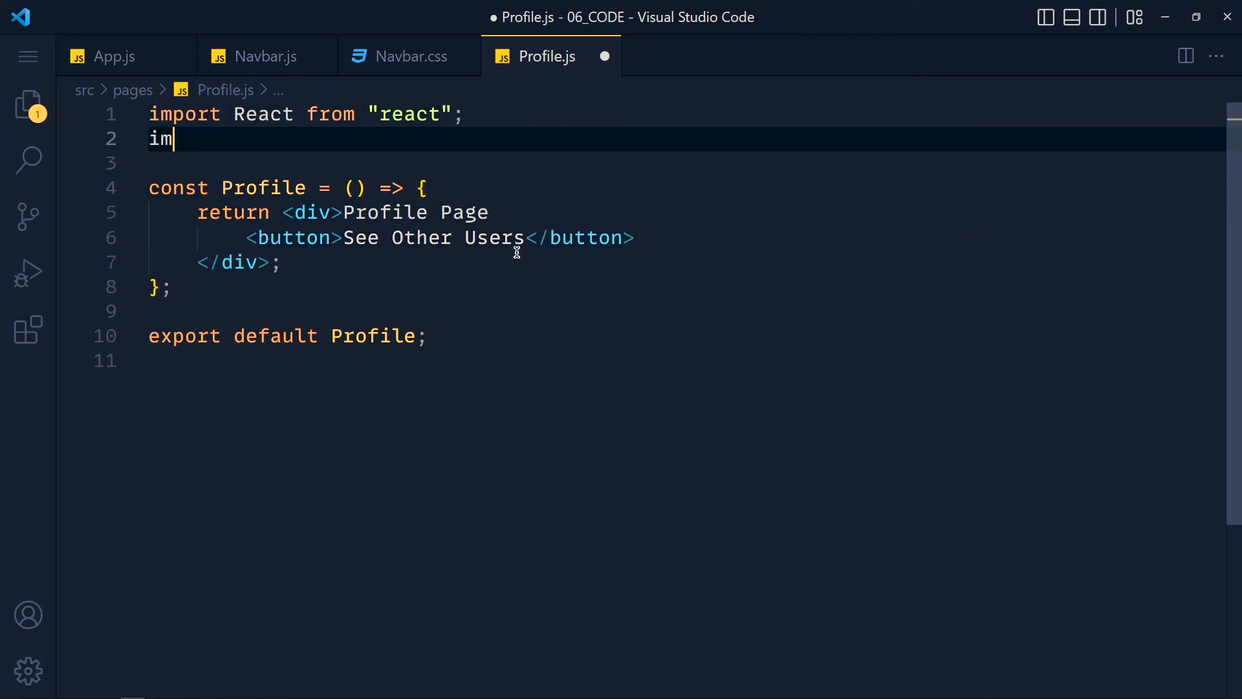
text(port {useNavigate} from)
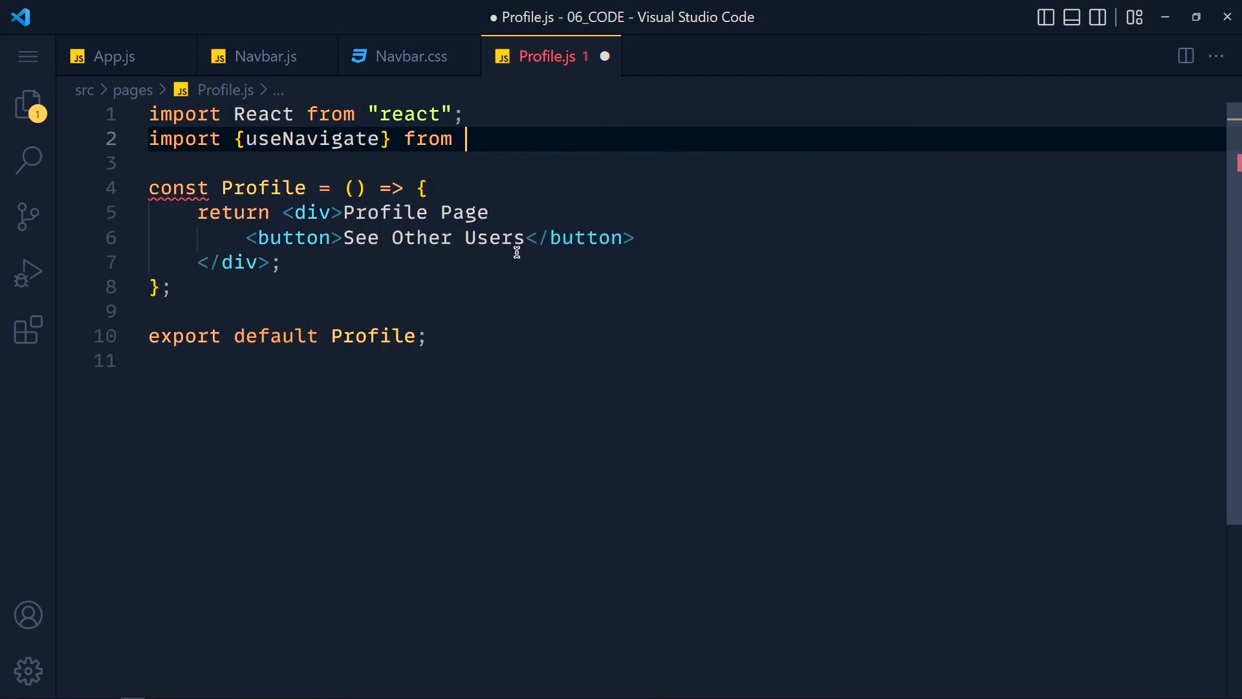
text('react-router-dom')
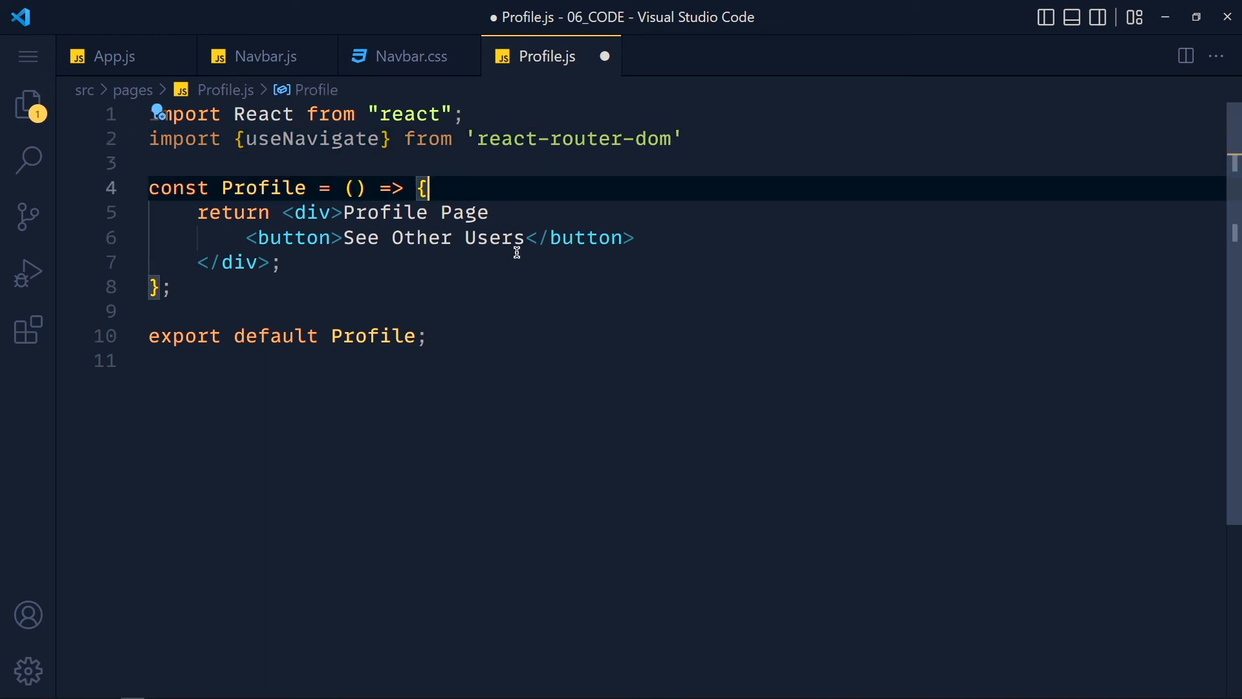
text(us)
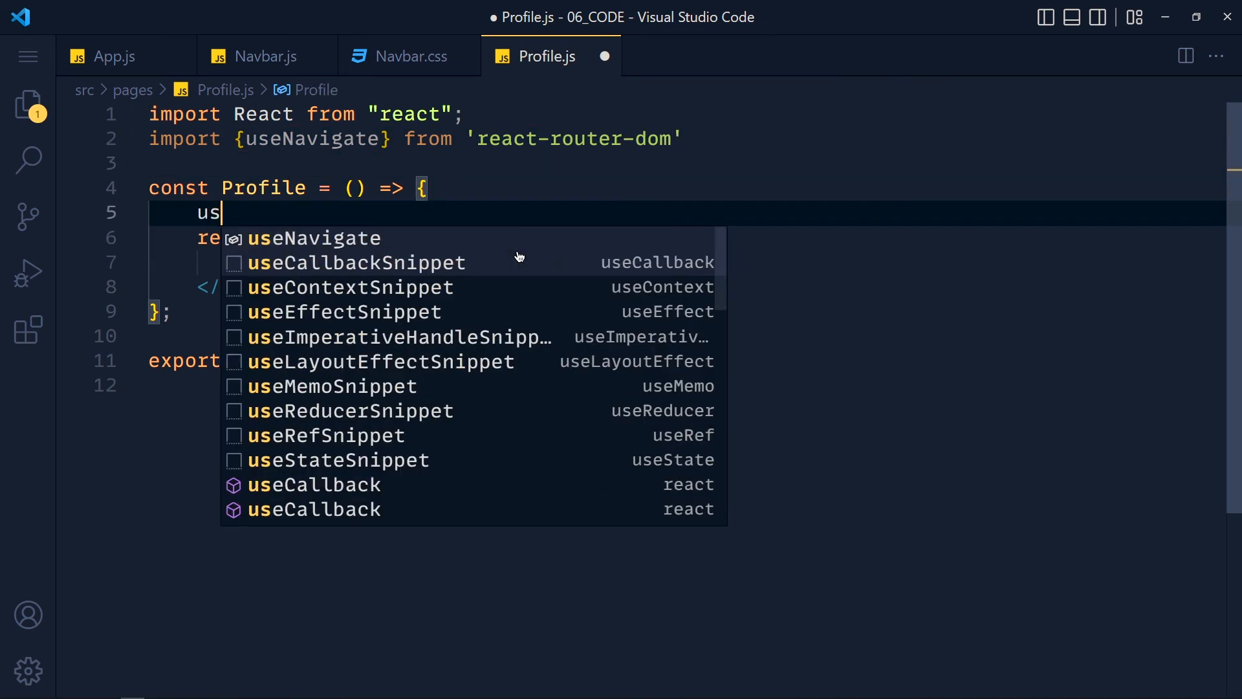
text(let useNavigate())
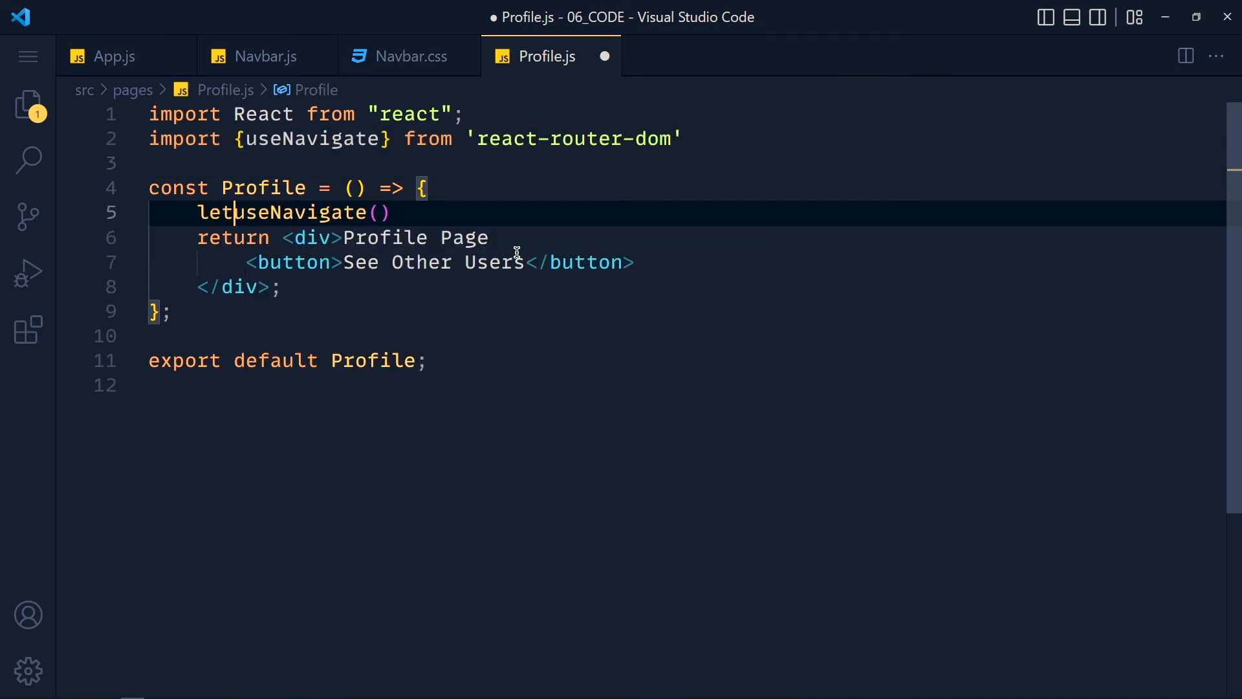
text(navigate =)
text(co)
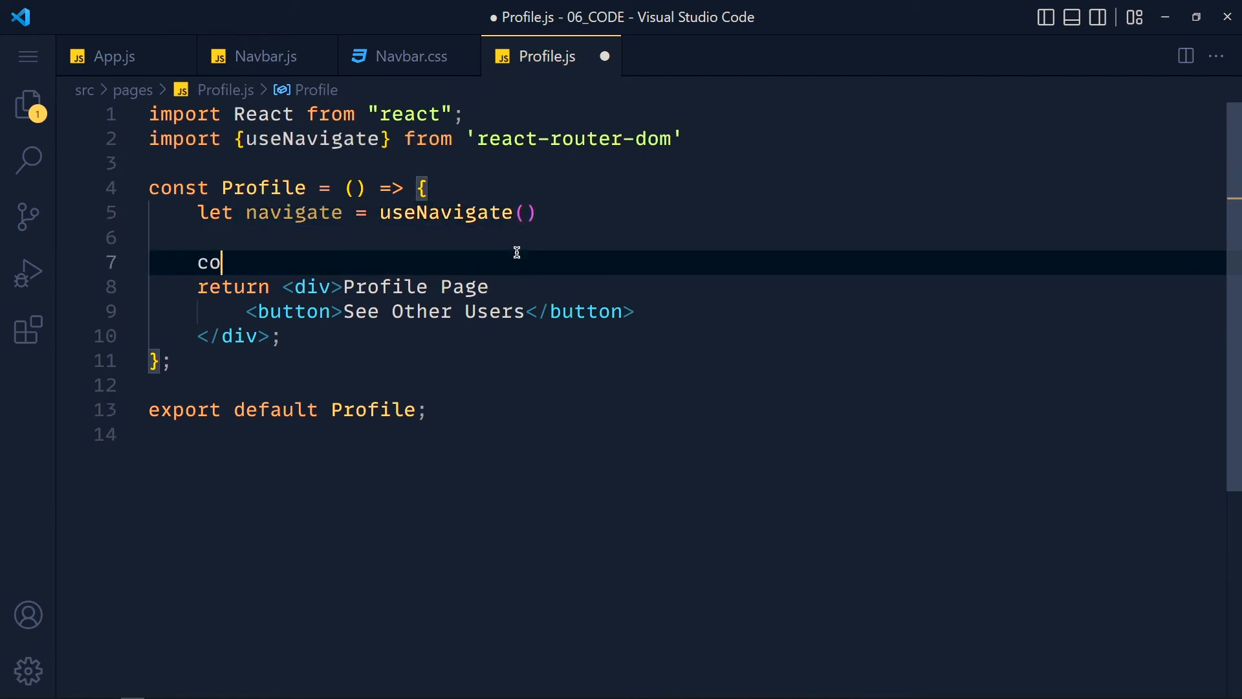
- Define a redirectToUsers function that navigates to '/users'
text(nst redirec)
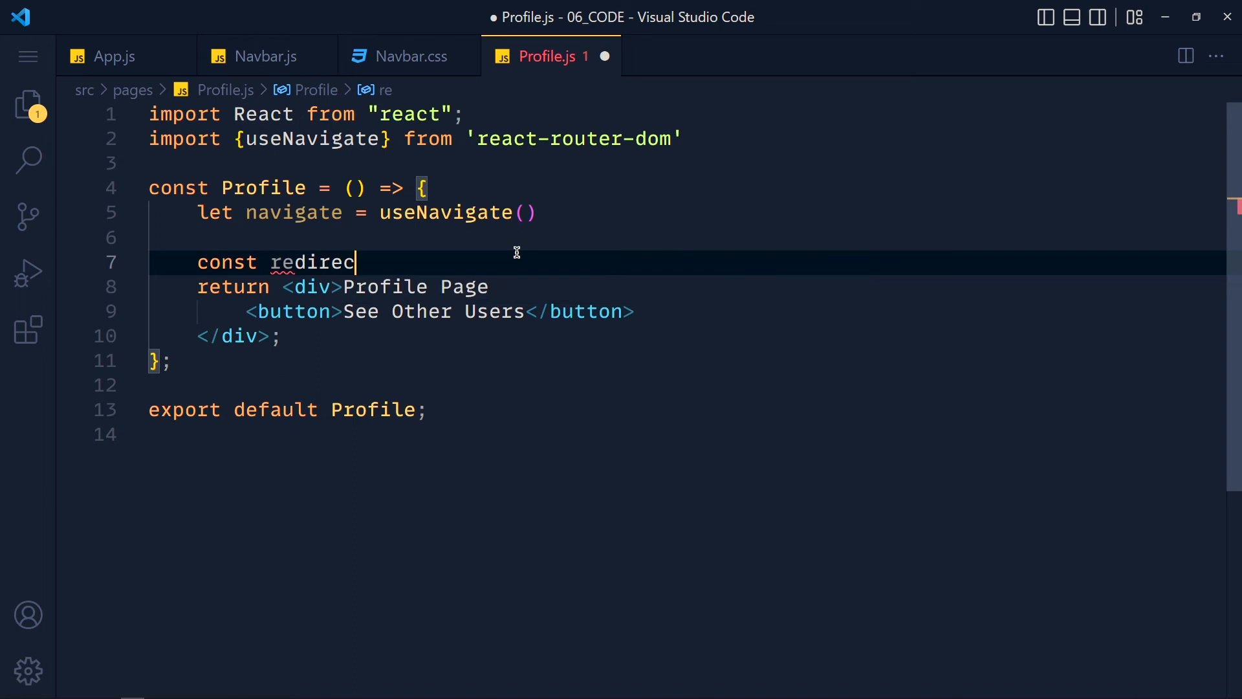
text(tToUsers = () =)
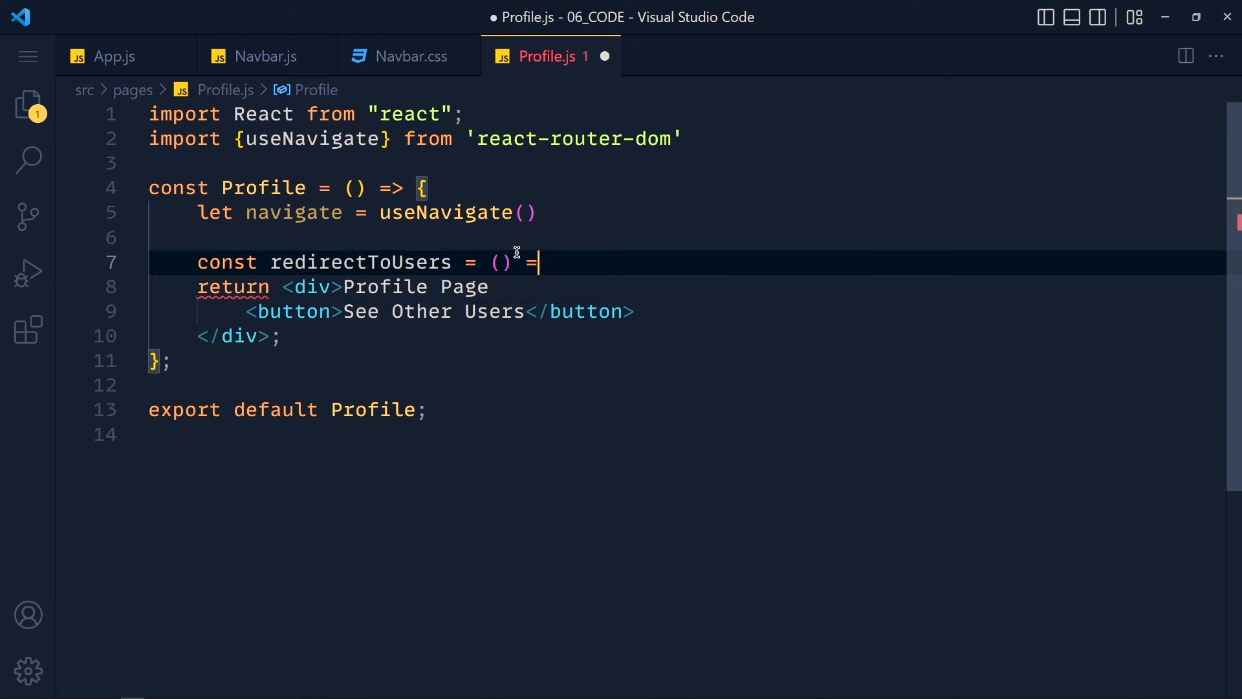
text(> {)
text(navigate(')
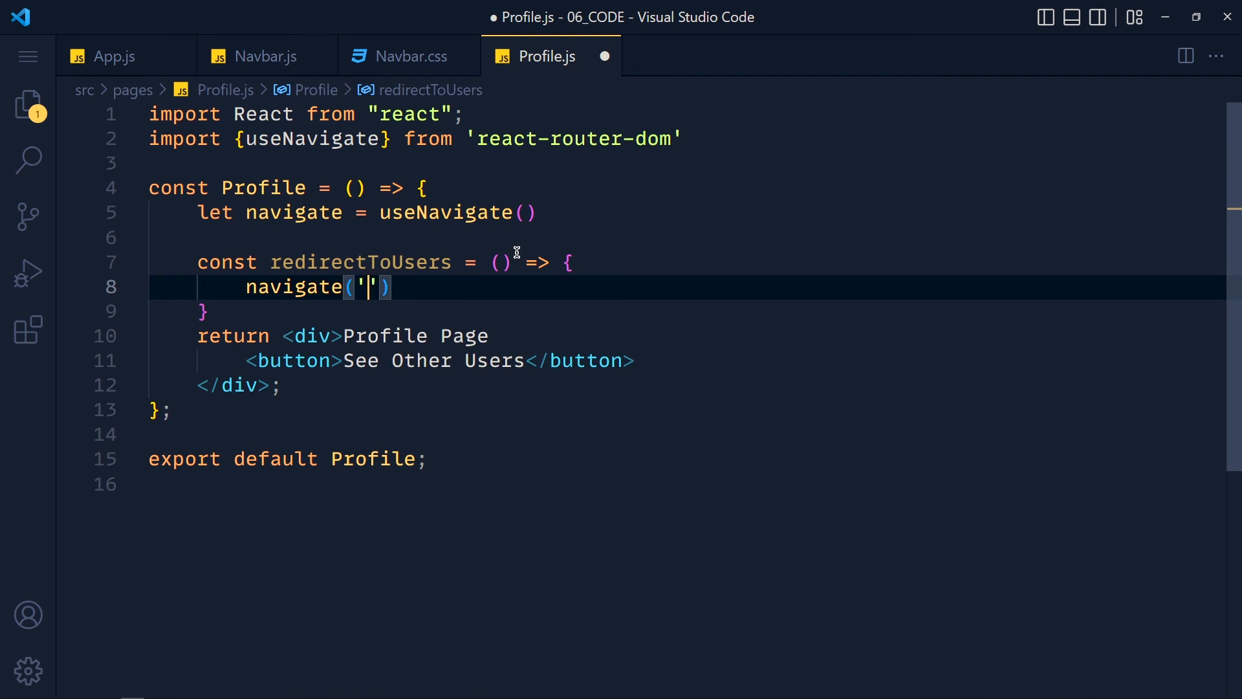
text(/use)
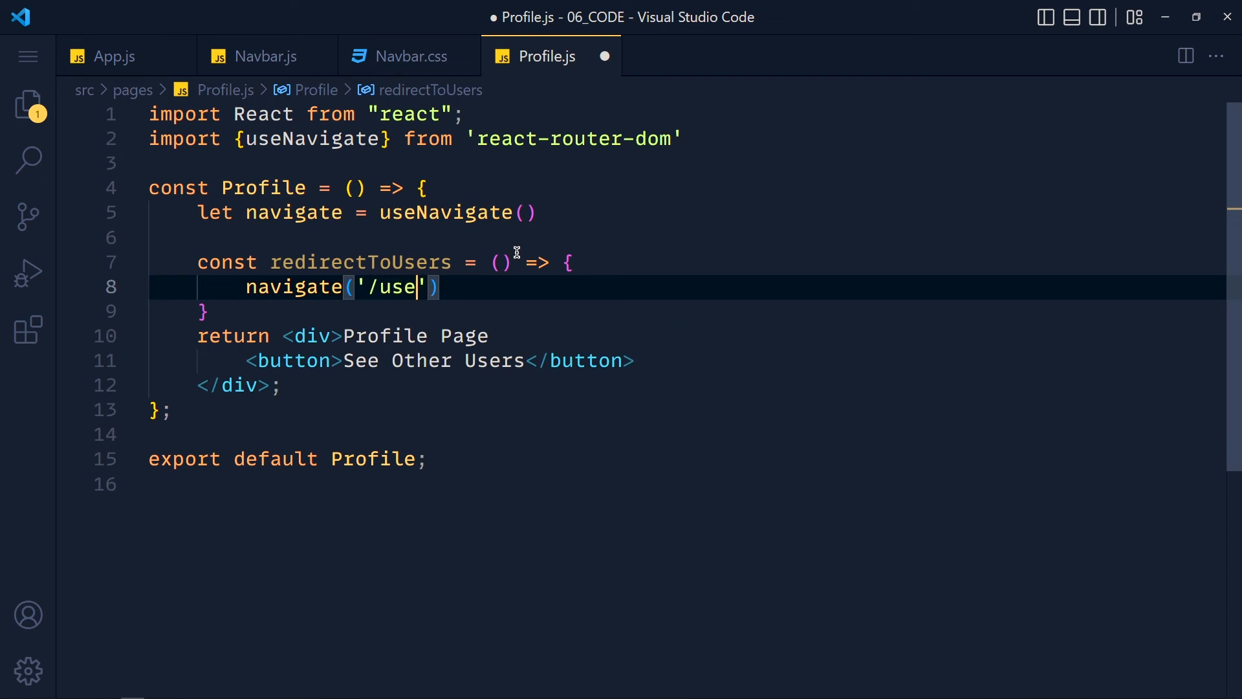
text(rs)
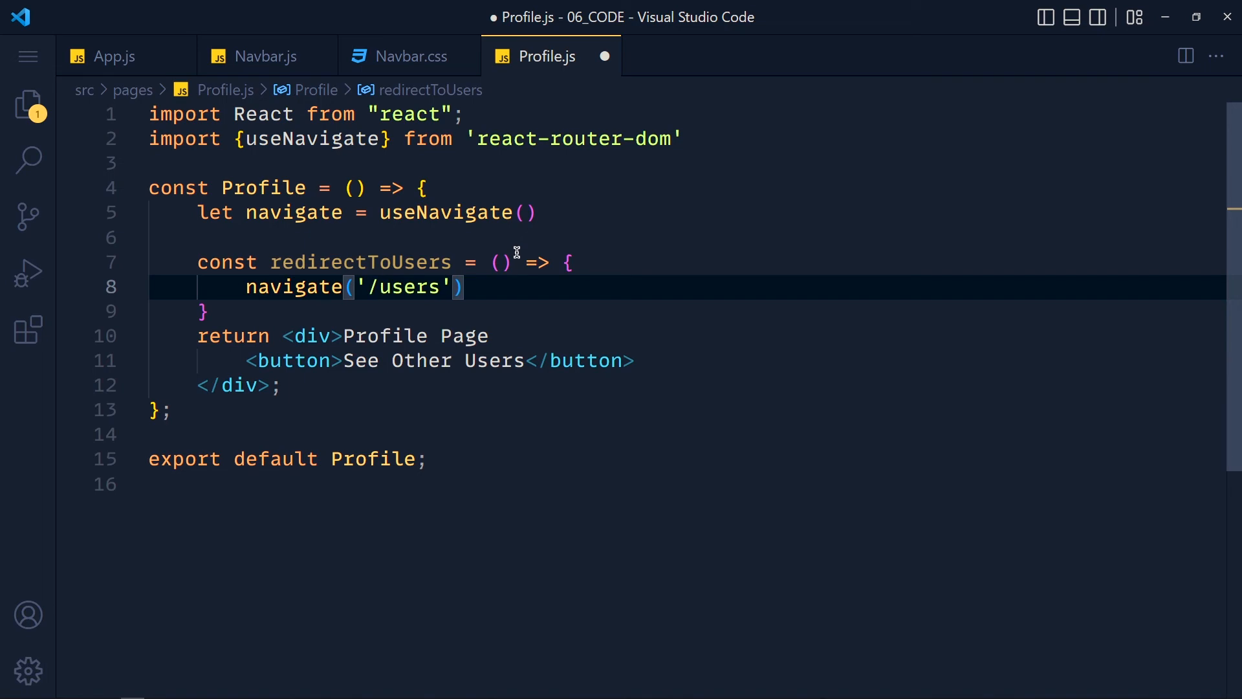
- Attach onClick={redirectToUsers} to the button and save Profile.js
click(345, 360)
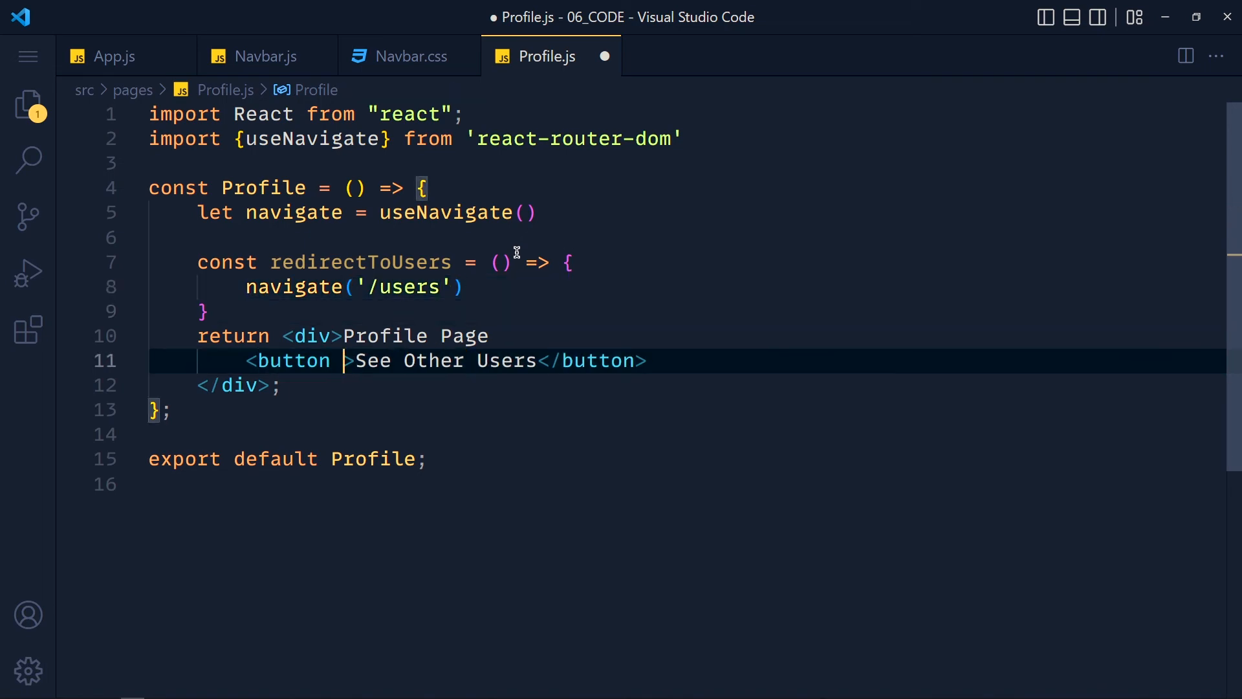
text(onClick={r)
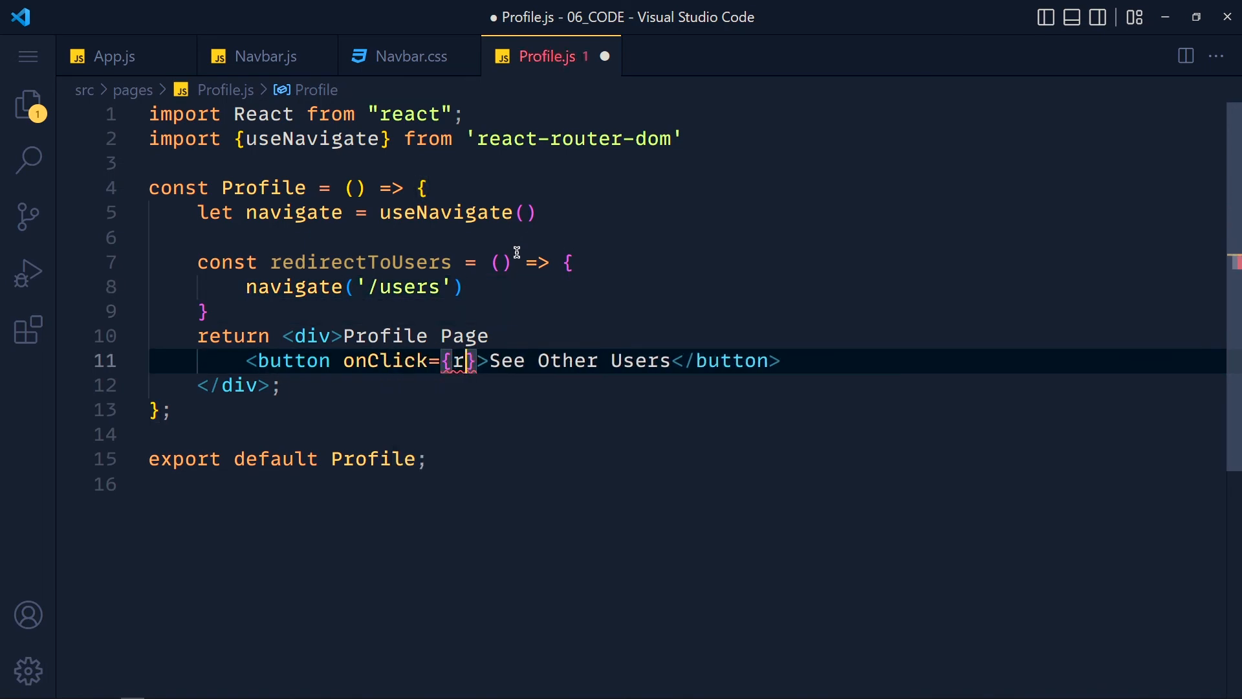
text(edirectToUsers)
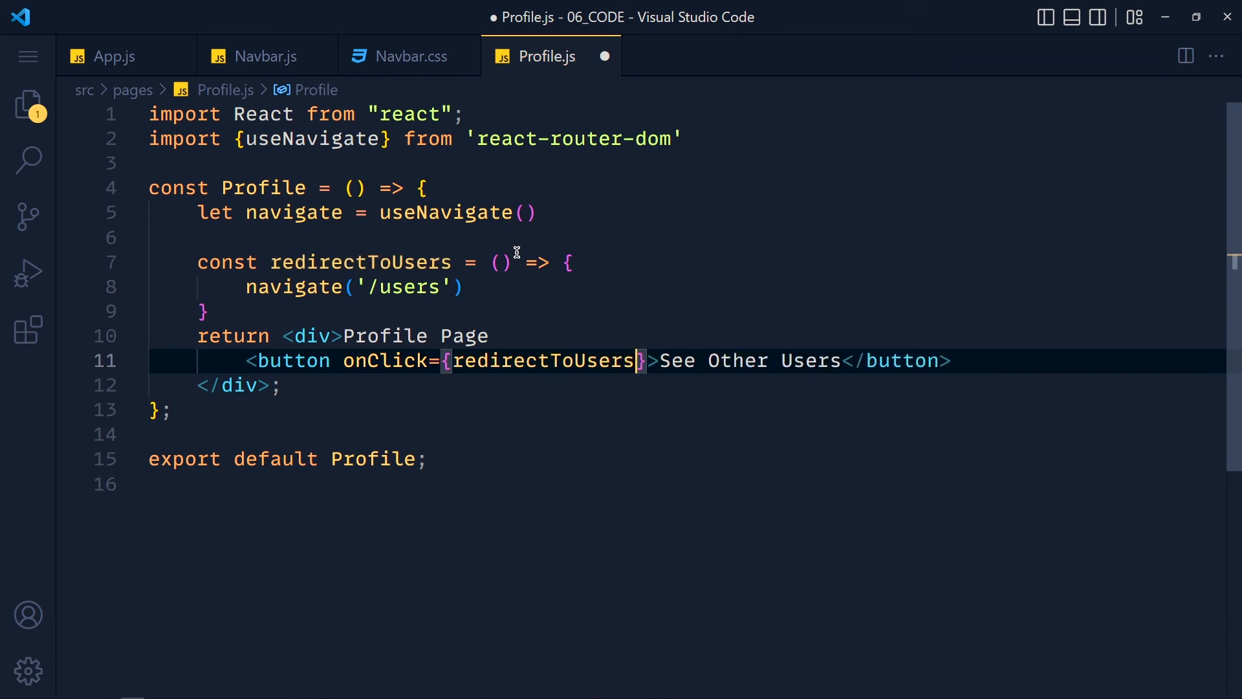
key(ctrl+s)
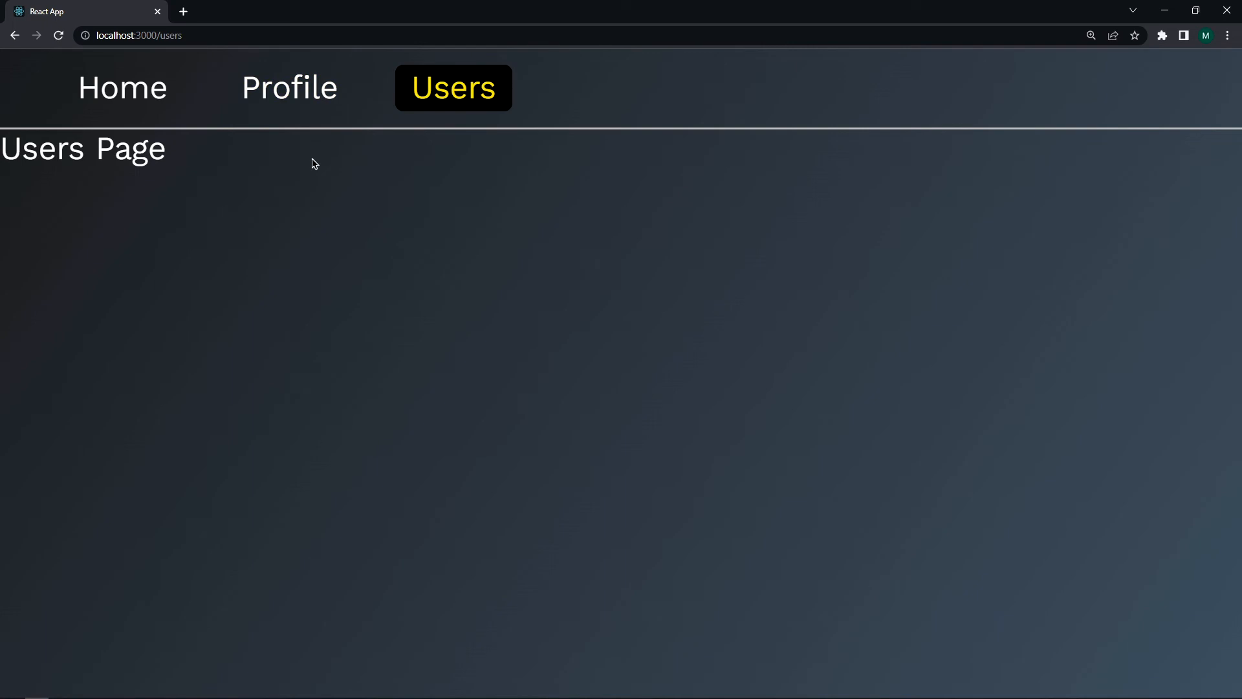
mouse_move(466, 144)
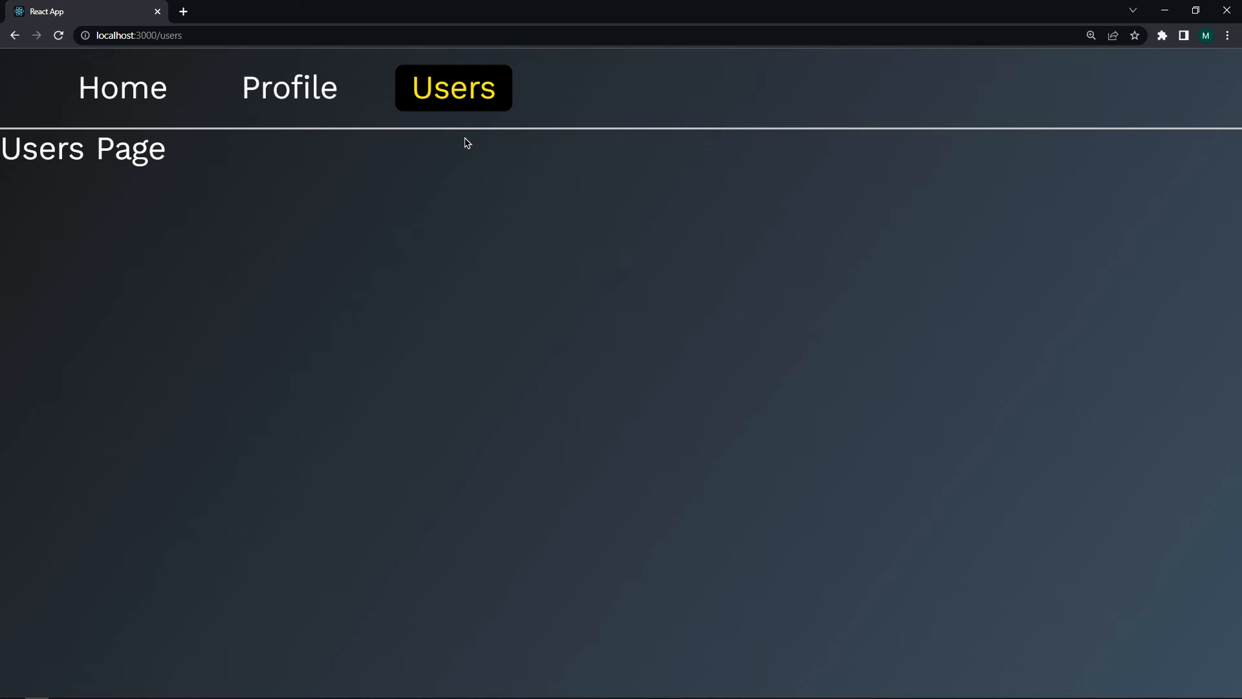
mouse_move(395, 285)
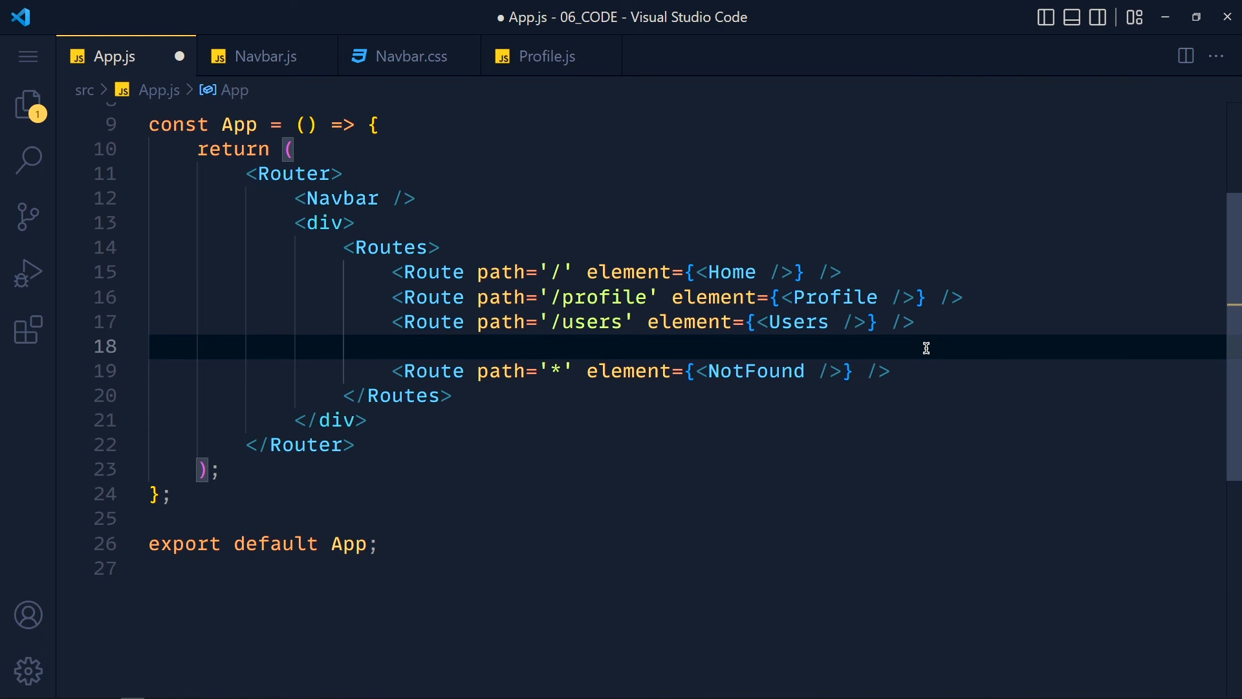
- Add a Route for path '/users/:userid' to App.js, leaving its element empty
text(<Route path="/users/)
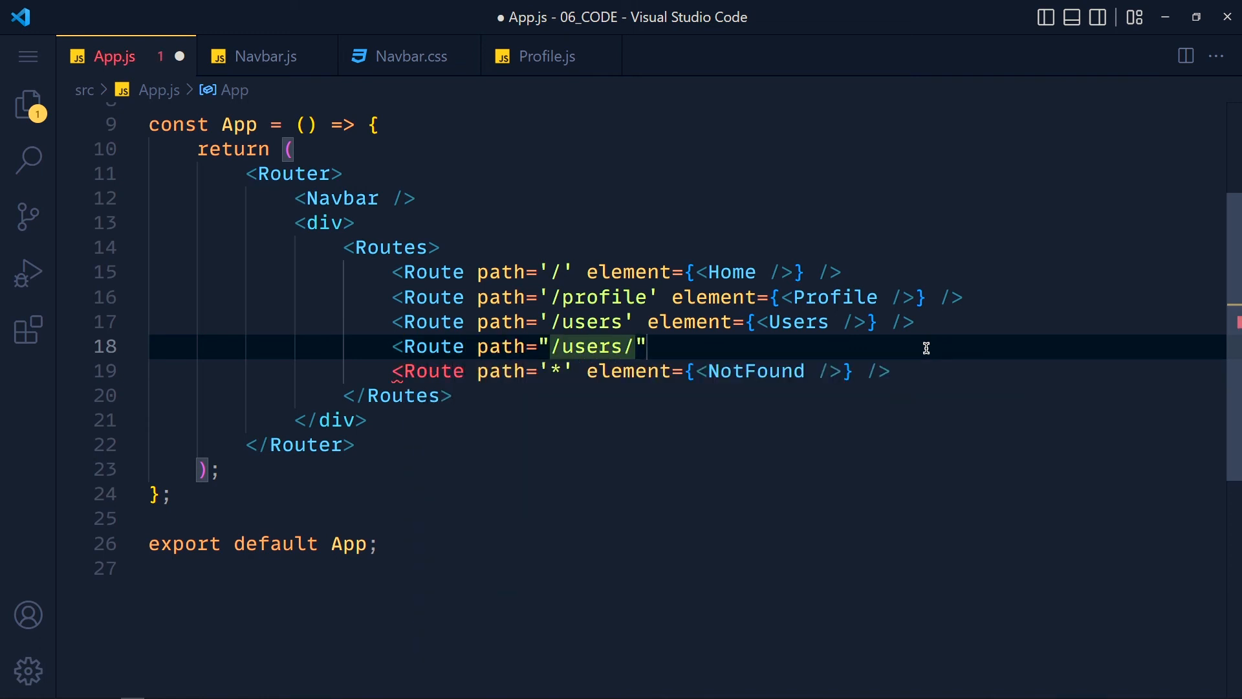
text(:userid)
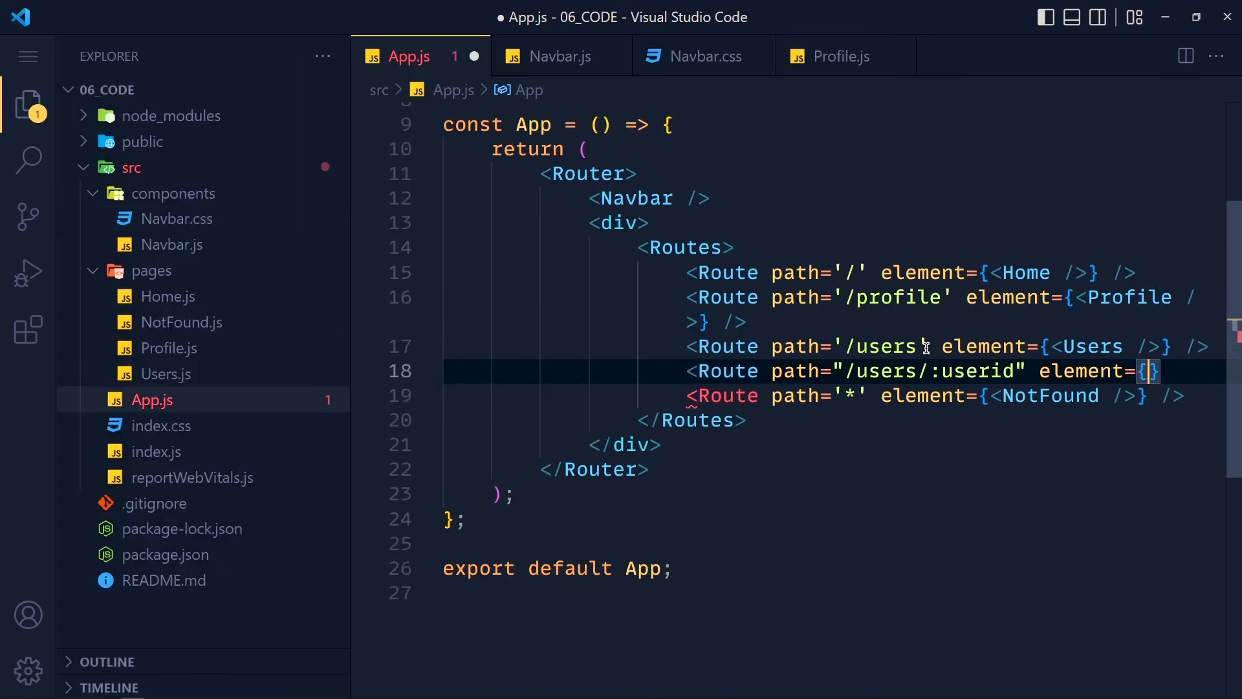
- Create UserDetails.js in the pages folder with a rafce component skeleton
right_click(147, 271)
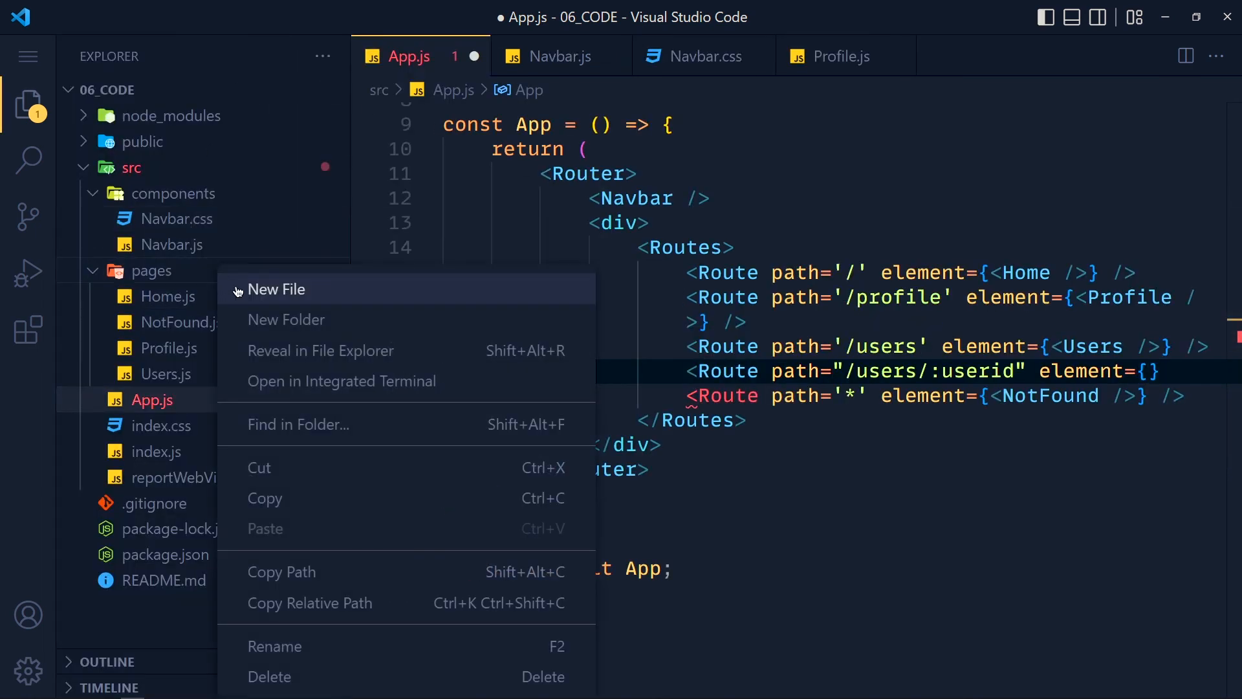
click(276, 289)
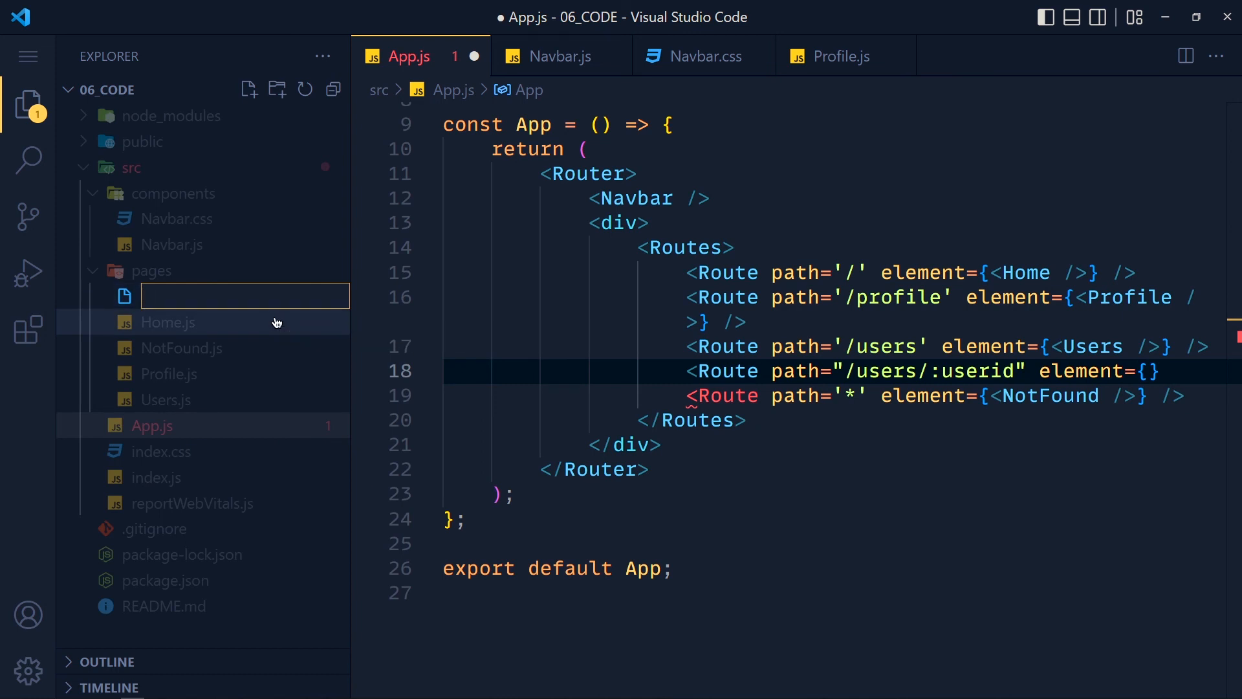
text(UserDetails.js)
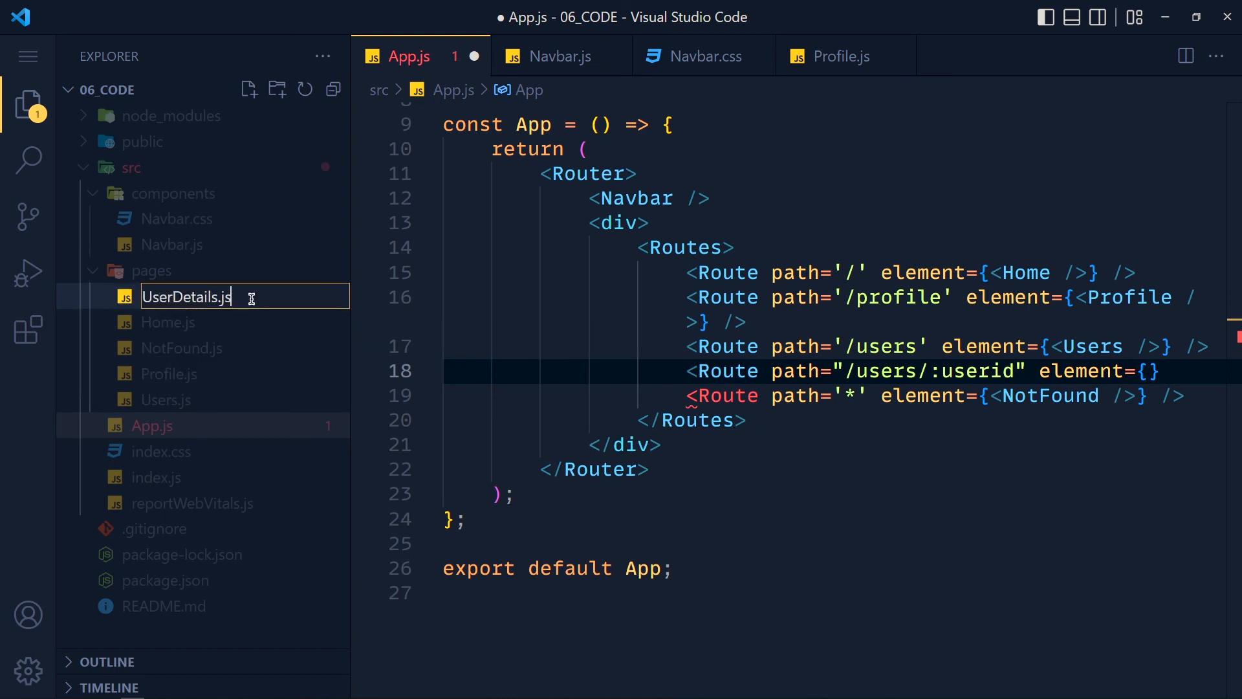
text(rafce)
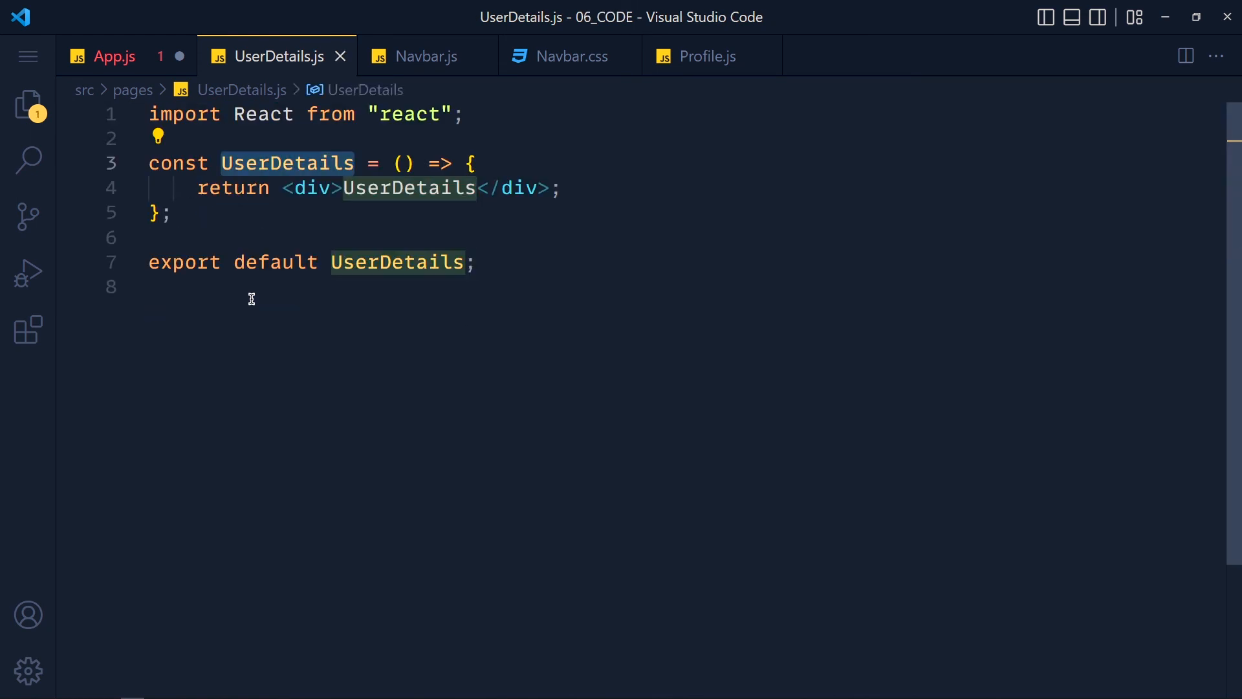
- Set the /users/:userid route element to <UserDetails /> in App.js, with its auto-import
click(114, 56)
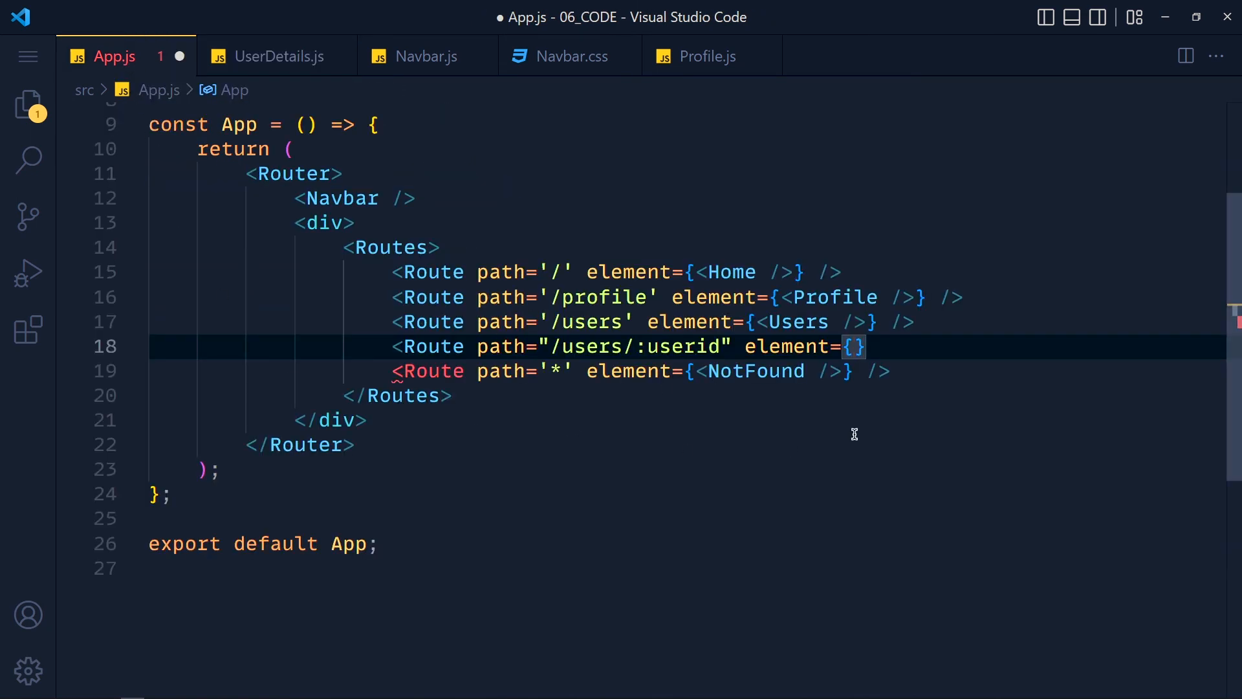
text(<UserD)
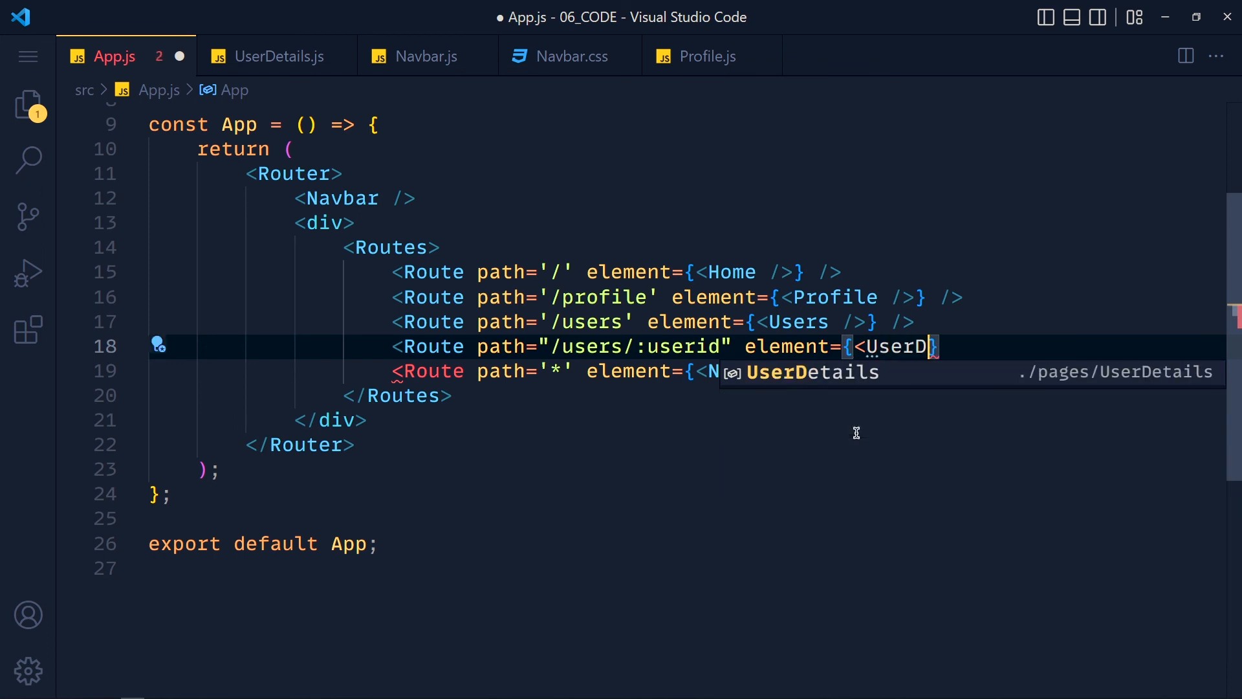
key(Tab)
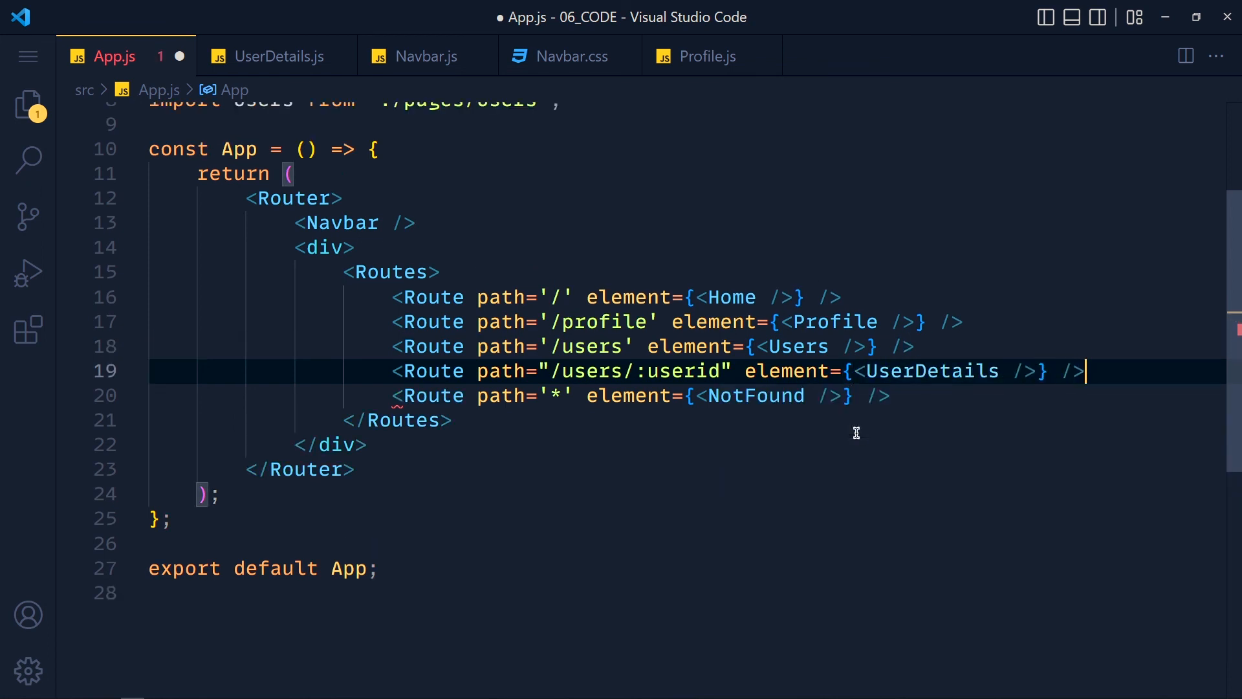
click(582, 355)
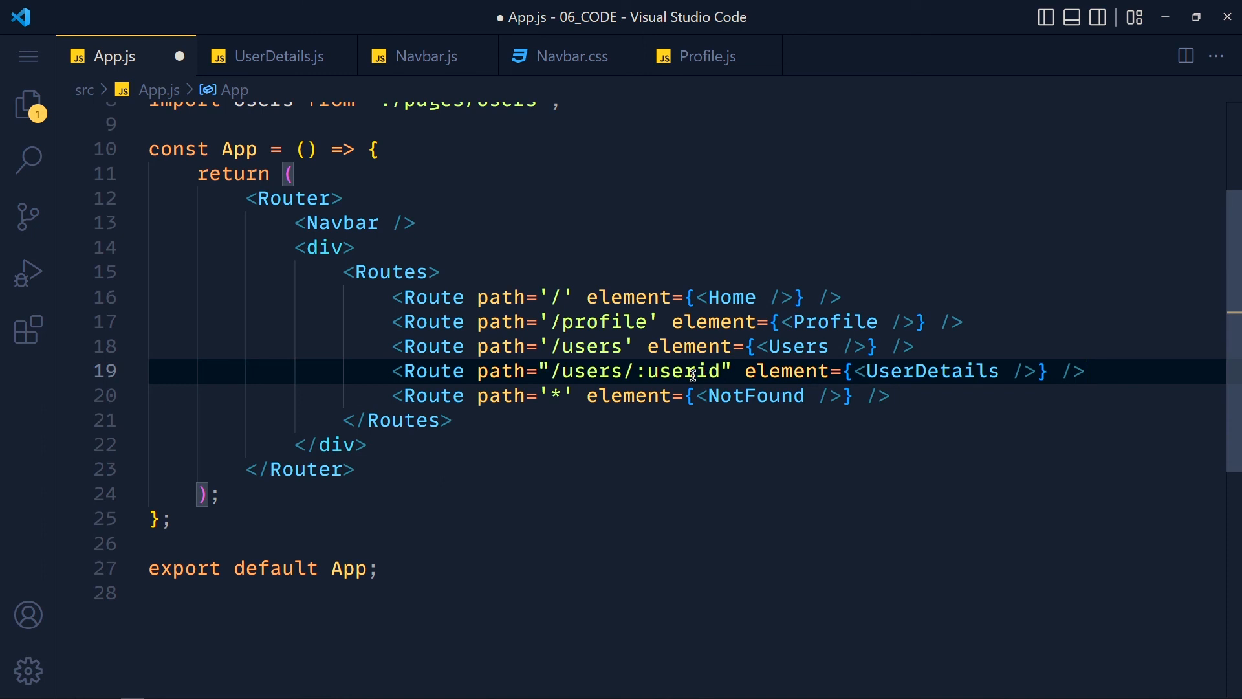
mouse_move(924, 386)
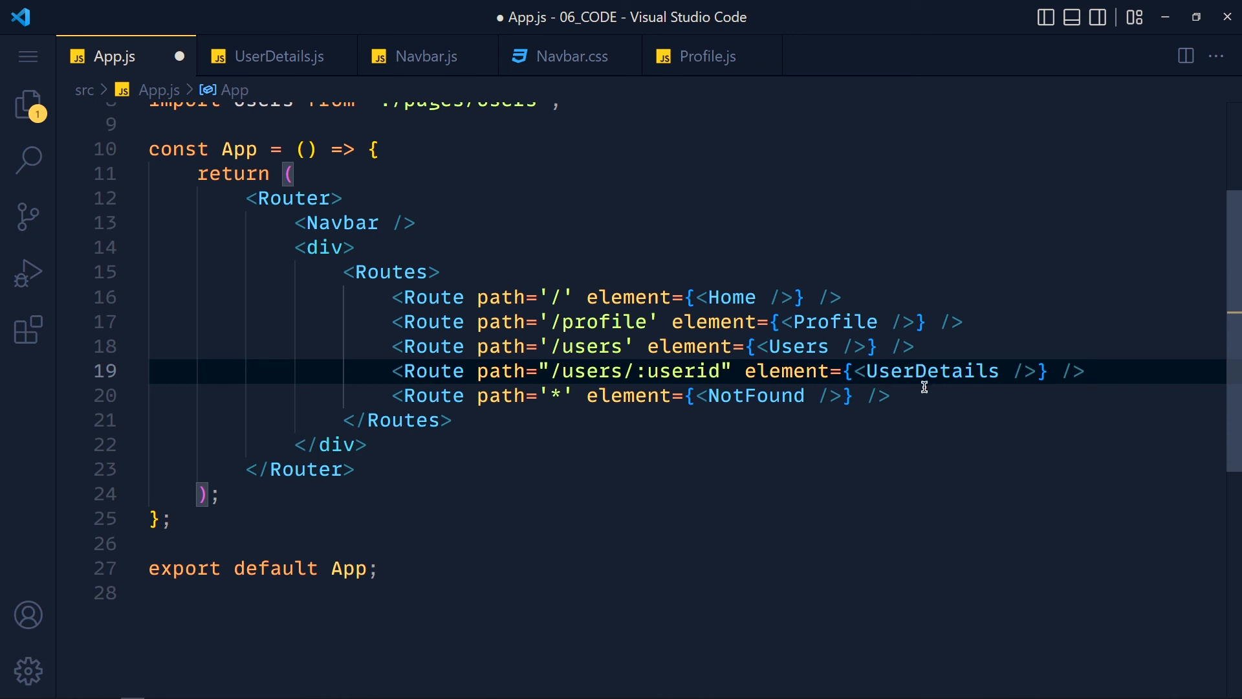
mouse_move(928, 440)
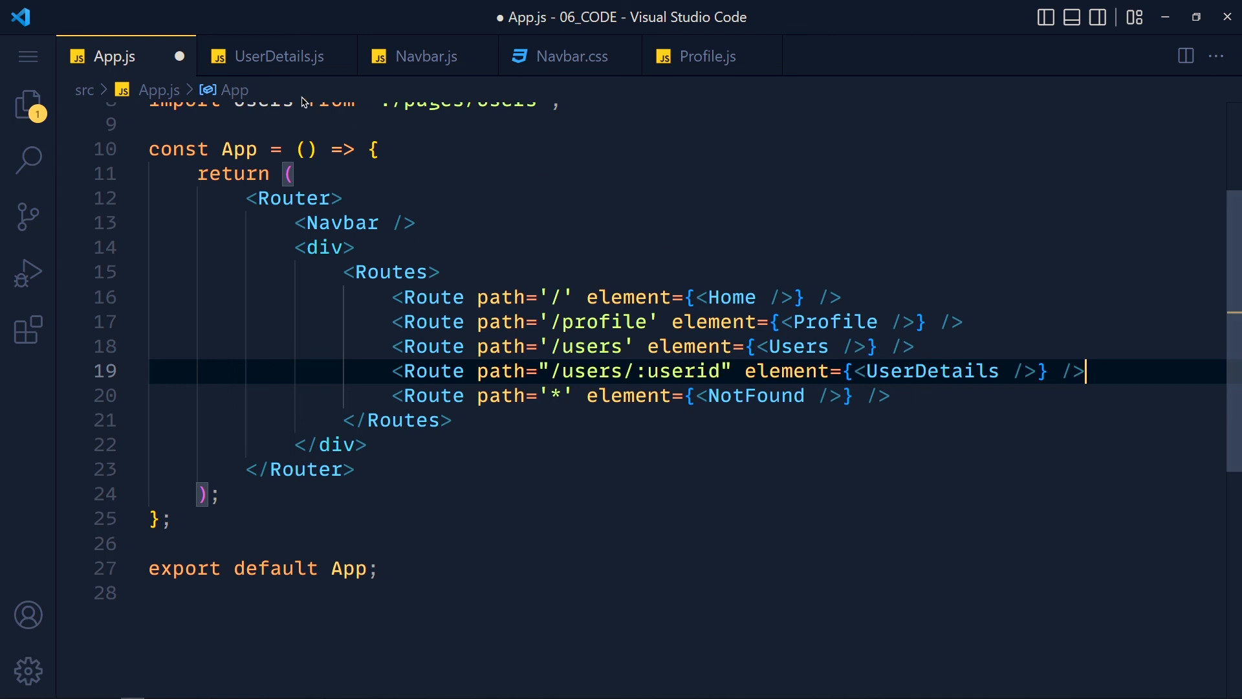
- In UserDetails.js, import useParams and log the route parameters to the console
click(277, 56)
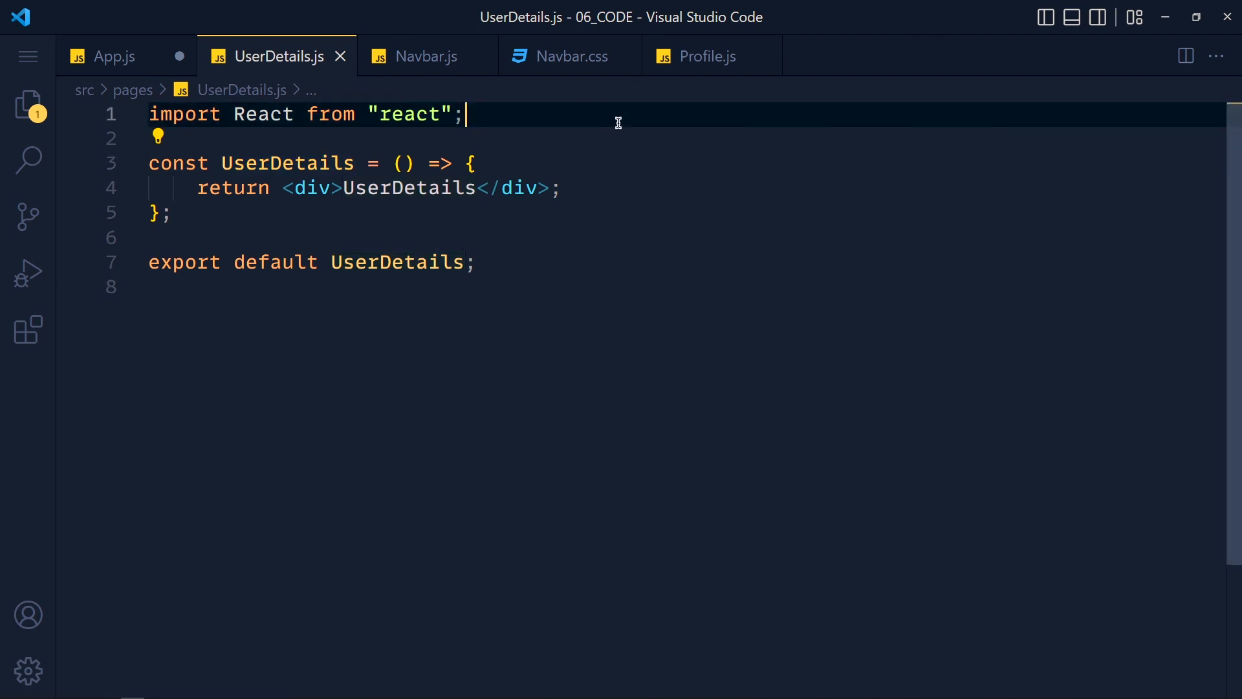
text(import {useP)
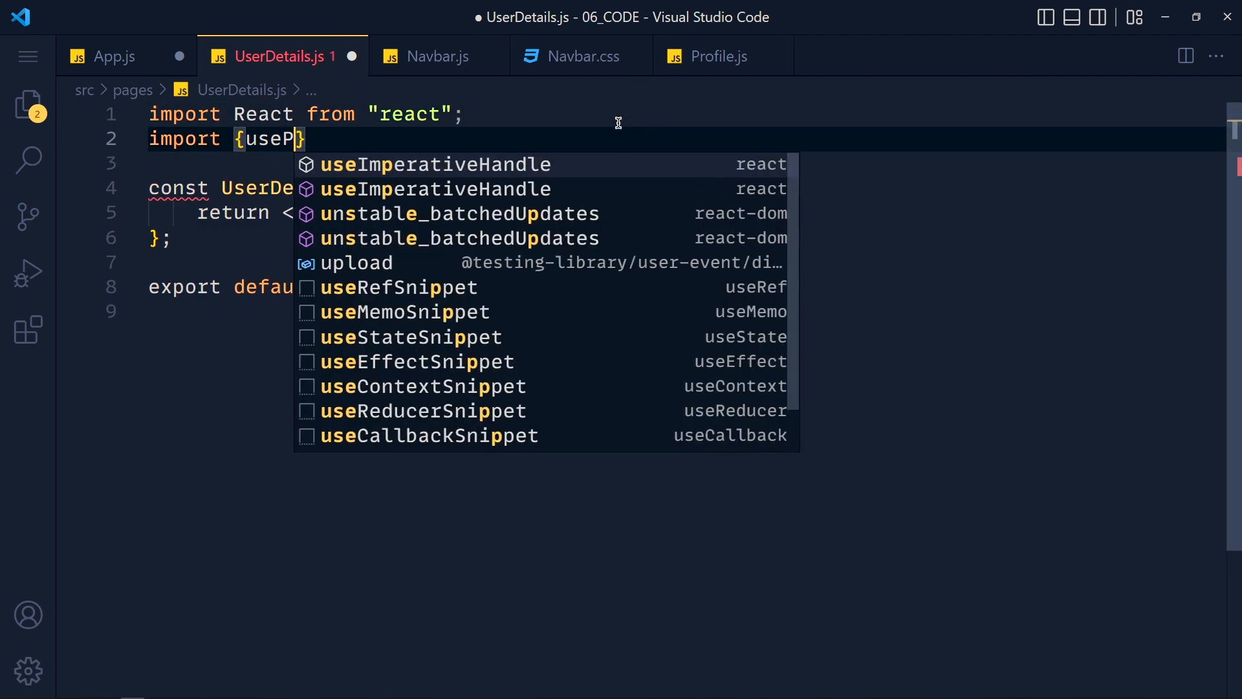
text(arams} from 'react-router-dom)
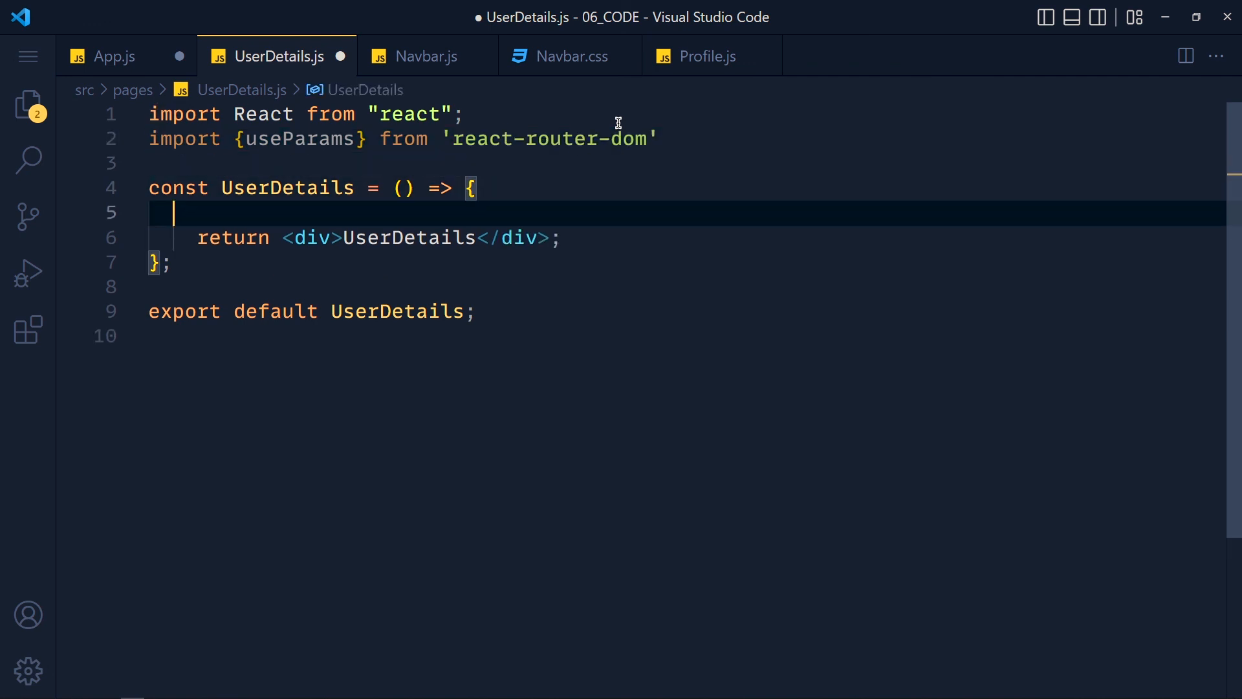
text(useParams())
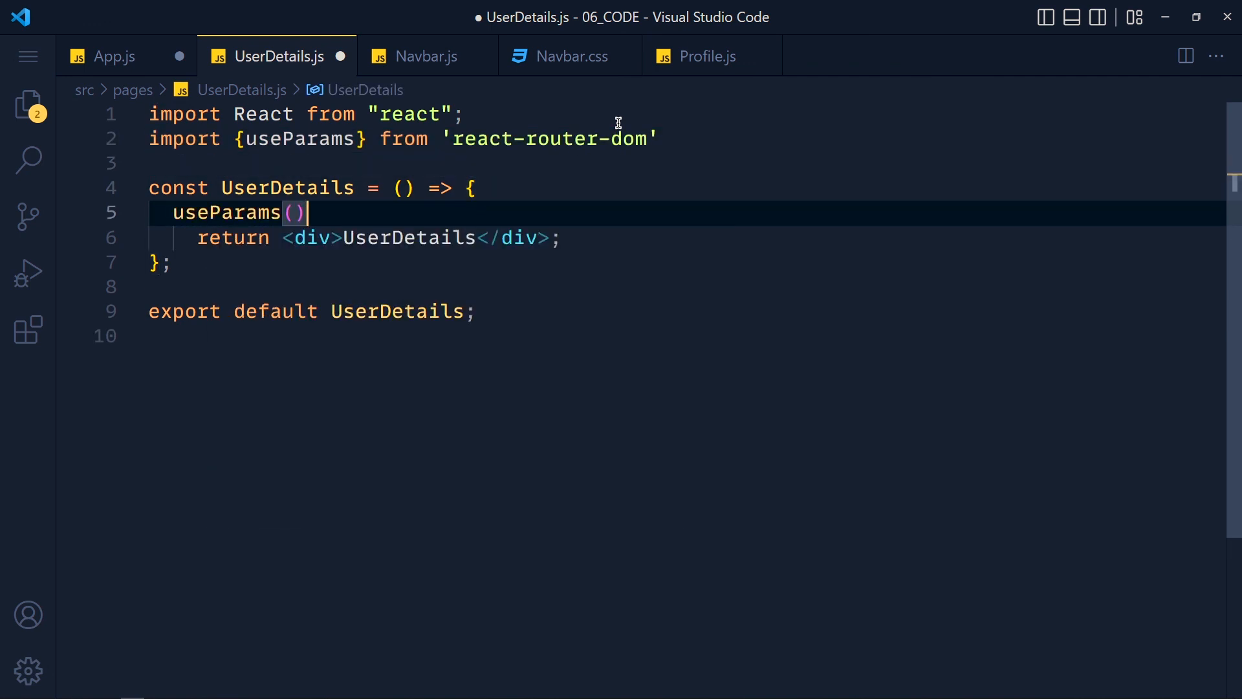
text(let)
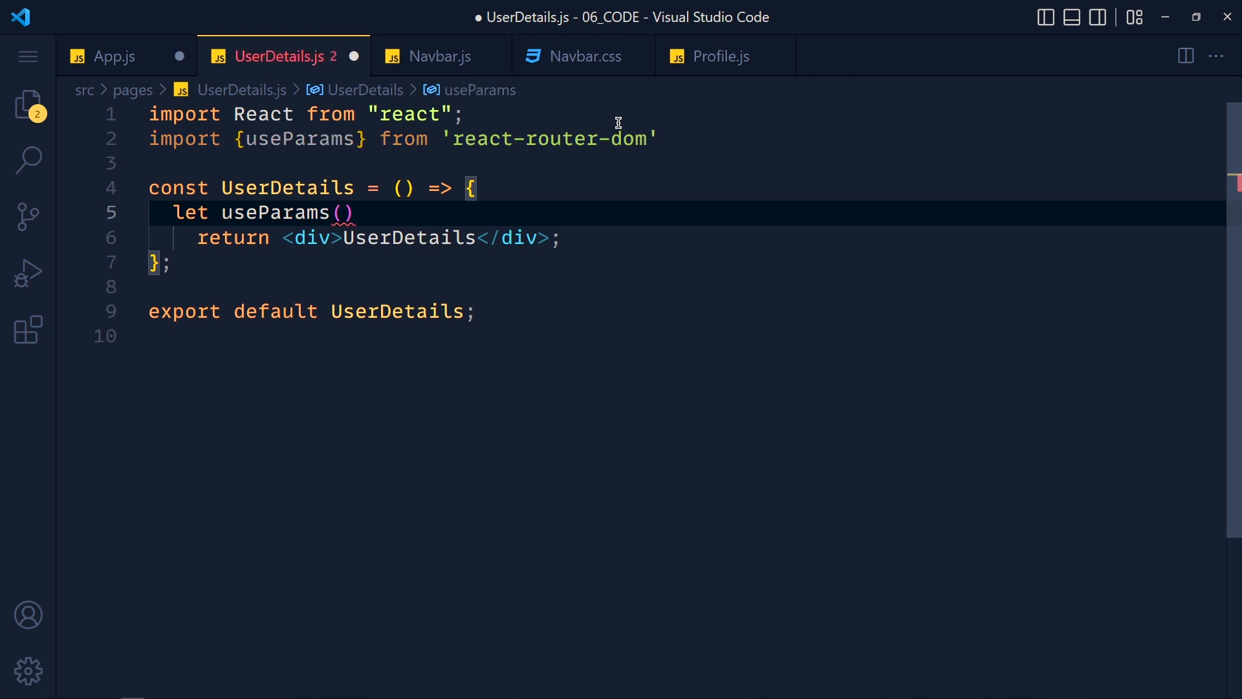
text(parameters)
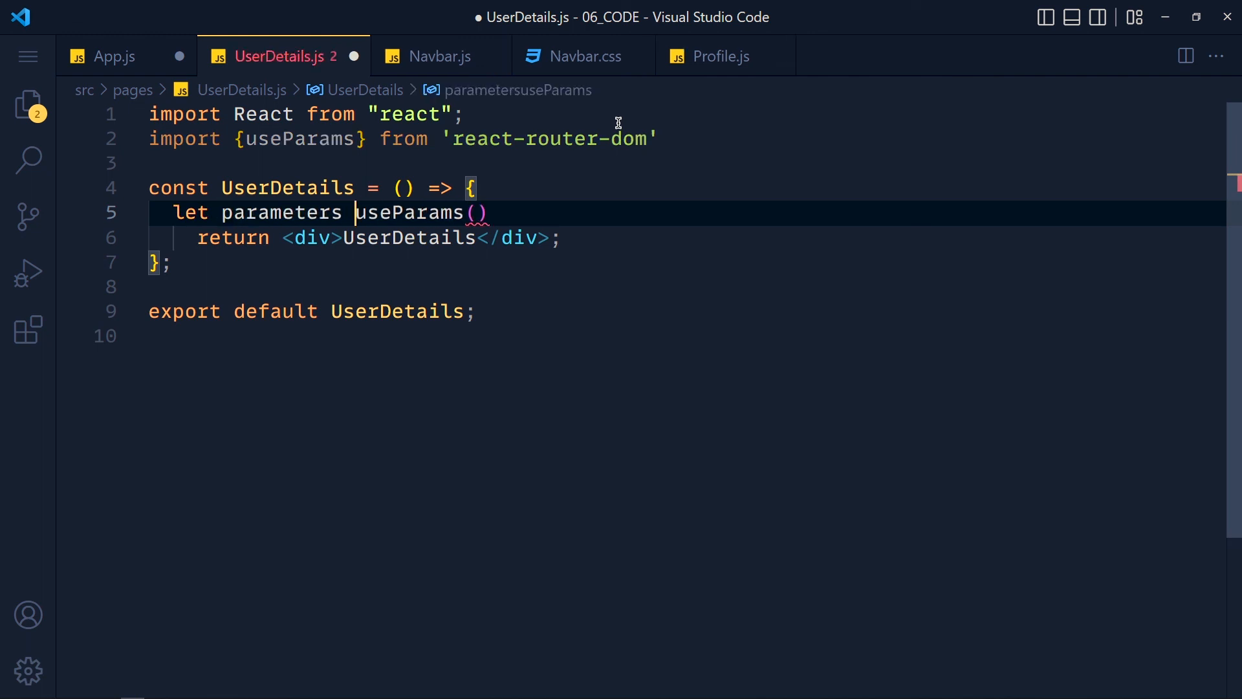
text(=)
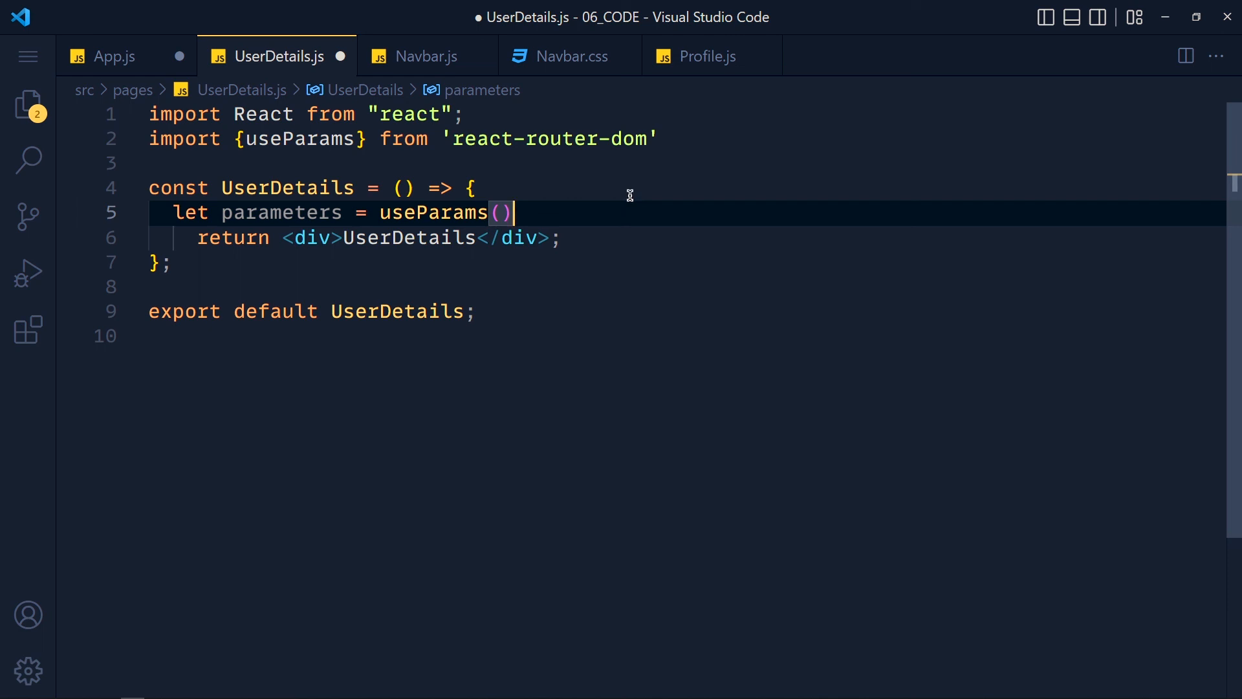
text(console.log())
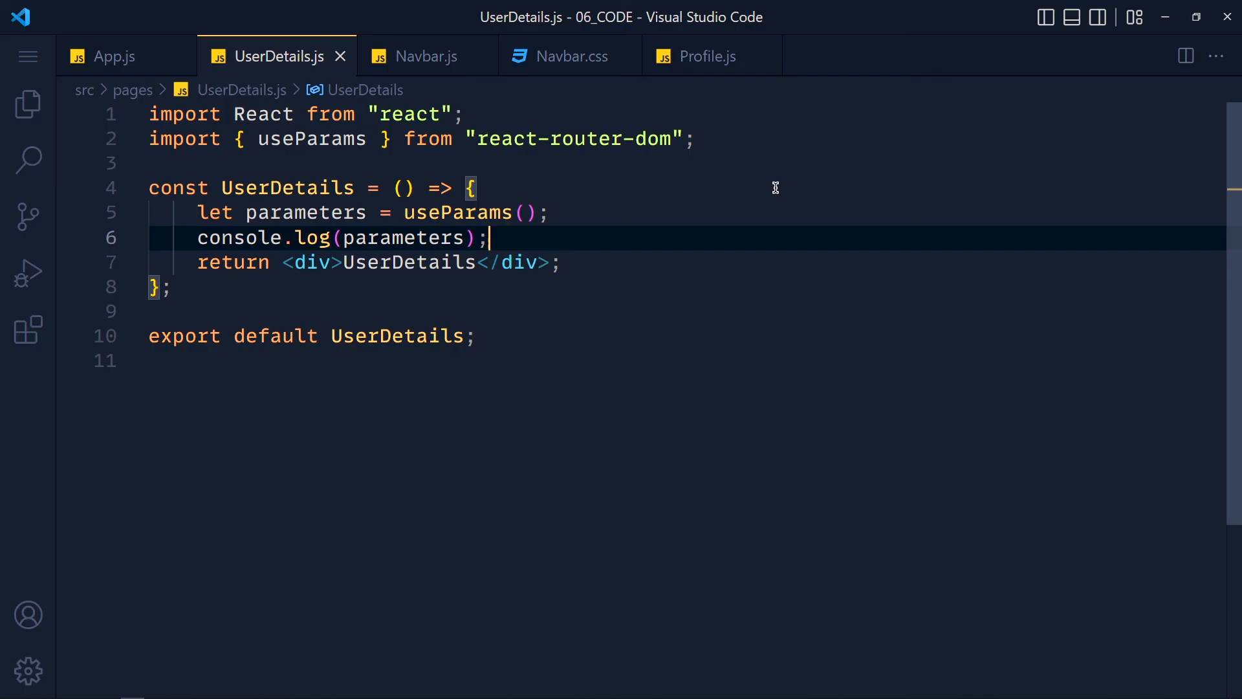
- Destructure userid from useParams() and display it in the component text
text({use)
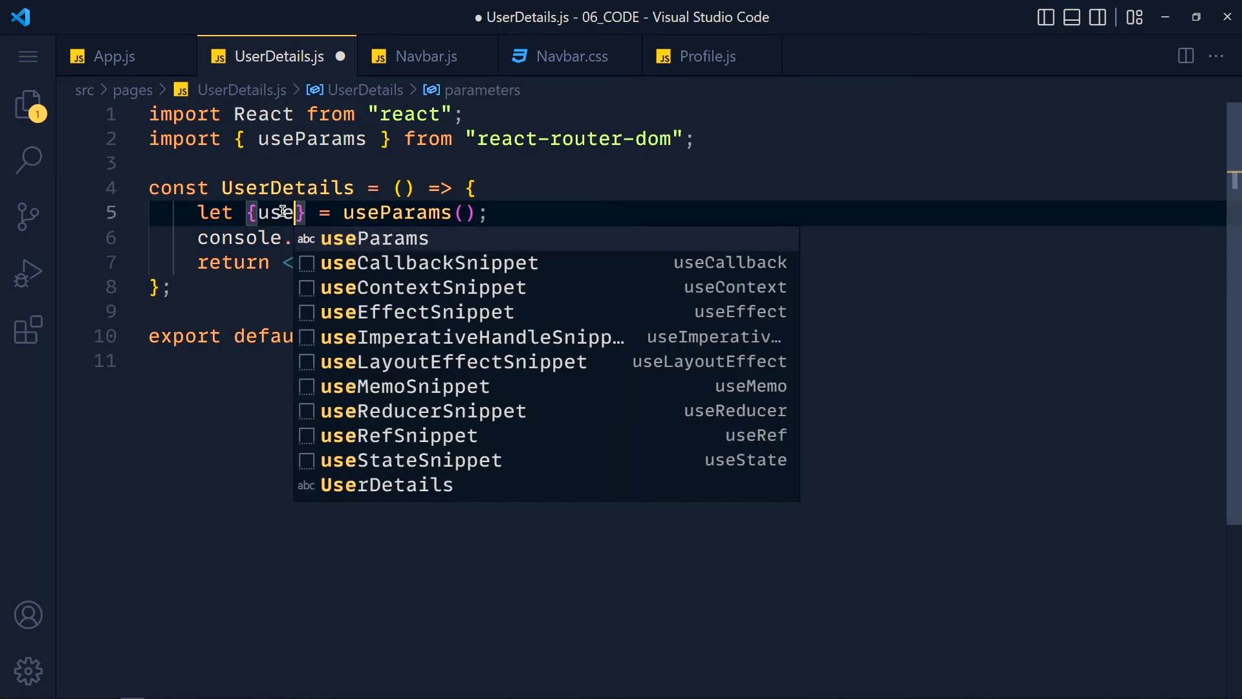
text(id)
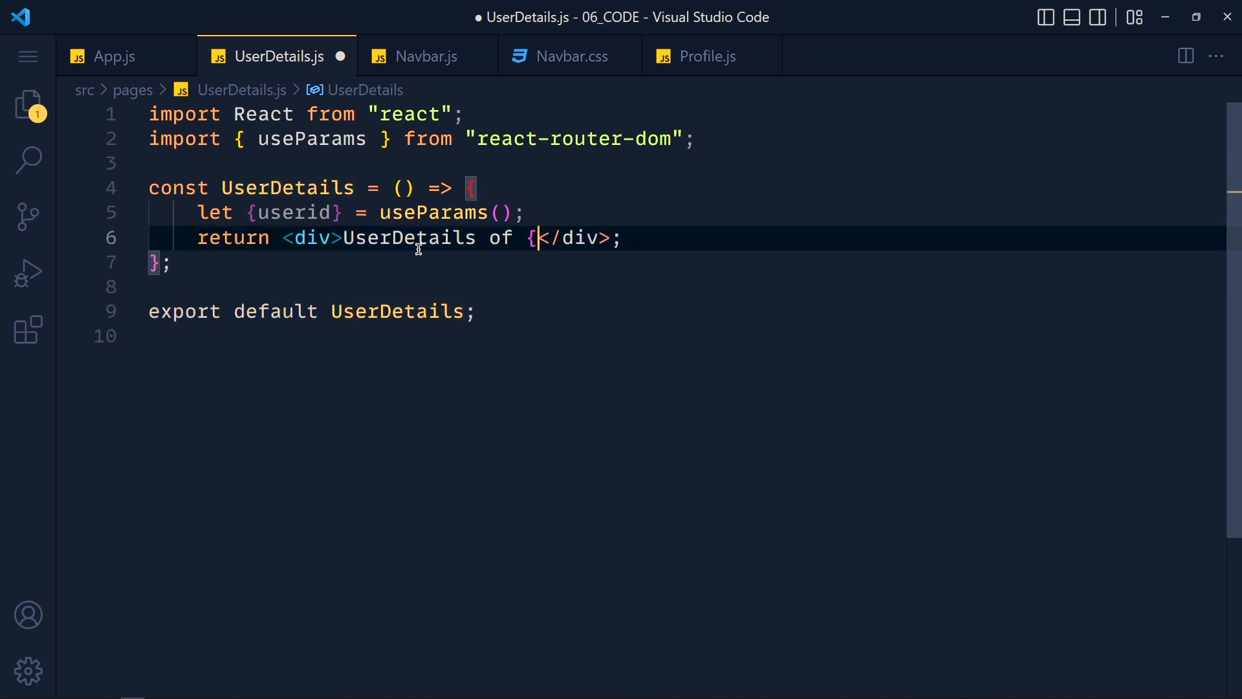
text(userid)
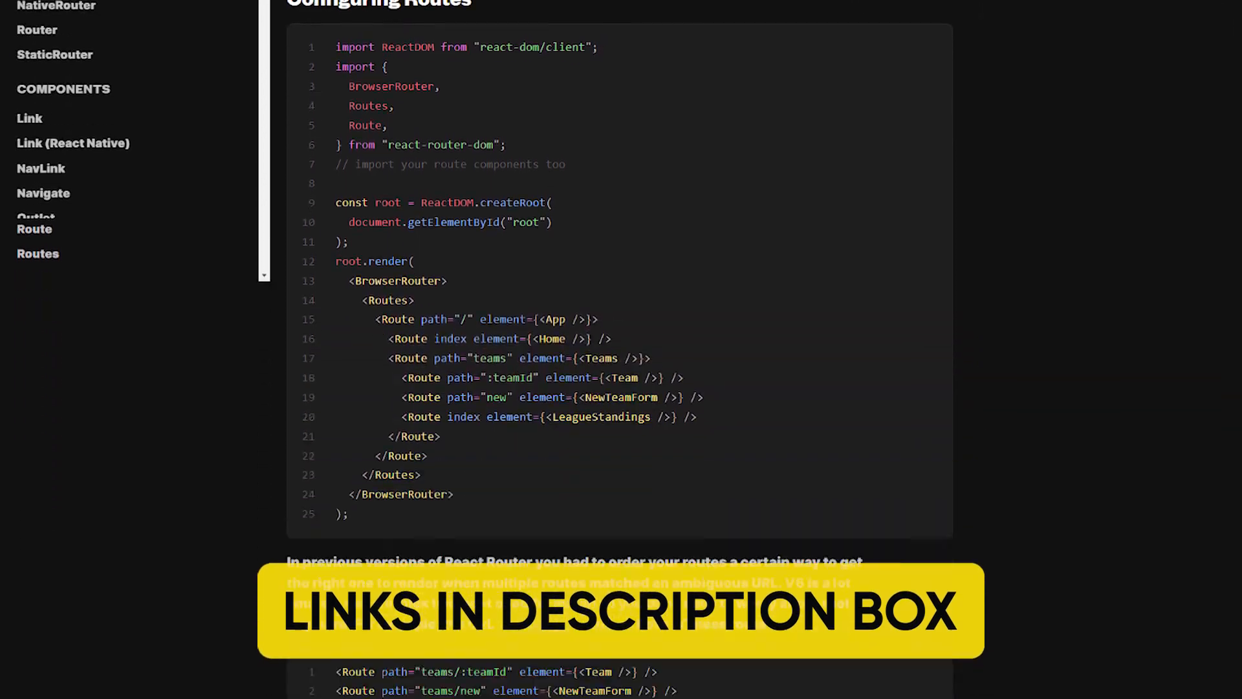
- Scroll the React Router docs down to the Reading URL Parameters section
scroll(down, 3)
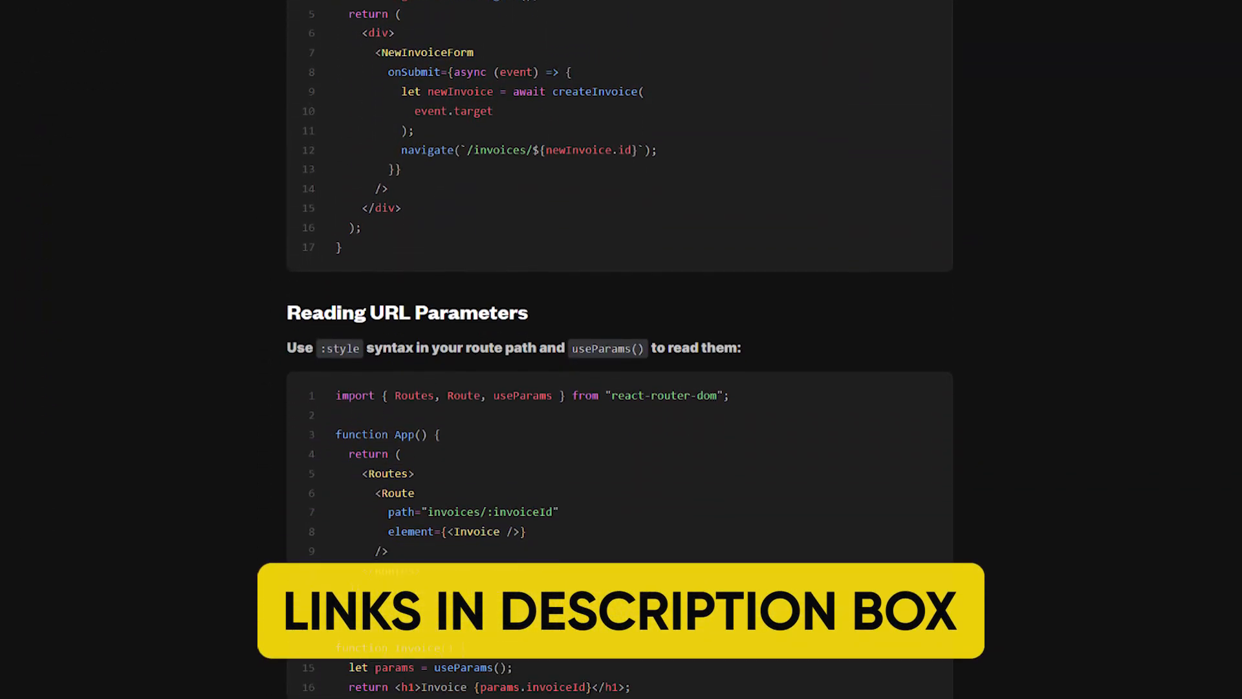